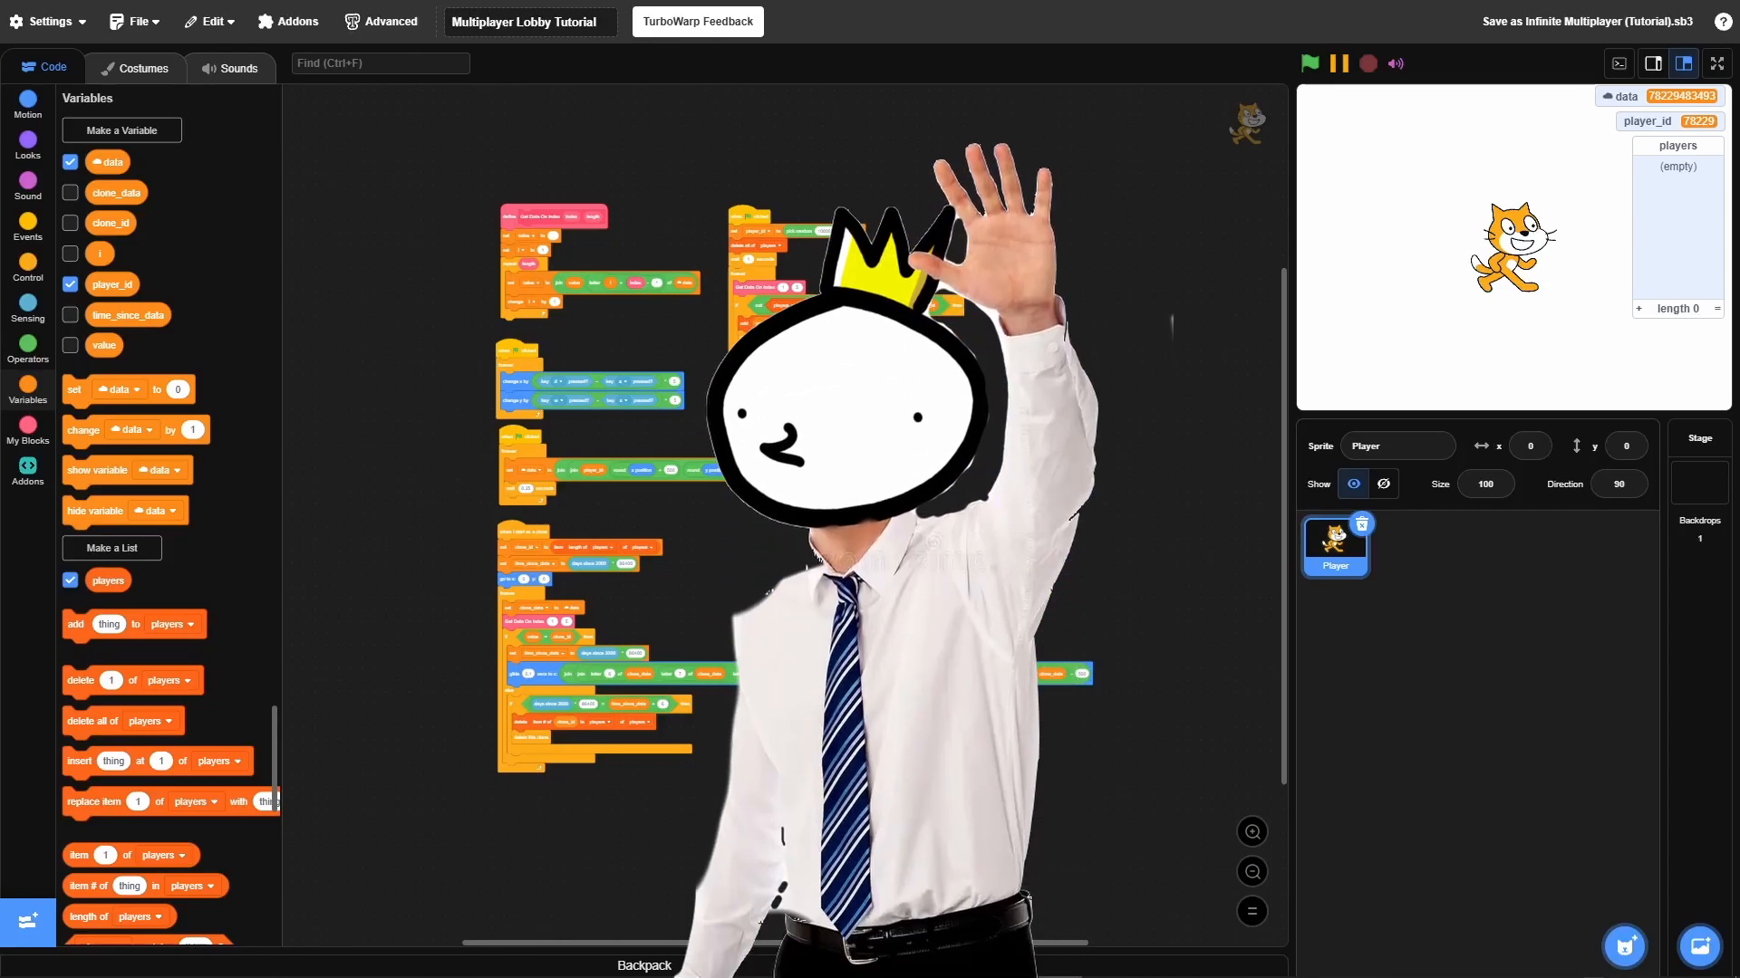
Preview the project full-screen and enter 48 and 40591
{"action": "left_click", "coordinate": [1310, 63]}
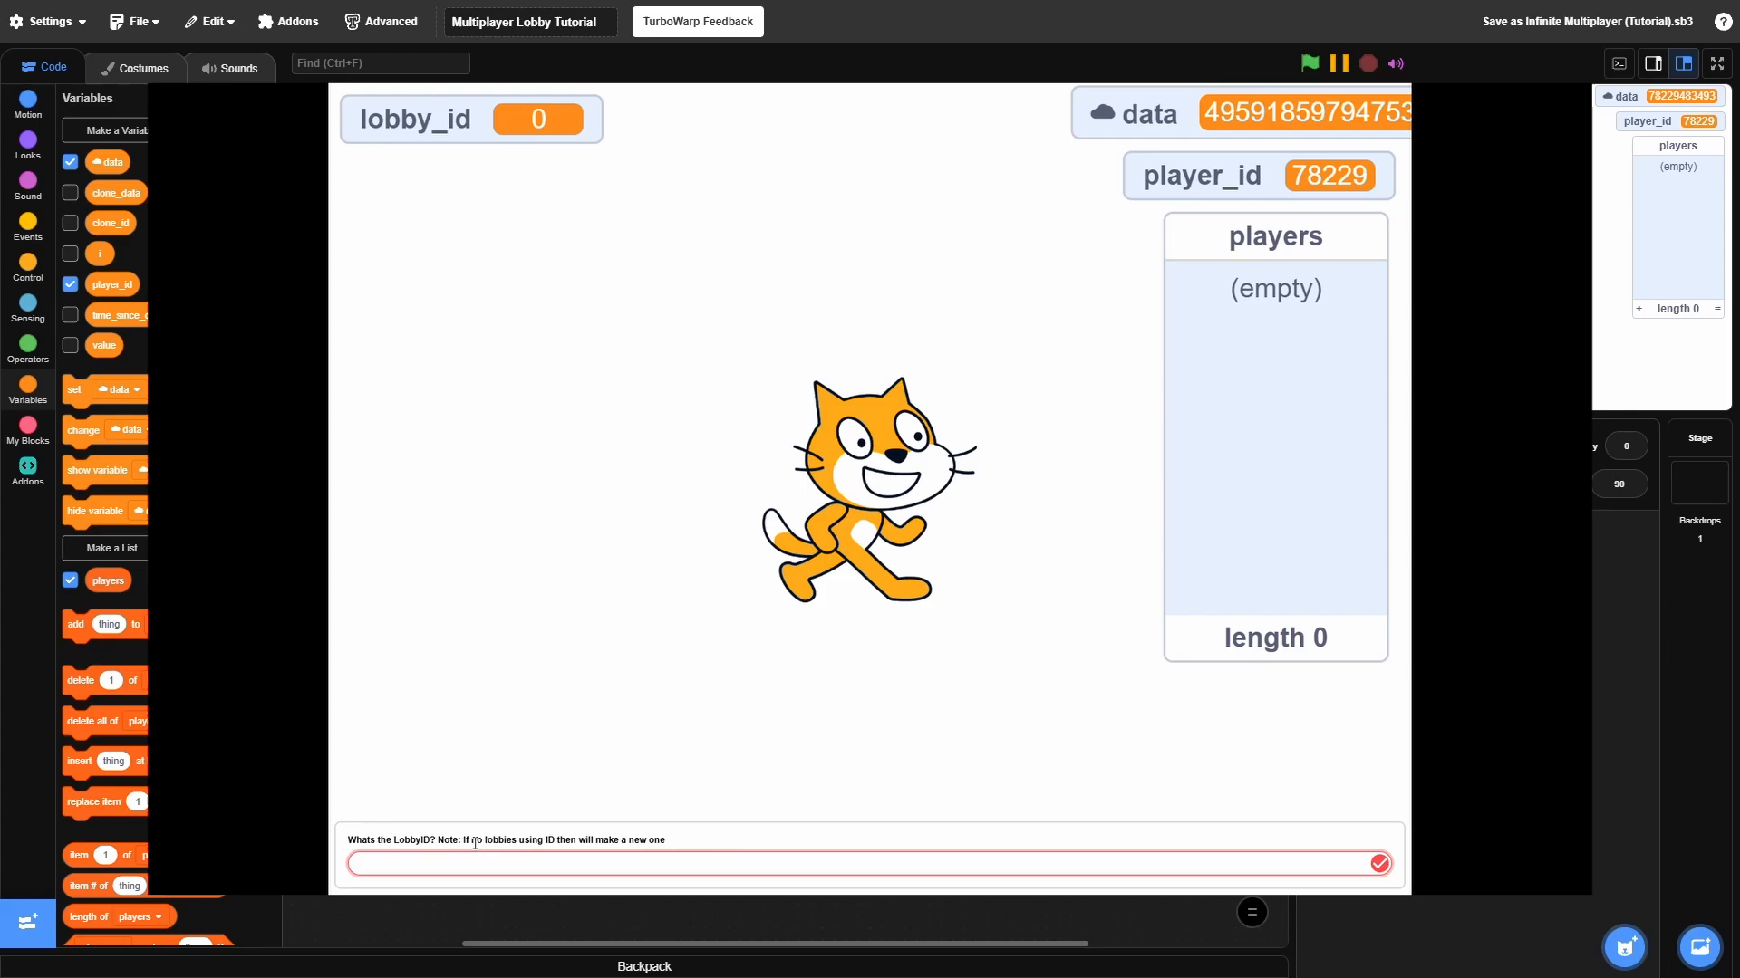
{"action": "type", "text": "48"}
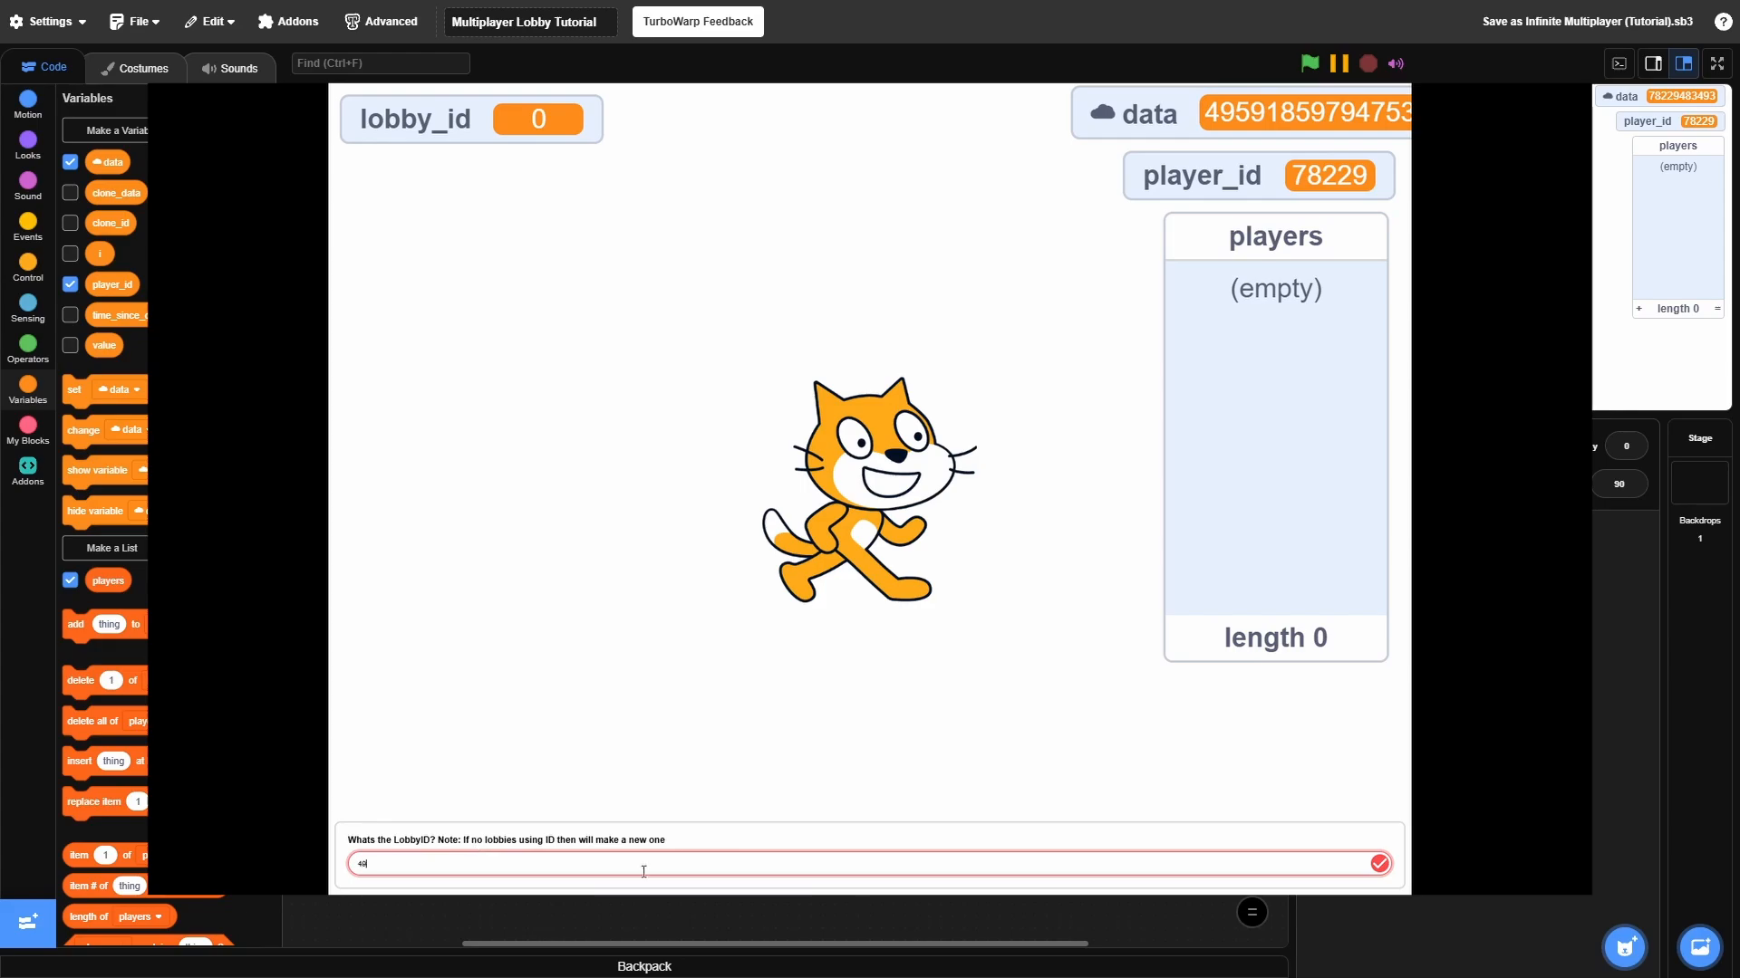
{"action": "type", "text": "40591"}
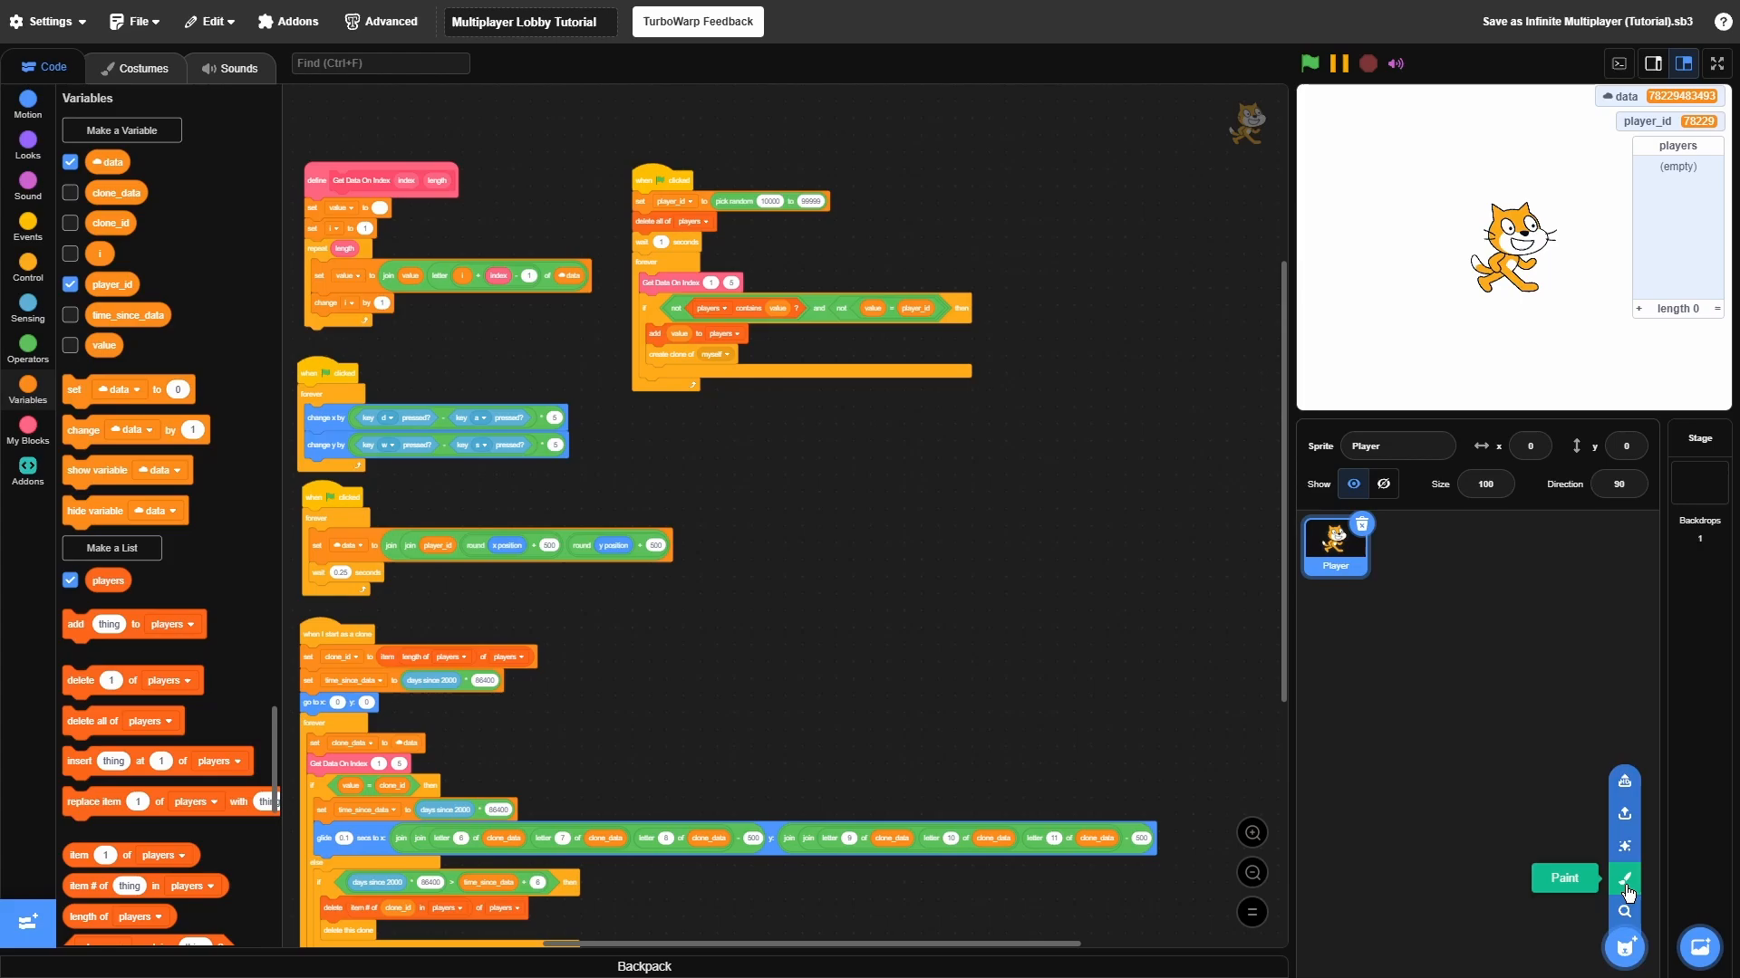
Paint a blank sprite named LobbyManager and go to its scripts
{"action": "left_click", "coordinate": [1623, 879]}
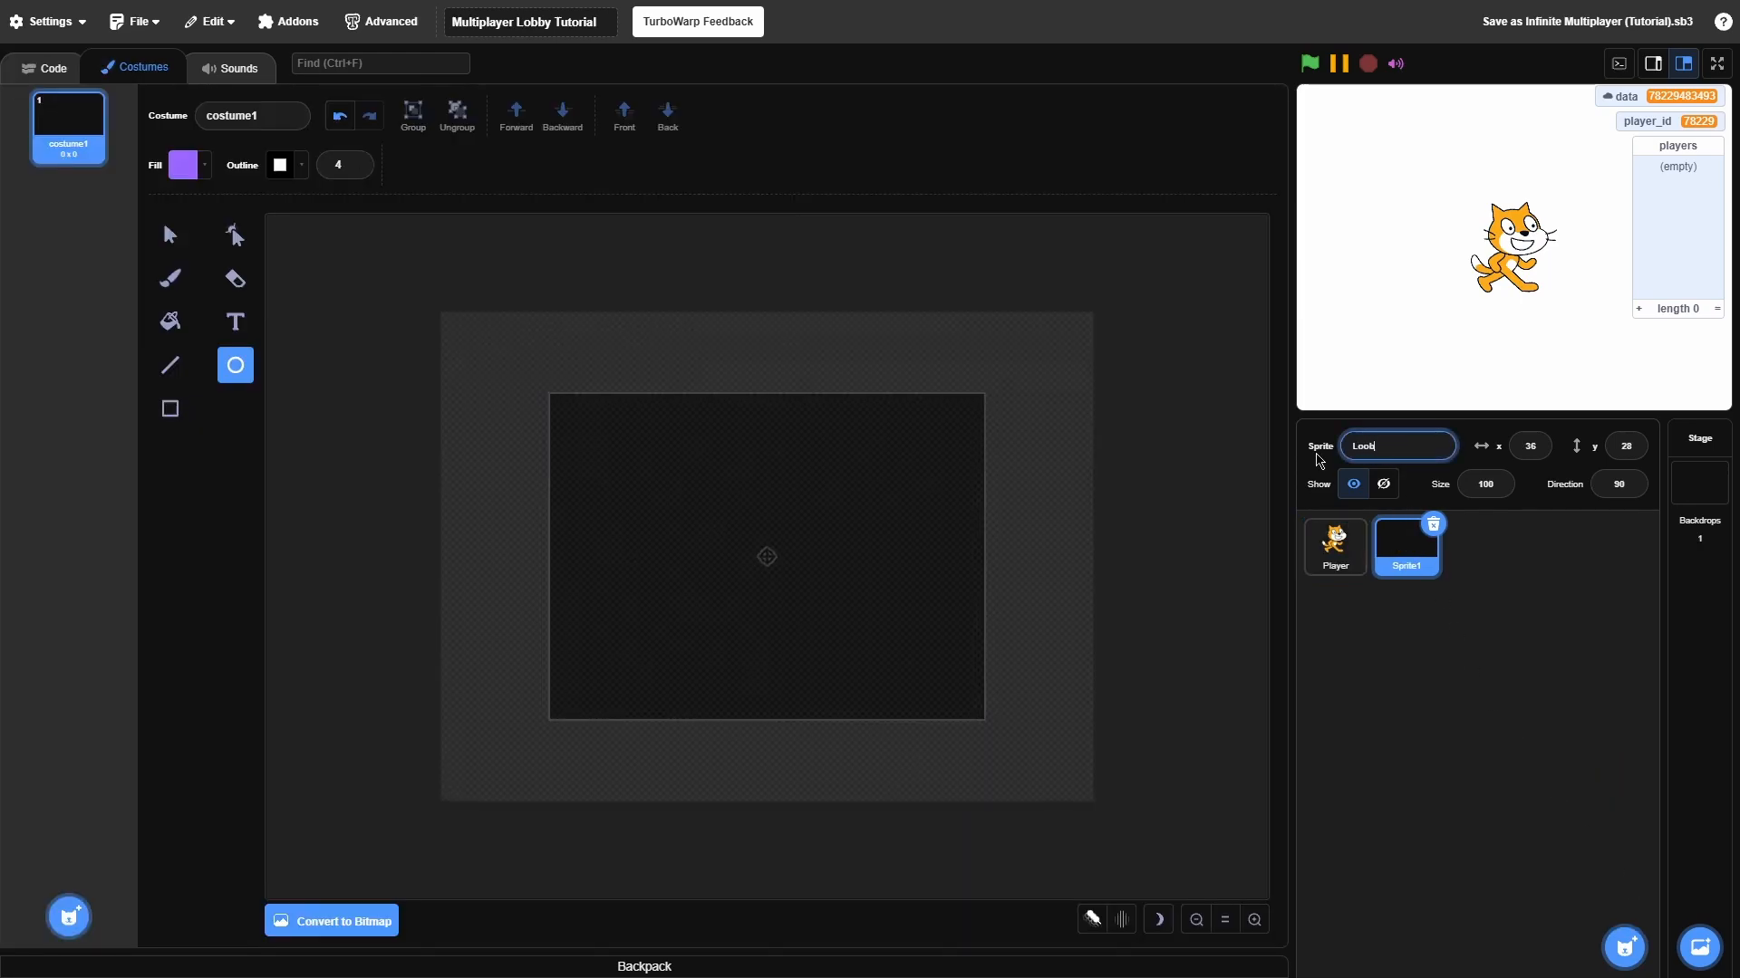
{"action": "type", "text": "LobbyManager"}
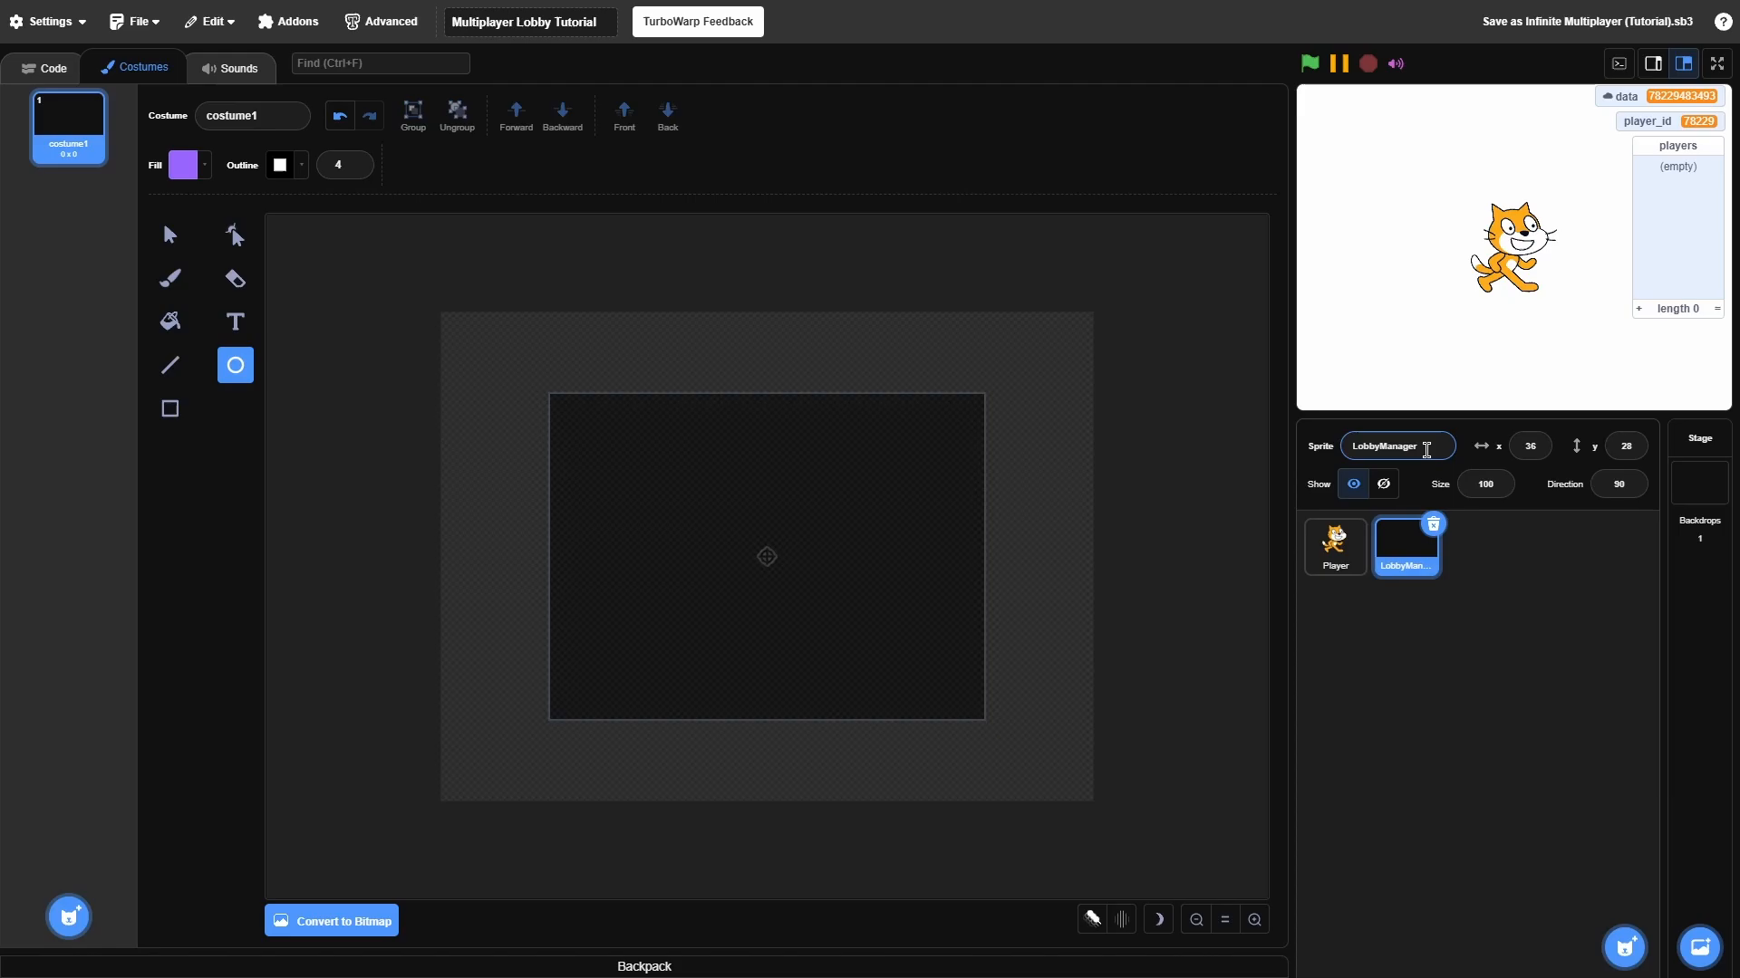
{"action": "left_click", "coordinate": [42, 68]}
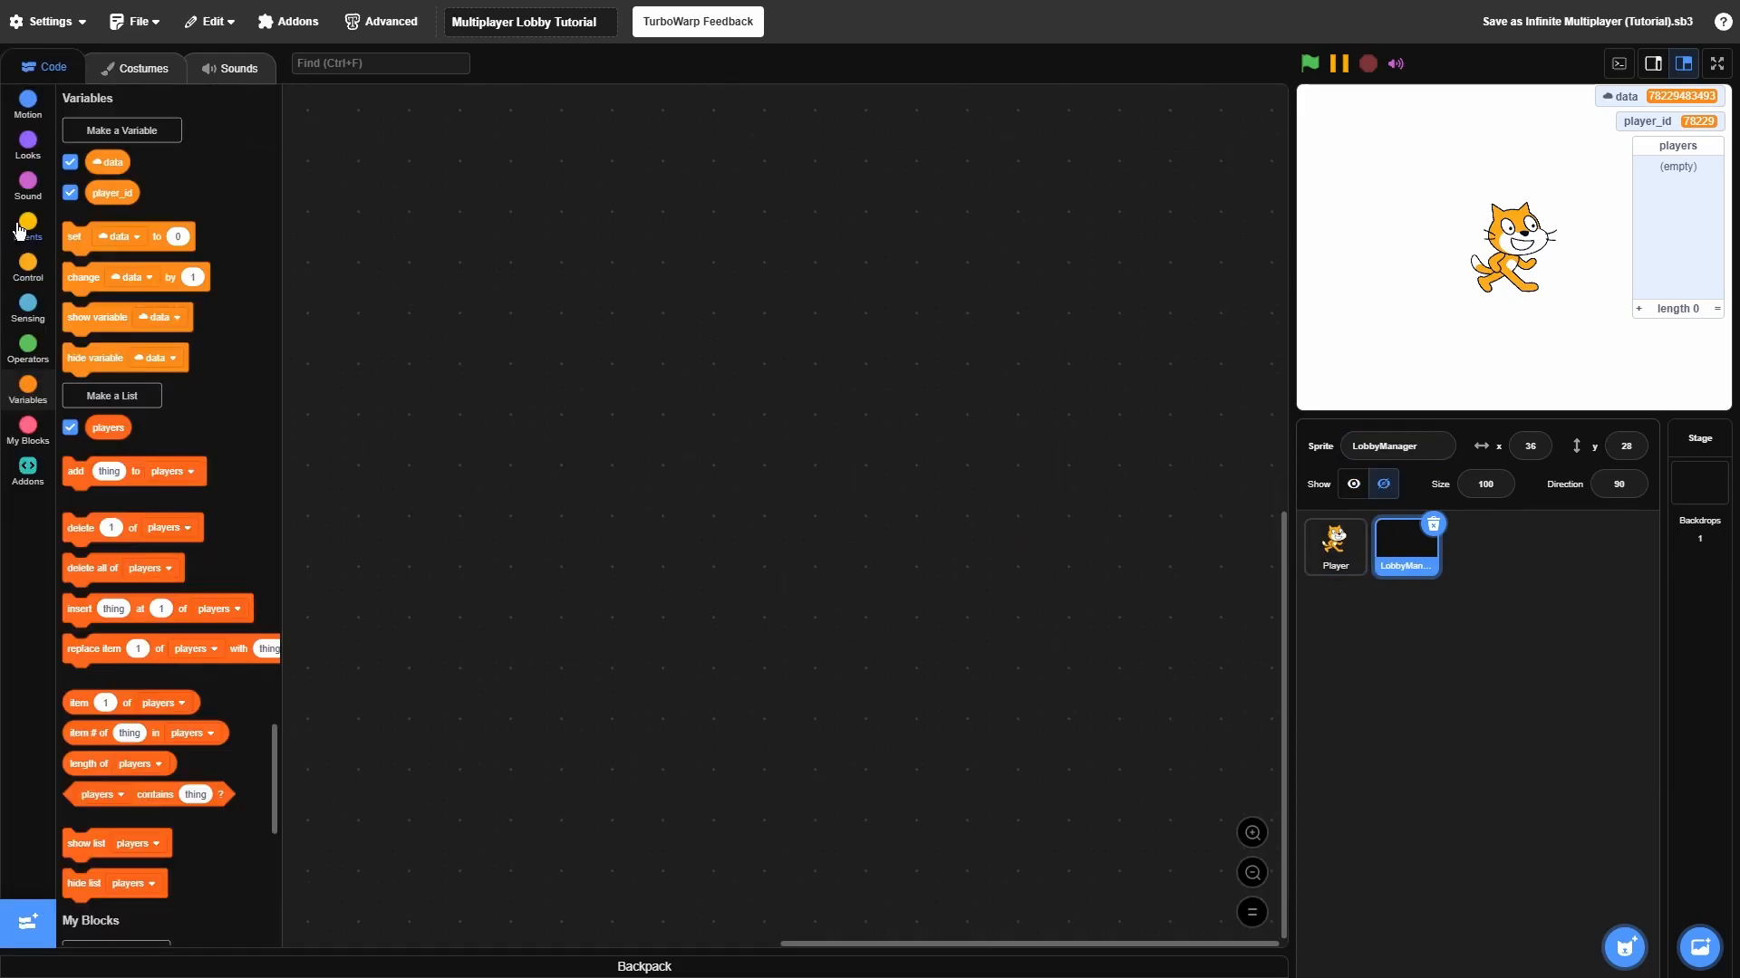
Make a variable named lobby_id available to all sprites
{"action": "left_click", "coordinate": [122, 130]}
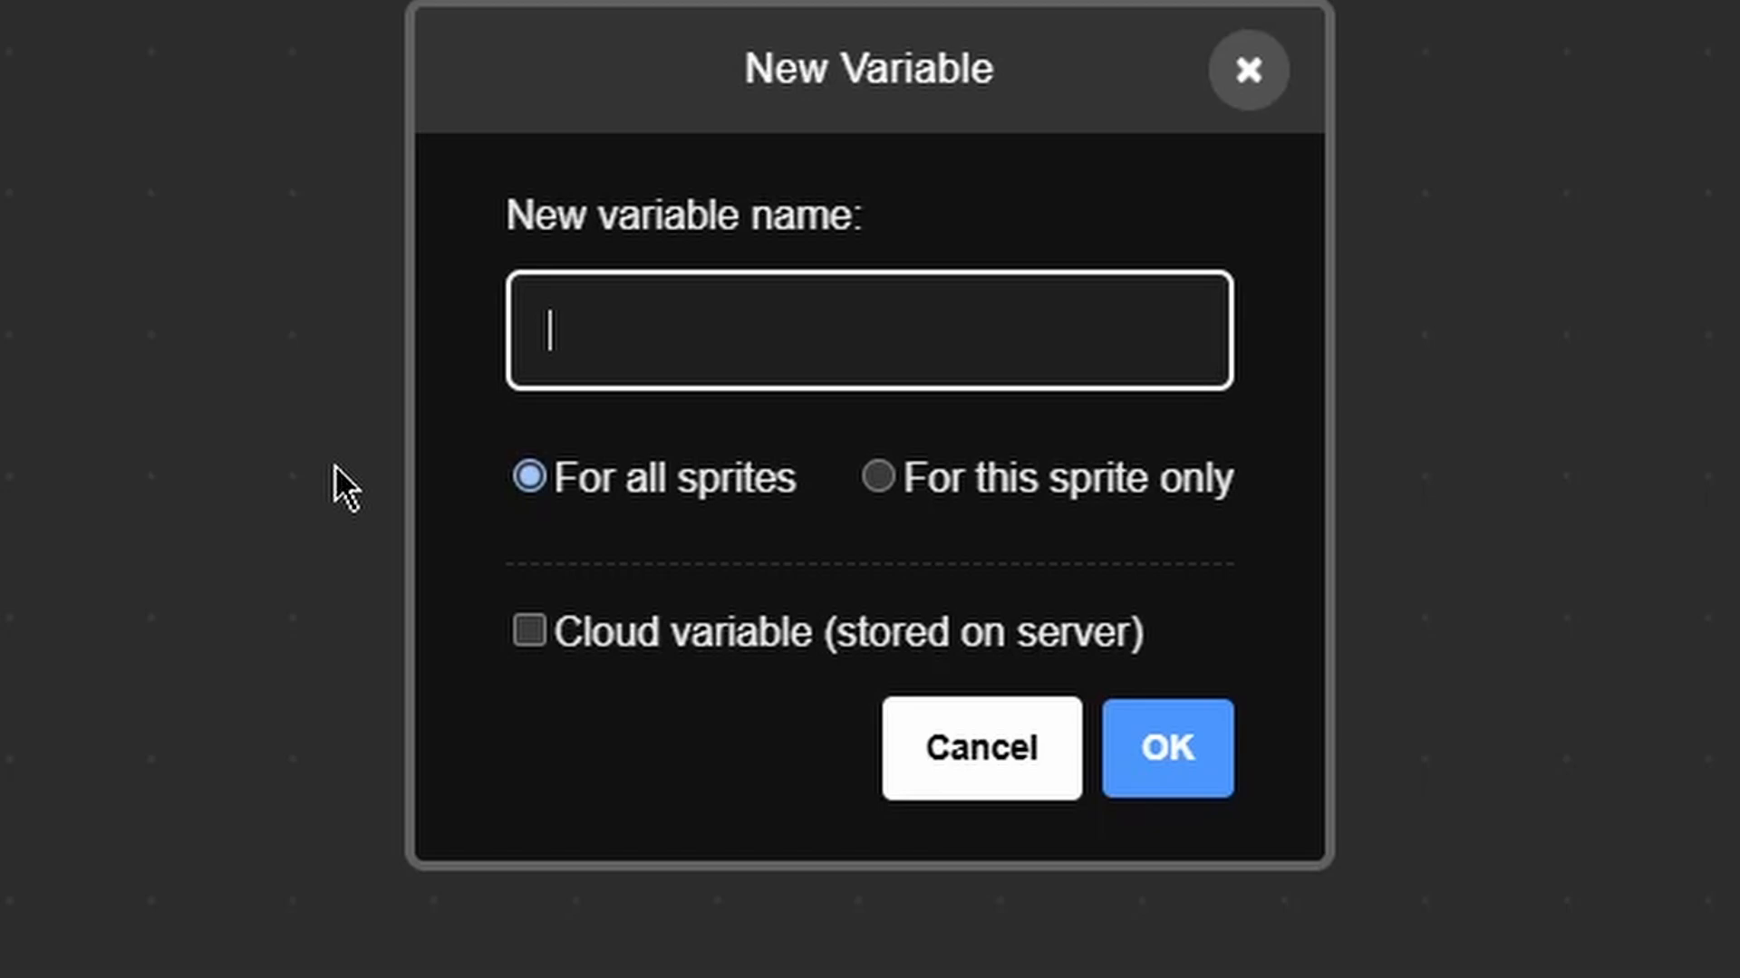
{"action": "type", "text": "lobby_id"}
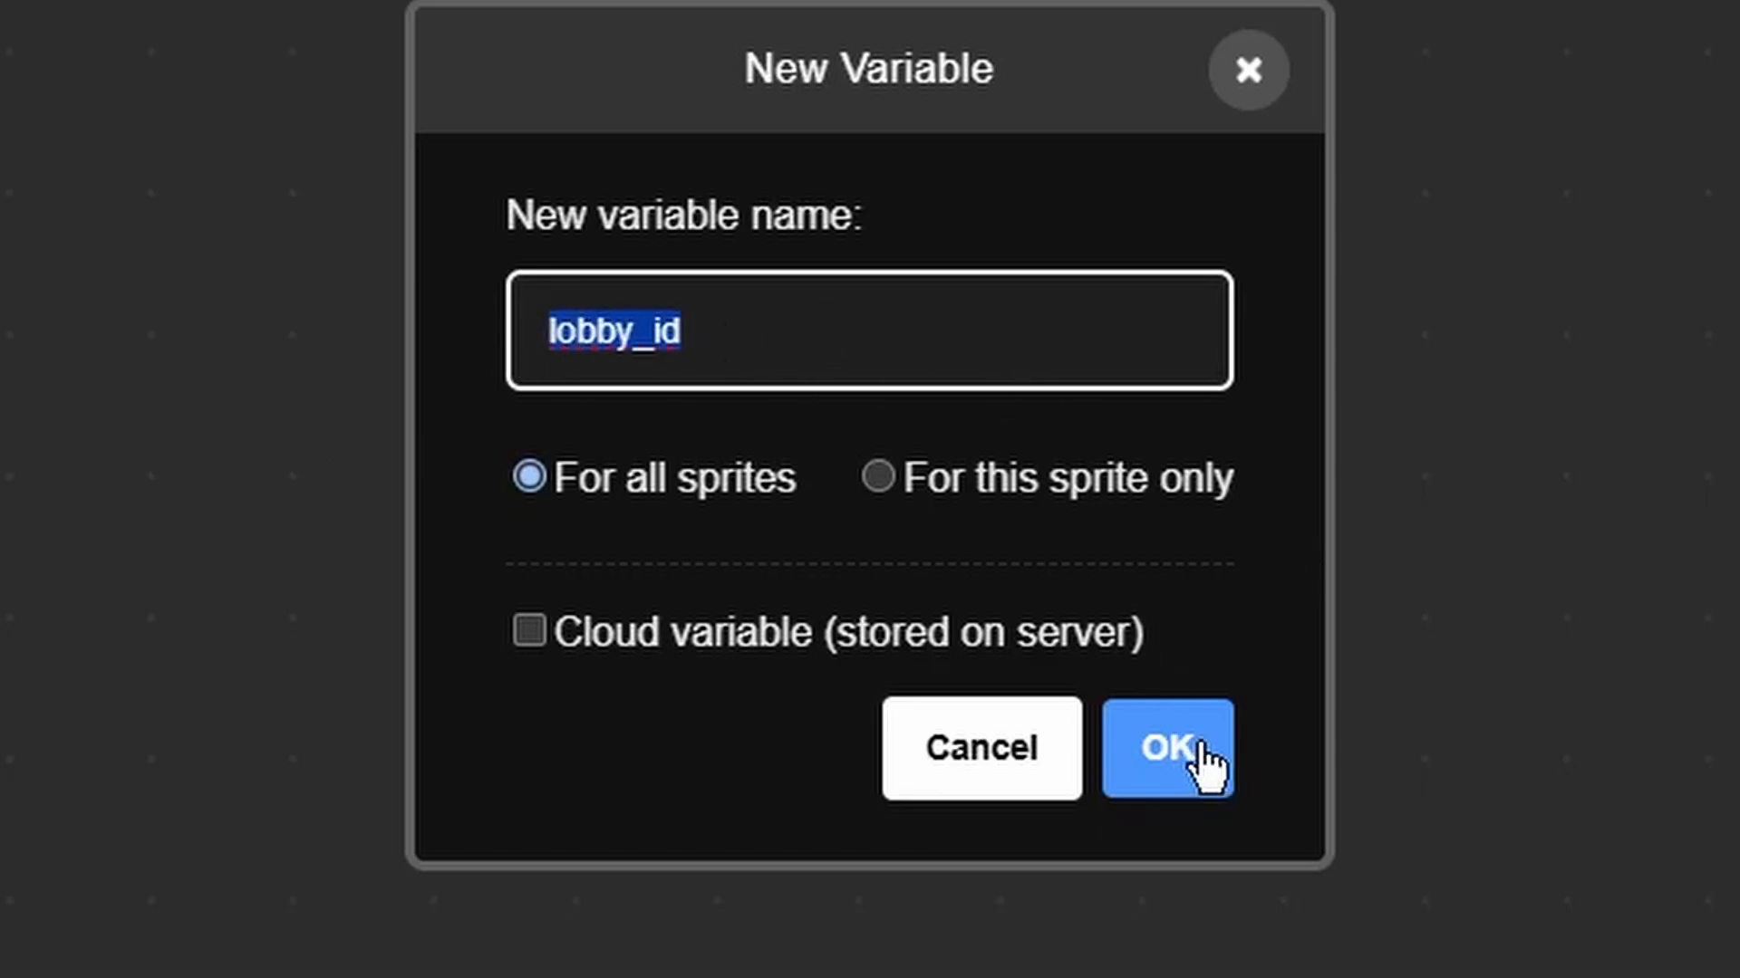
{"action": "left_click", "coordinate": [1166, 748]}
{"action": "type", "text": "H"}
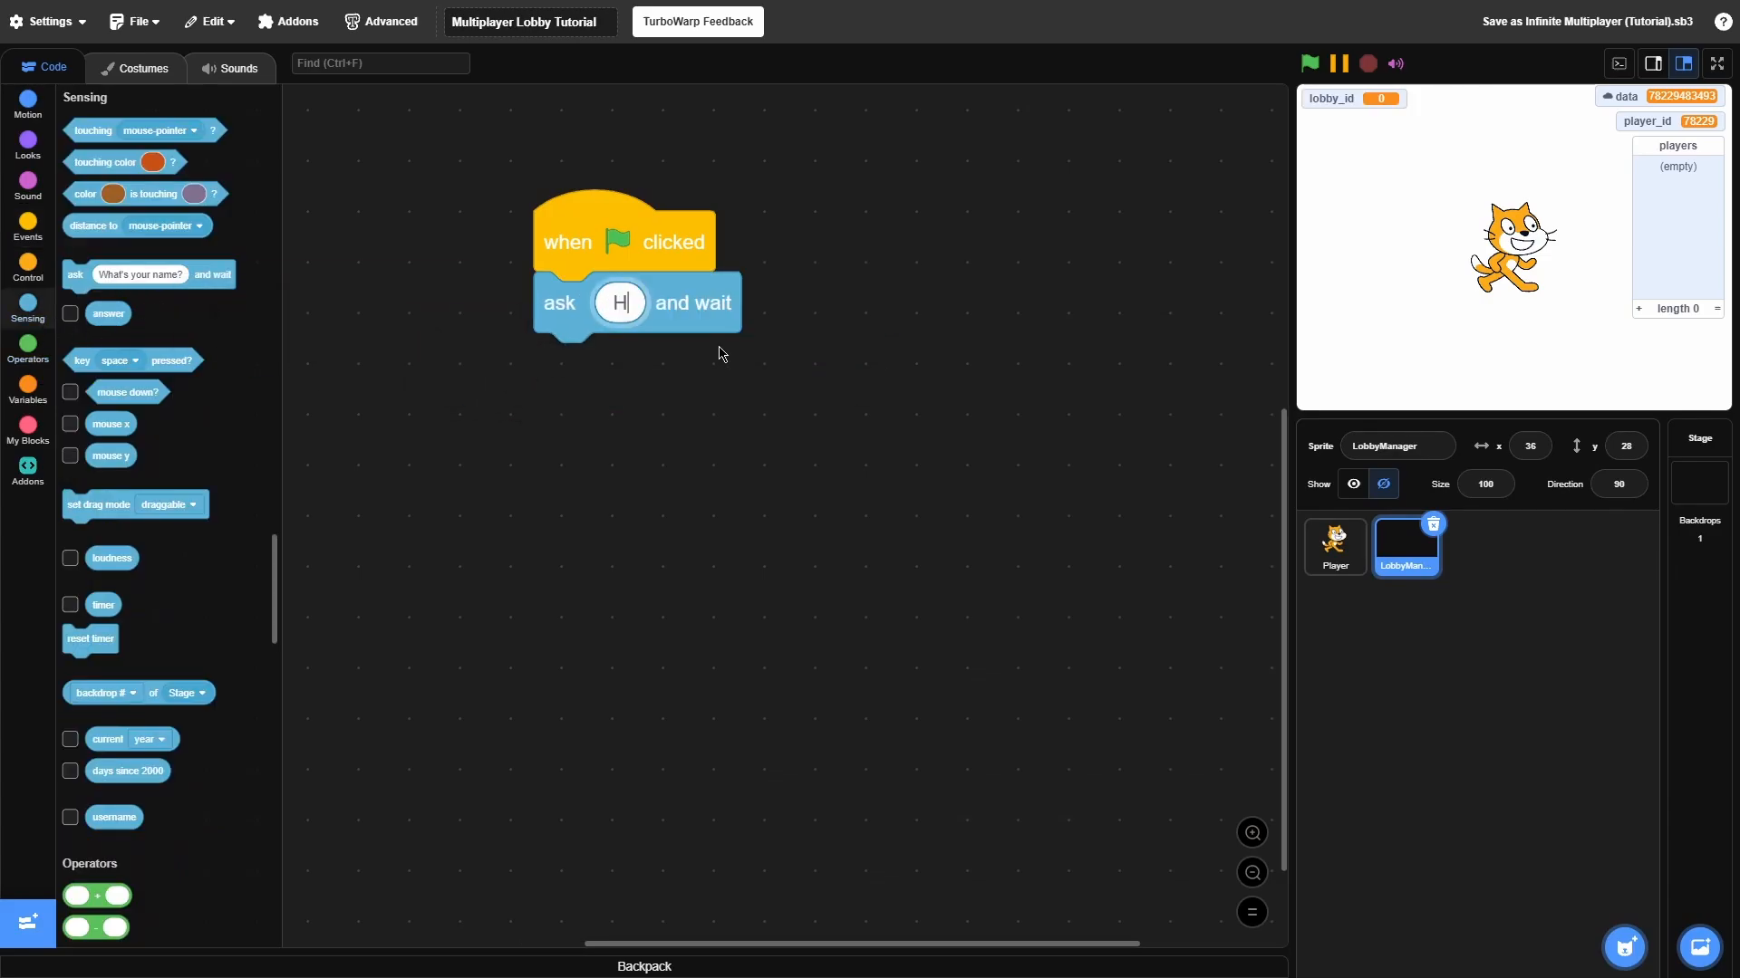
Build a green-flag loop asking 'Host or Join?' and checking answer = Host or host
{"action": "type", "text": "ost or Join?"}
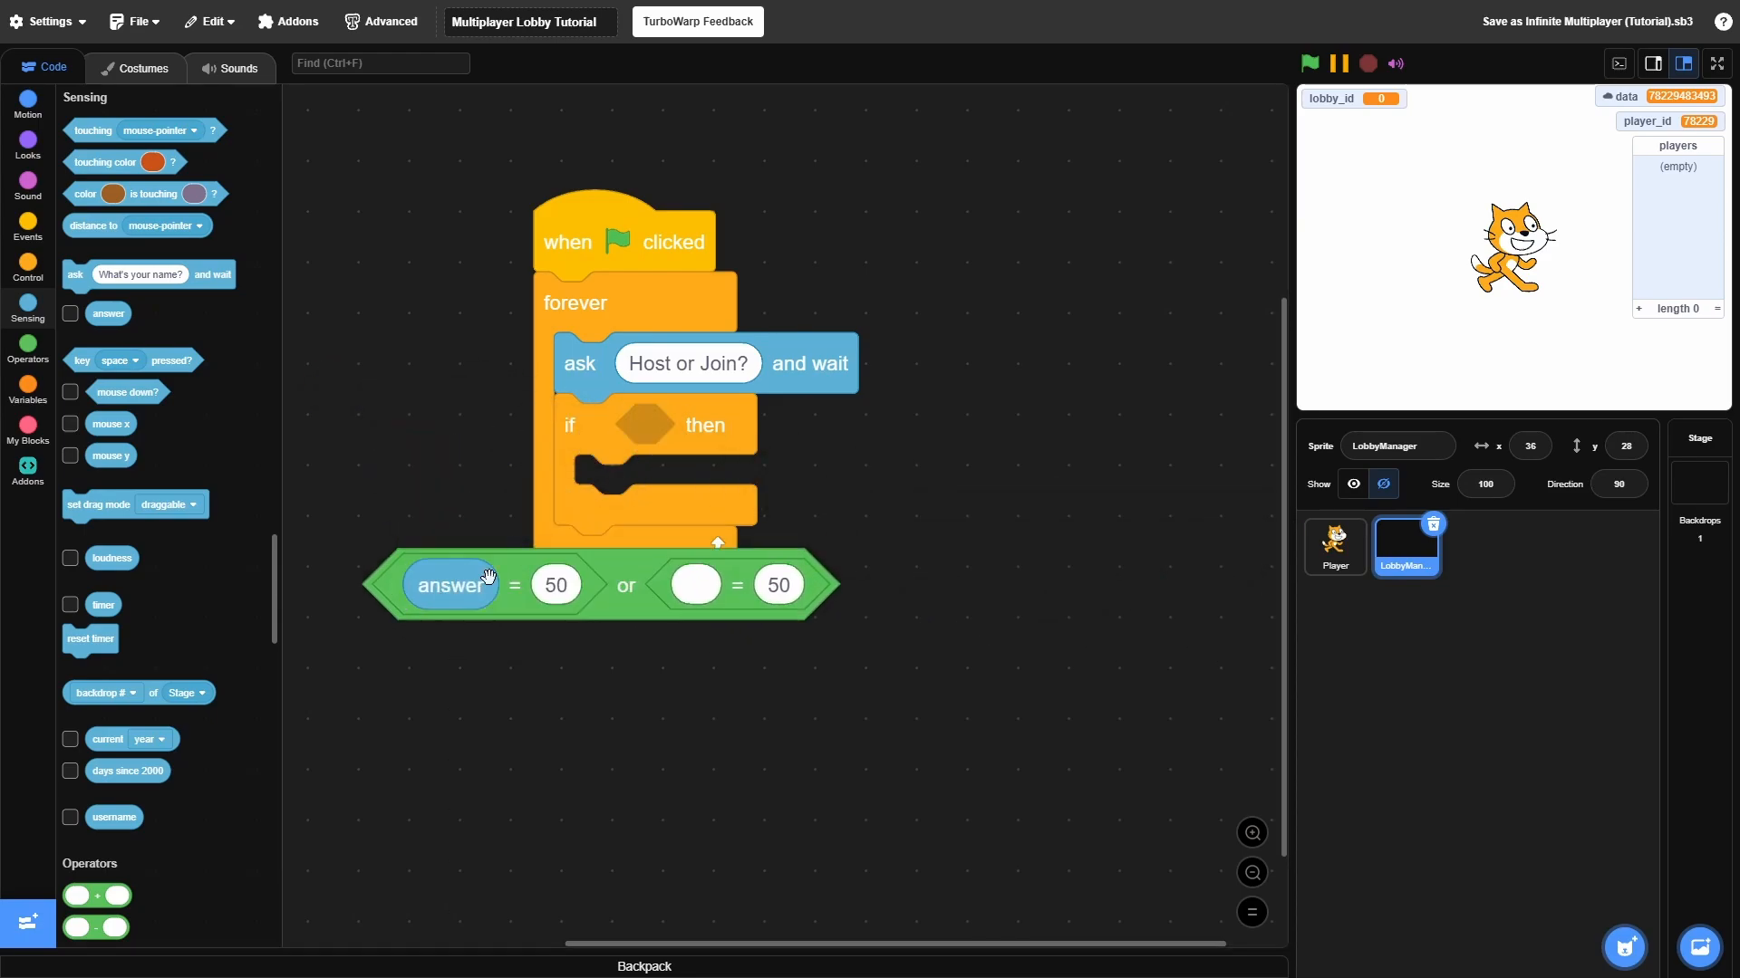
{"action": "type", "text": "Host"}
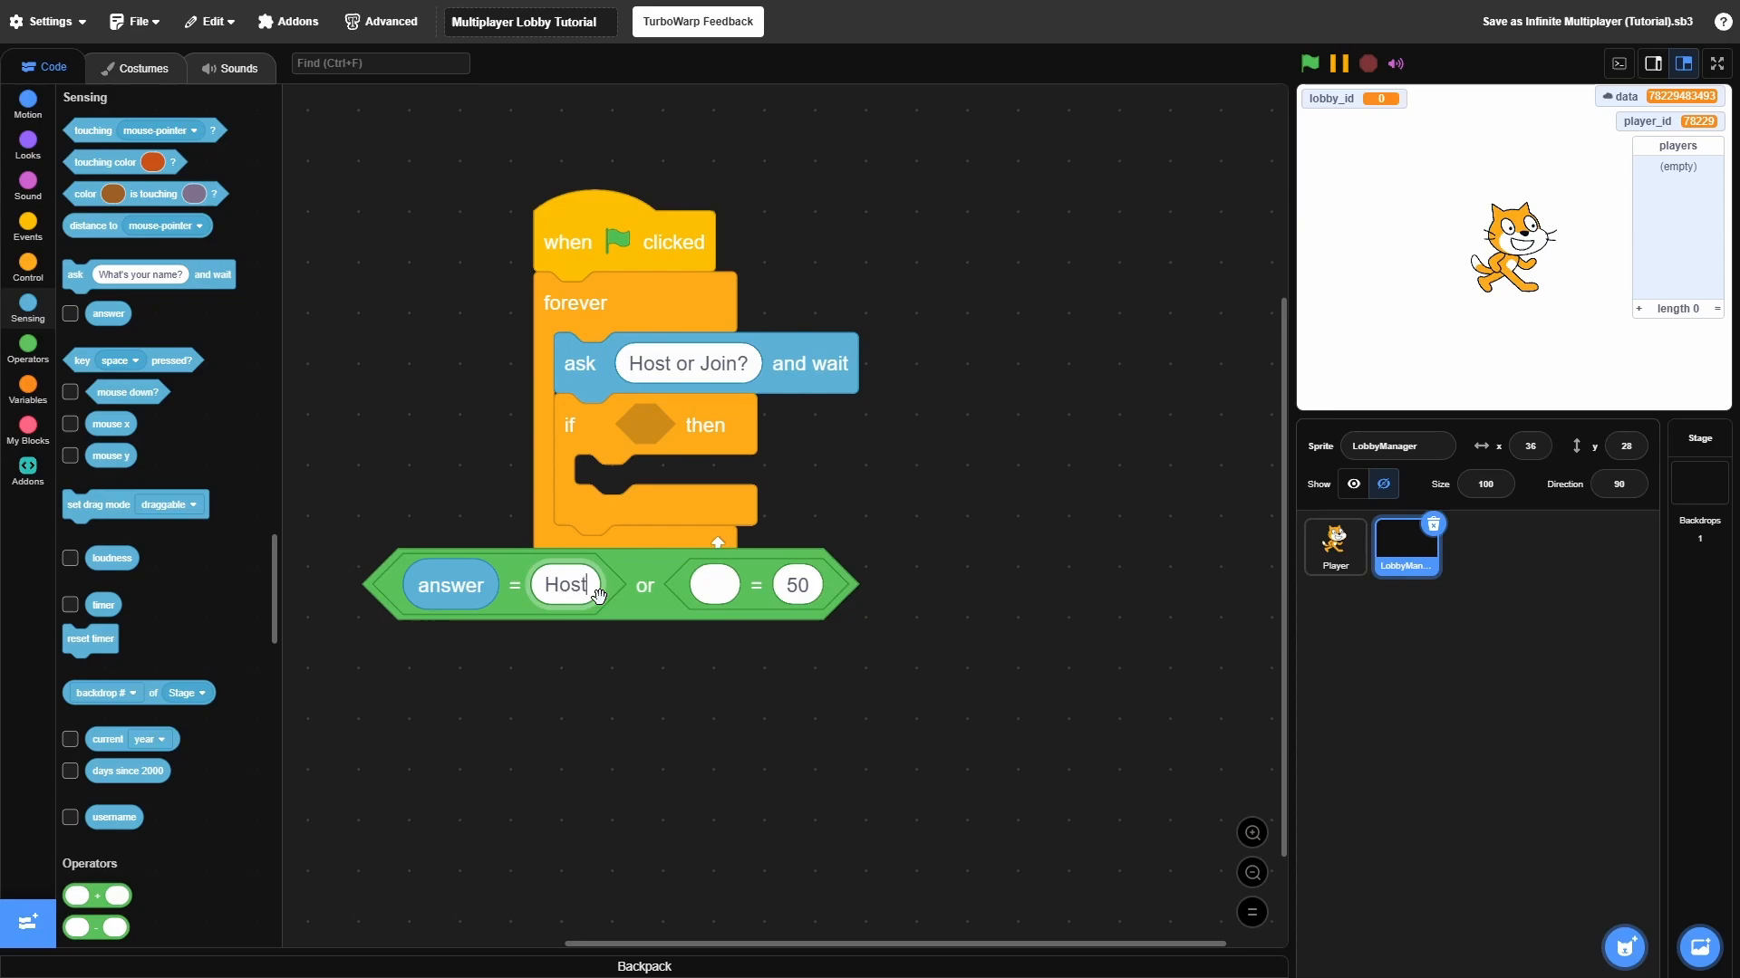
{"action": "type", "text": "host"}
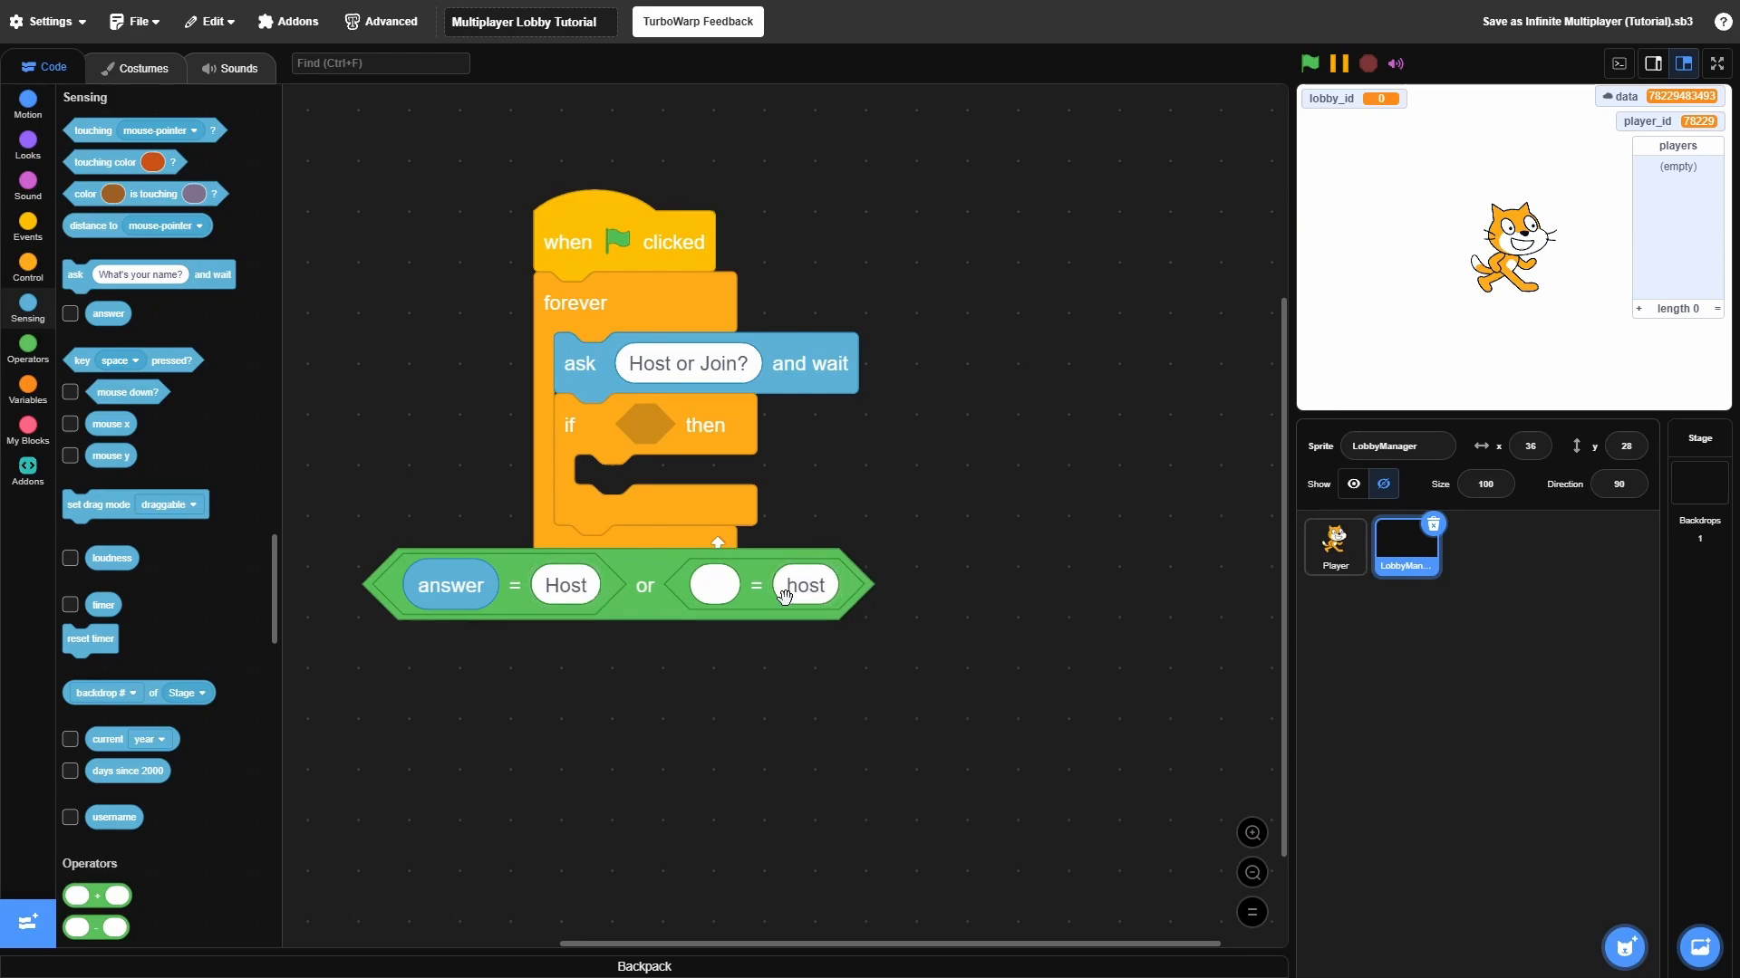
{"action": "mouse_move", "coordinate": [823, 616]}
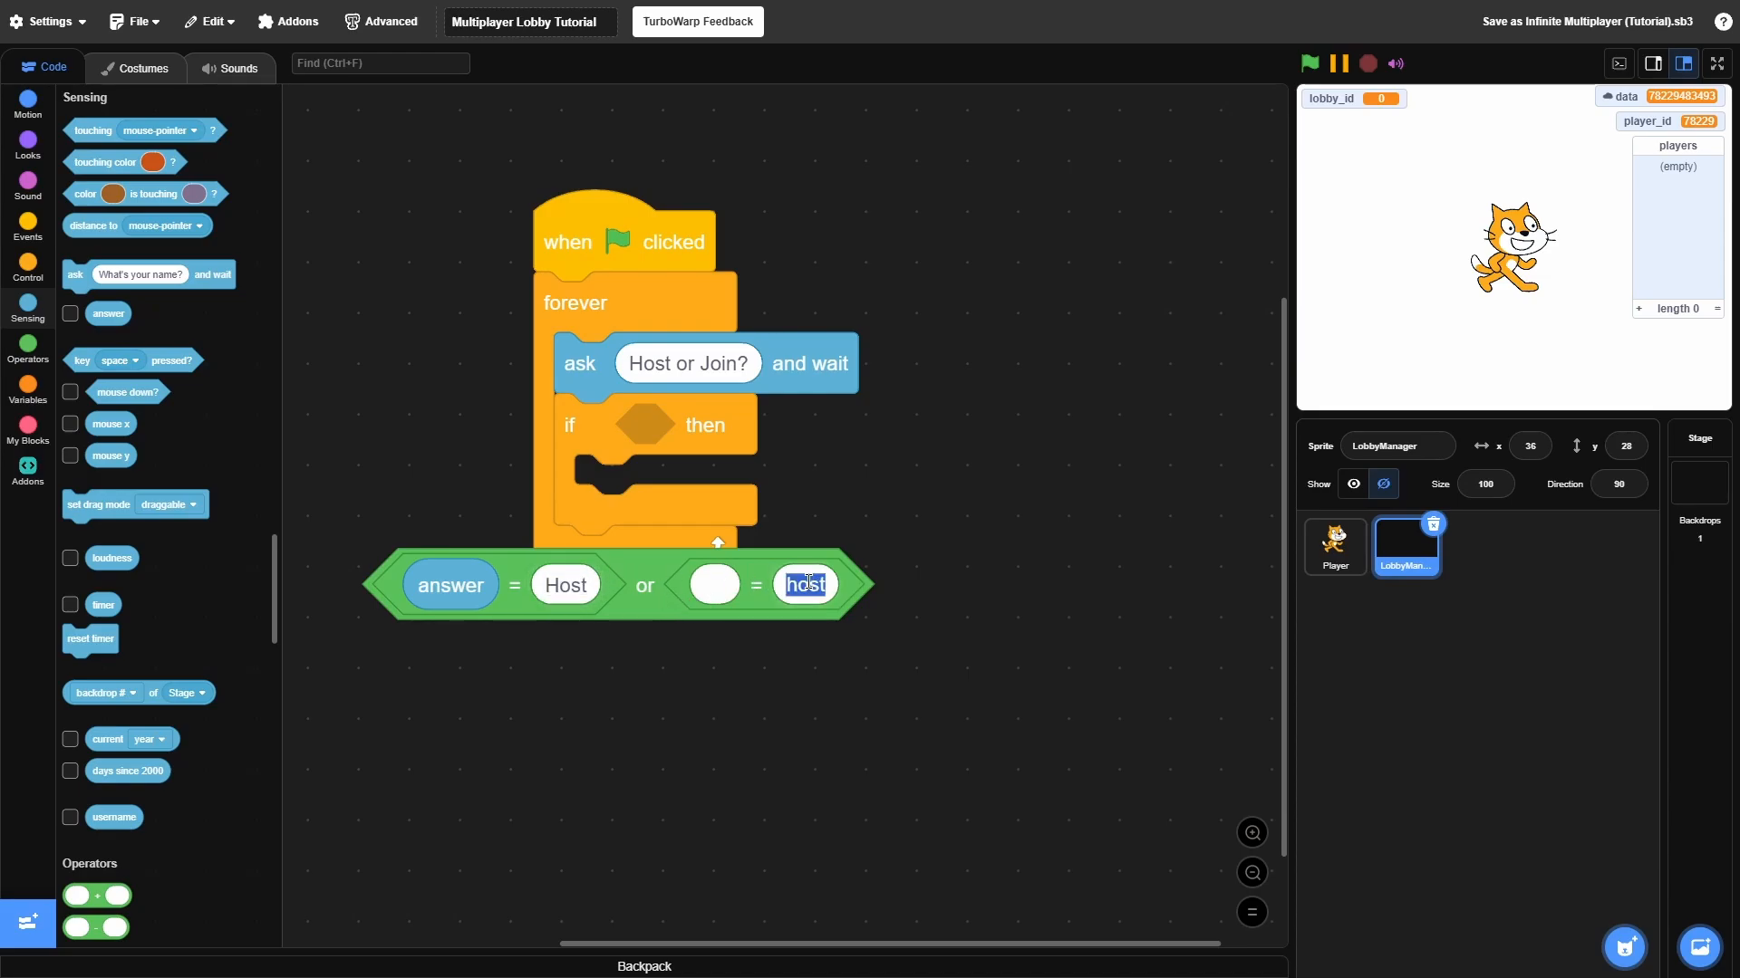
{"action": "left_click", "coordinate": [565, 586]}
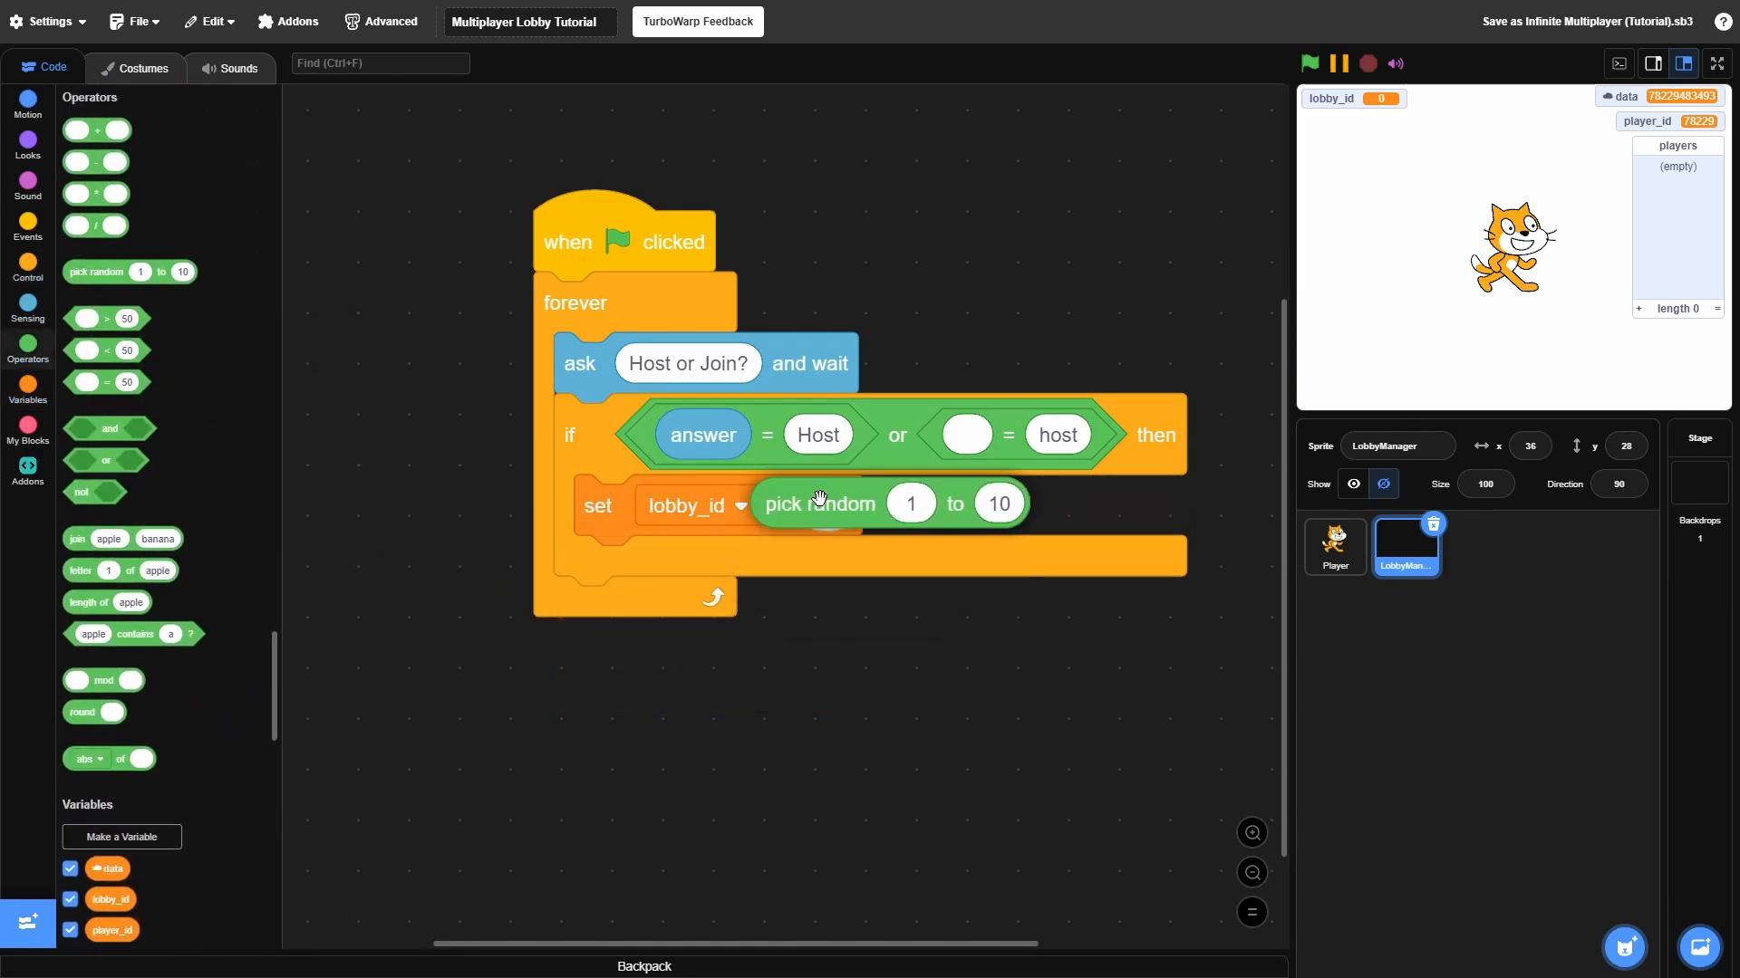
In the Host branch, set lobby_id to a random number from 10000 to 99999
{"action": "type", "text": "10000"}
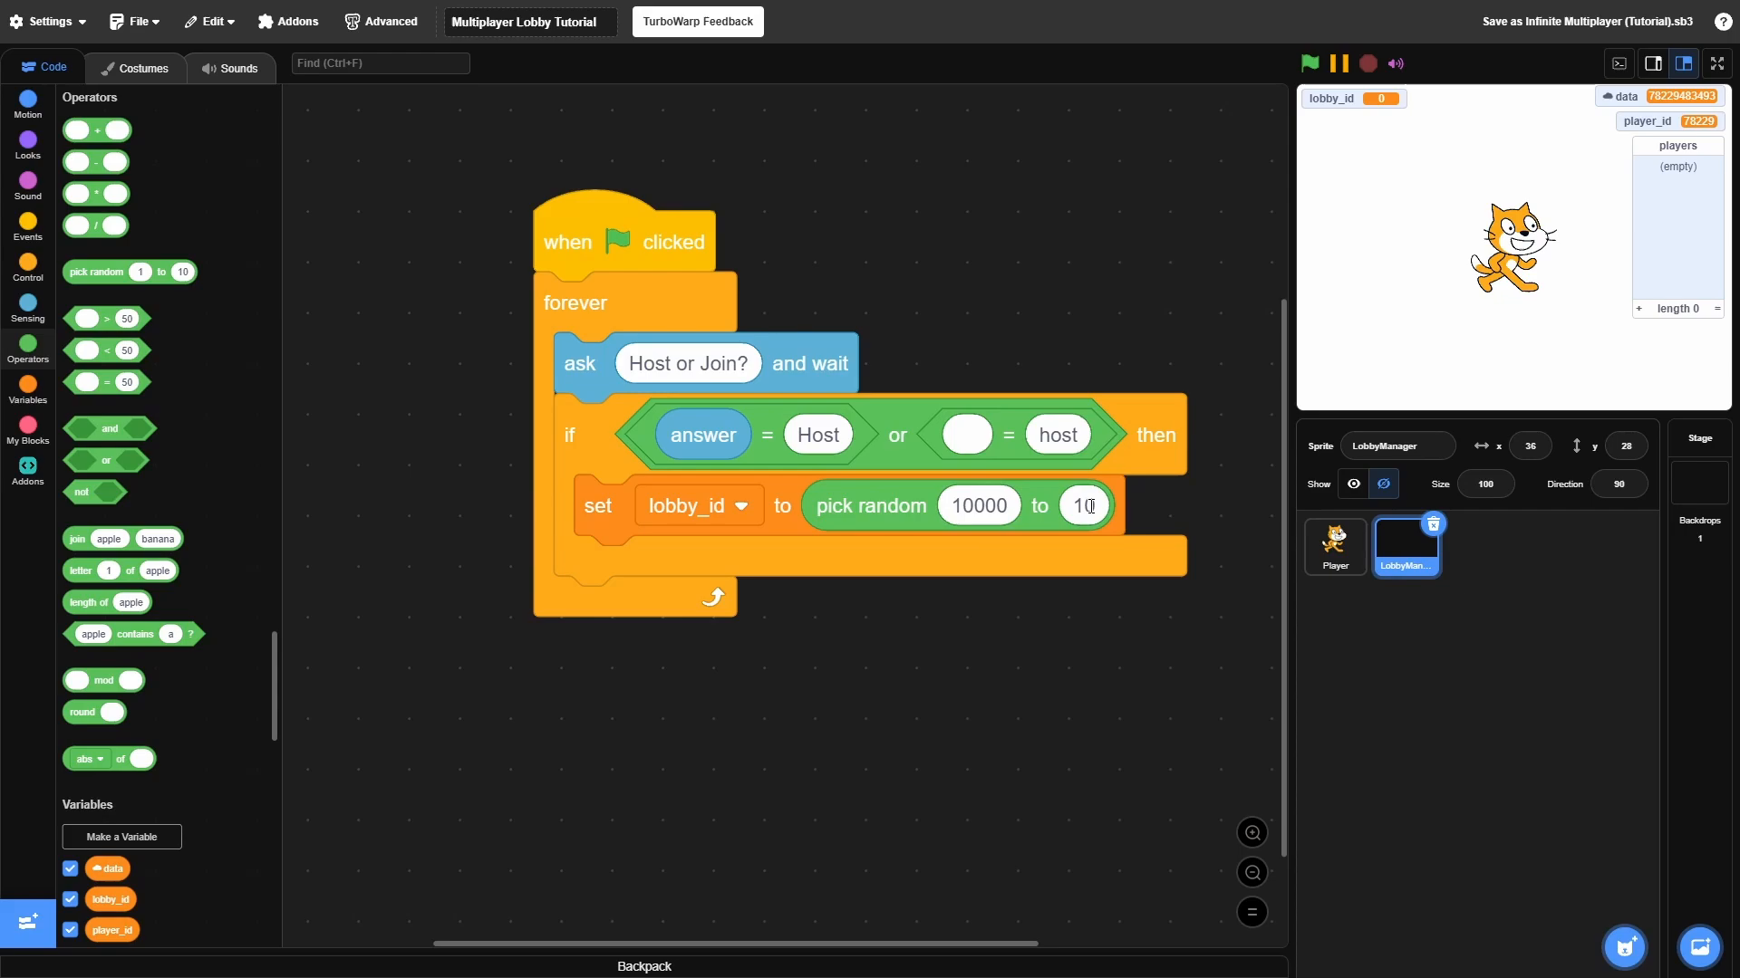
{"action": "type", "text": "99999"}
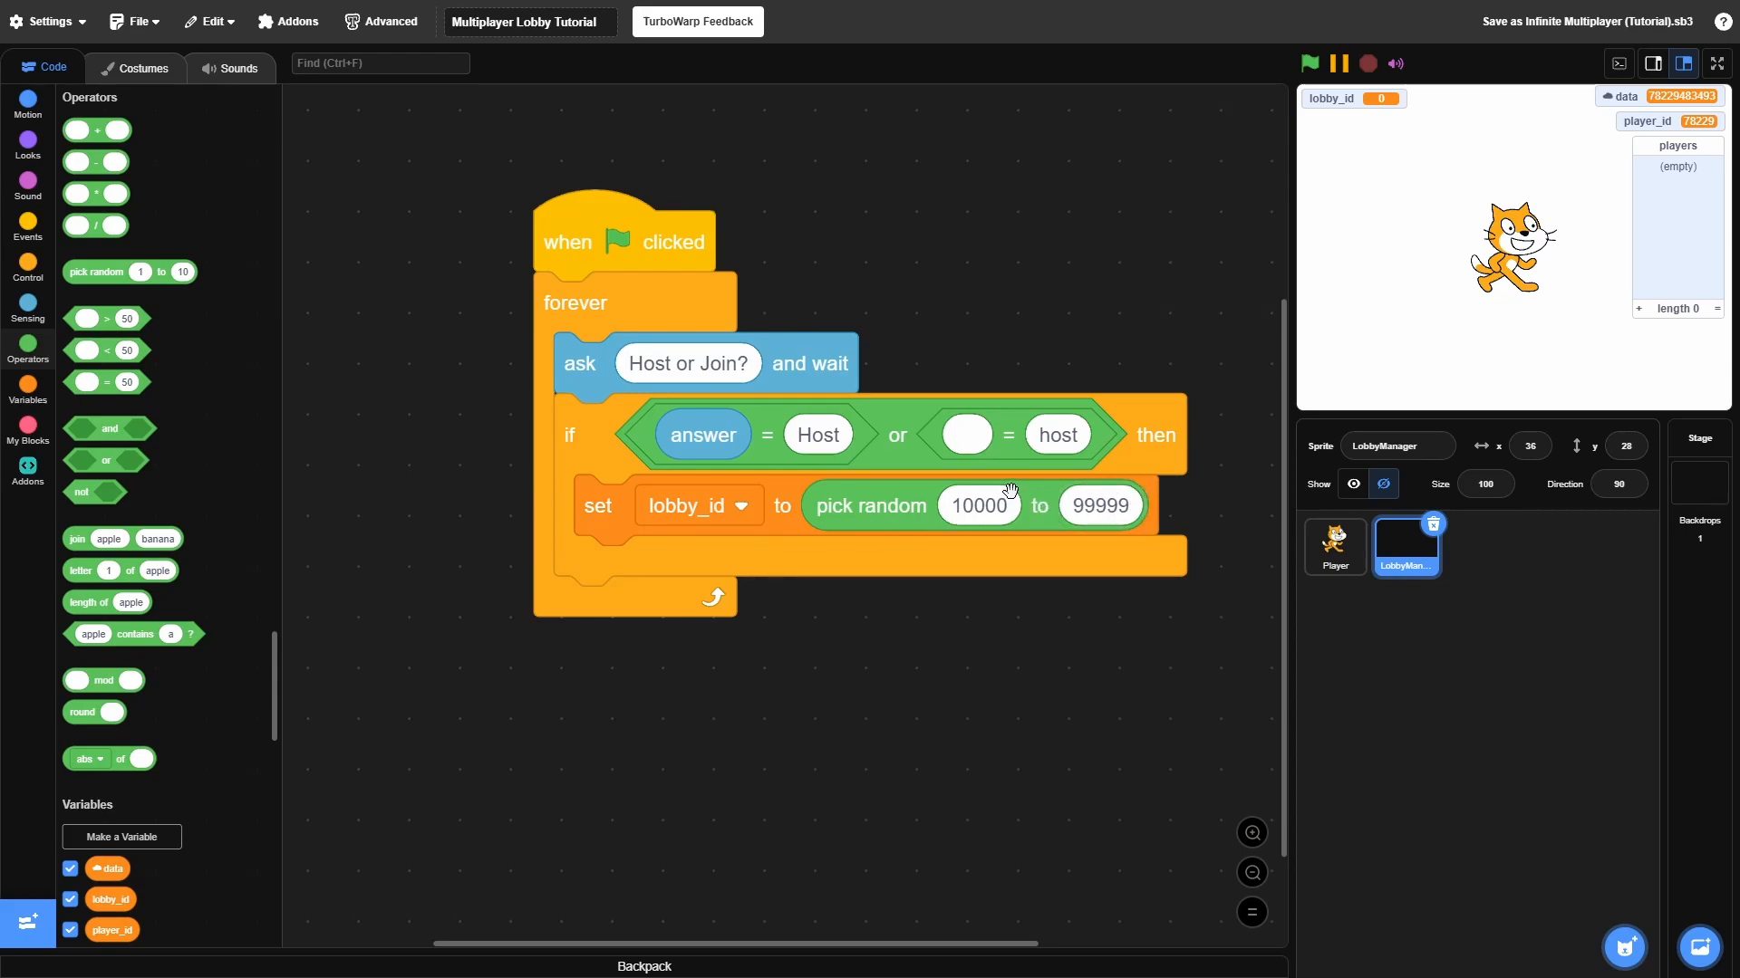
{"action": "mouse_move", "coordinate": [936, 555]}
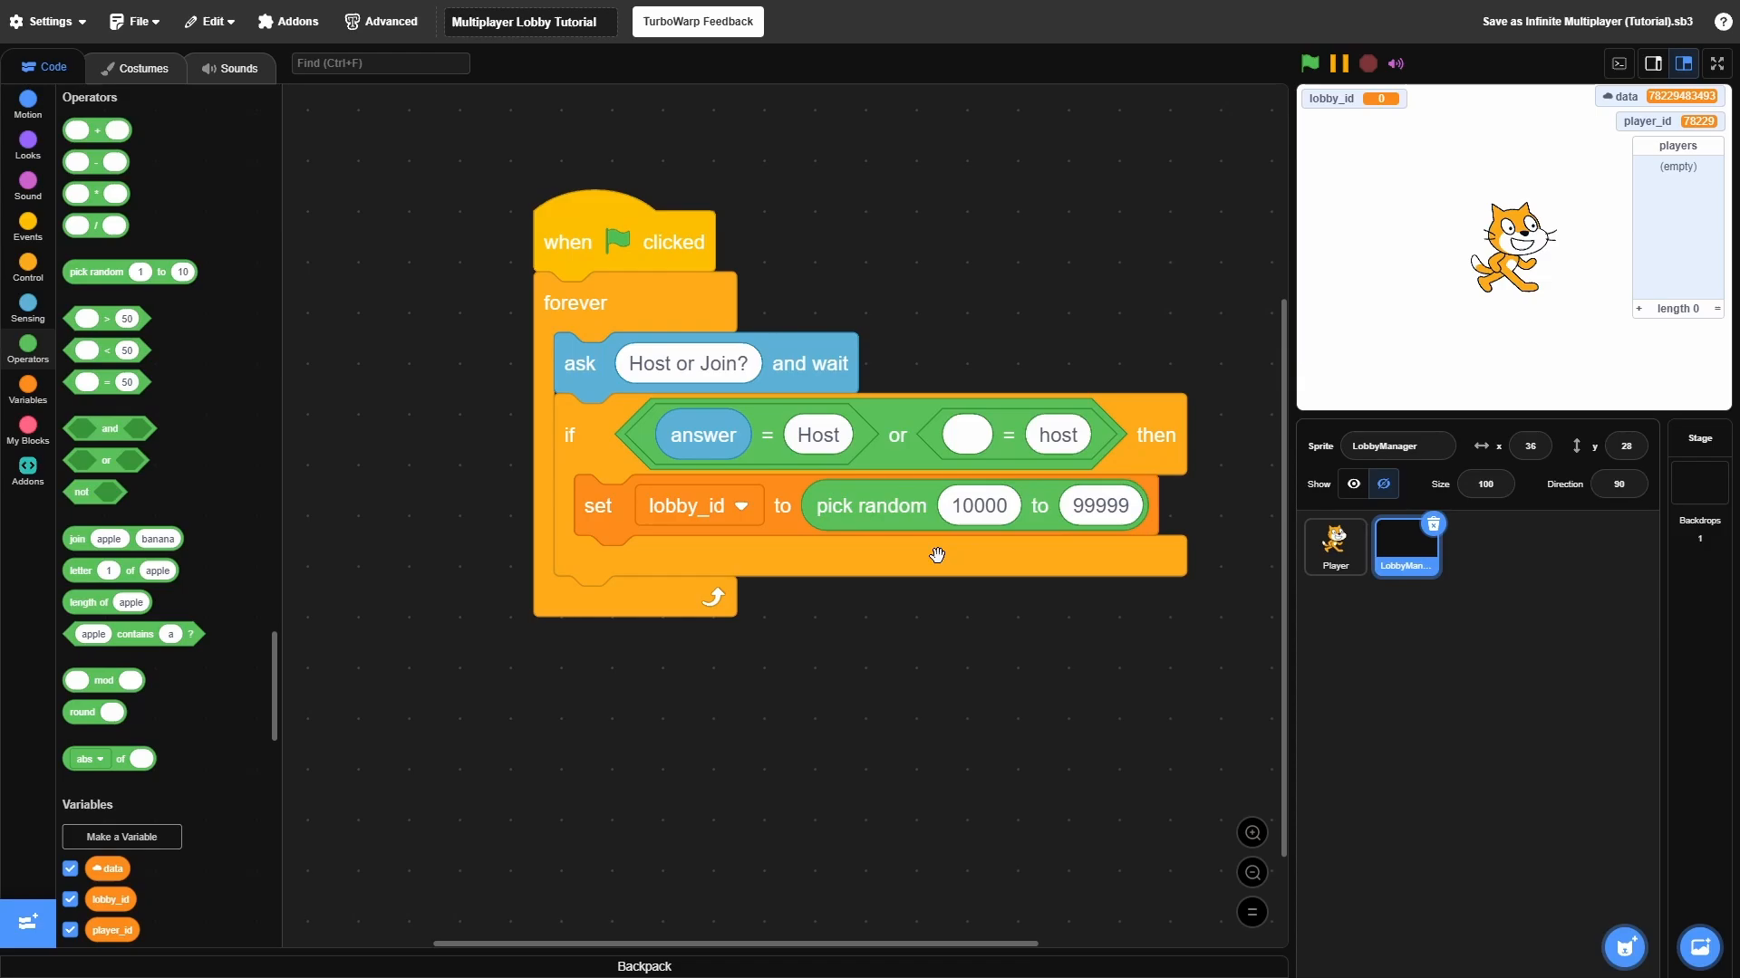
{"action": "left_click", "coordinate": [1099, 505]}
{"action": "type", "text": "JoinedLob"}
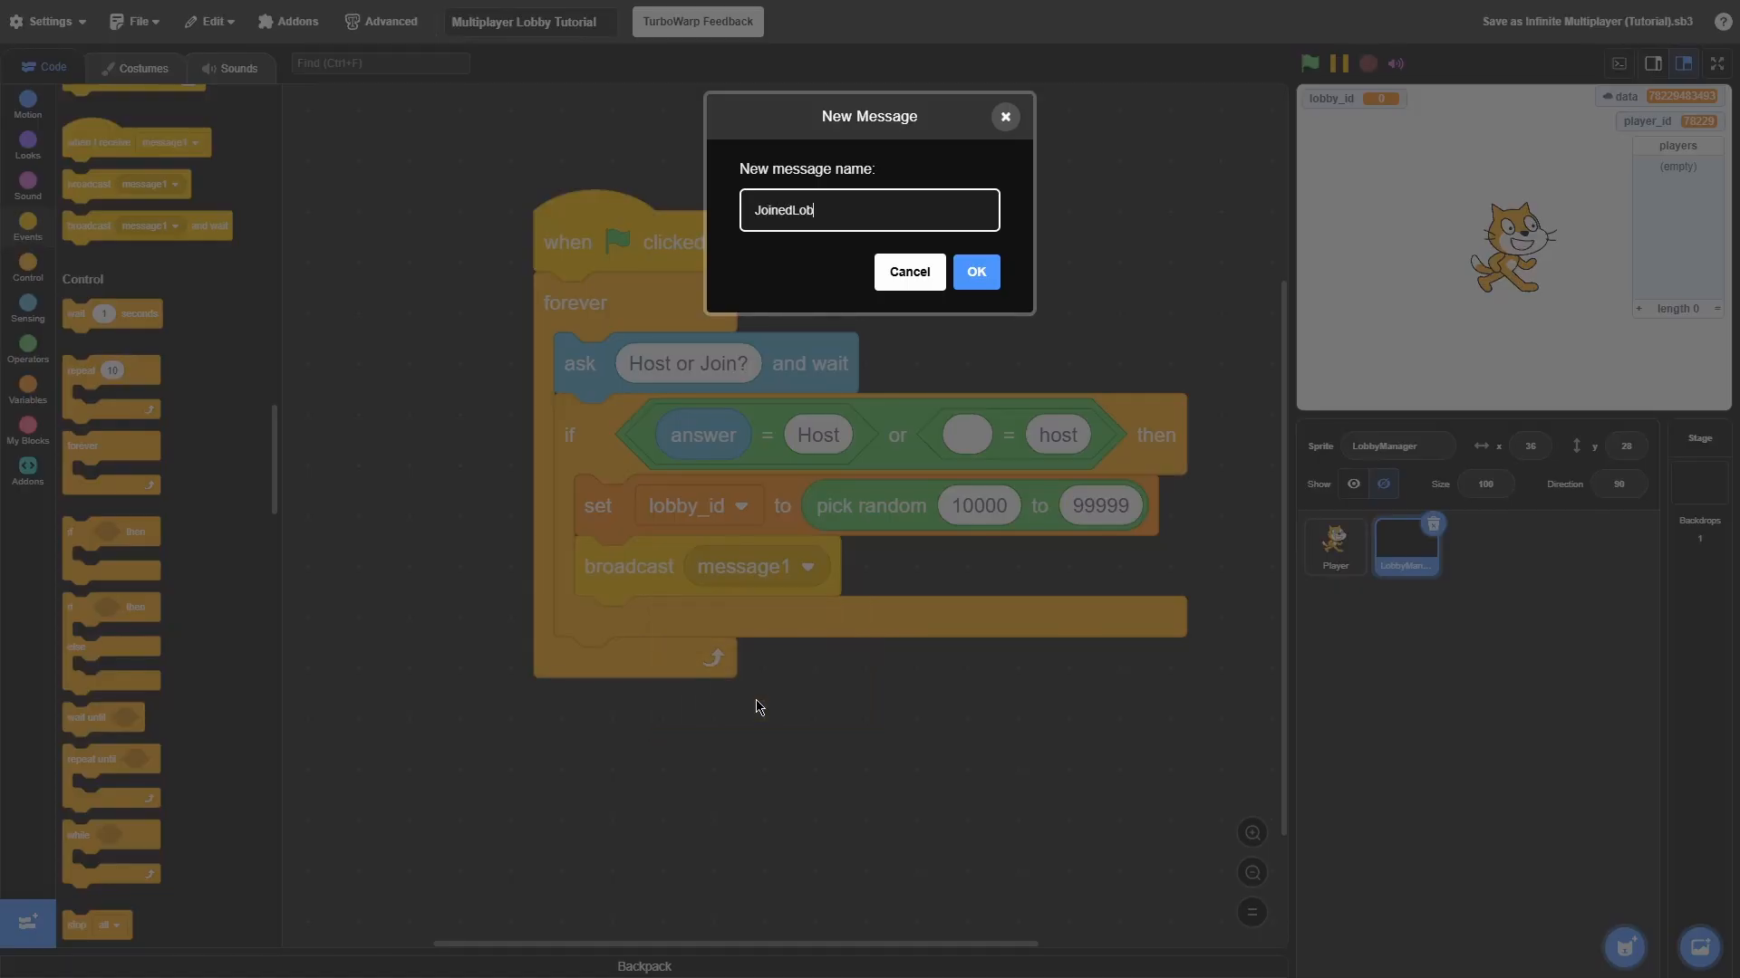
Broadcast a new JoinedLobby message from the host branch
{"action": "left_click", "coordinate": [976, 271]}
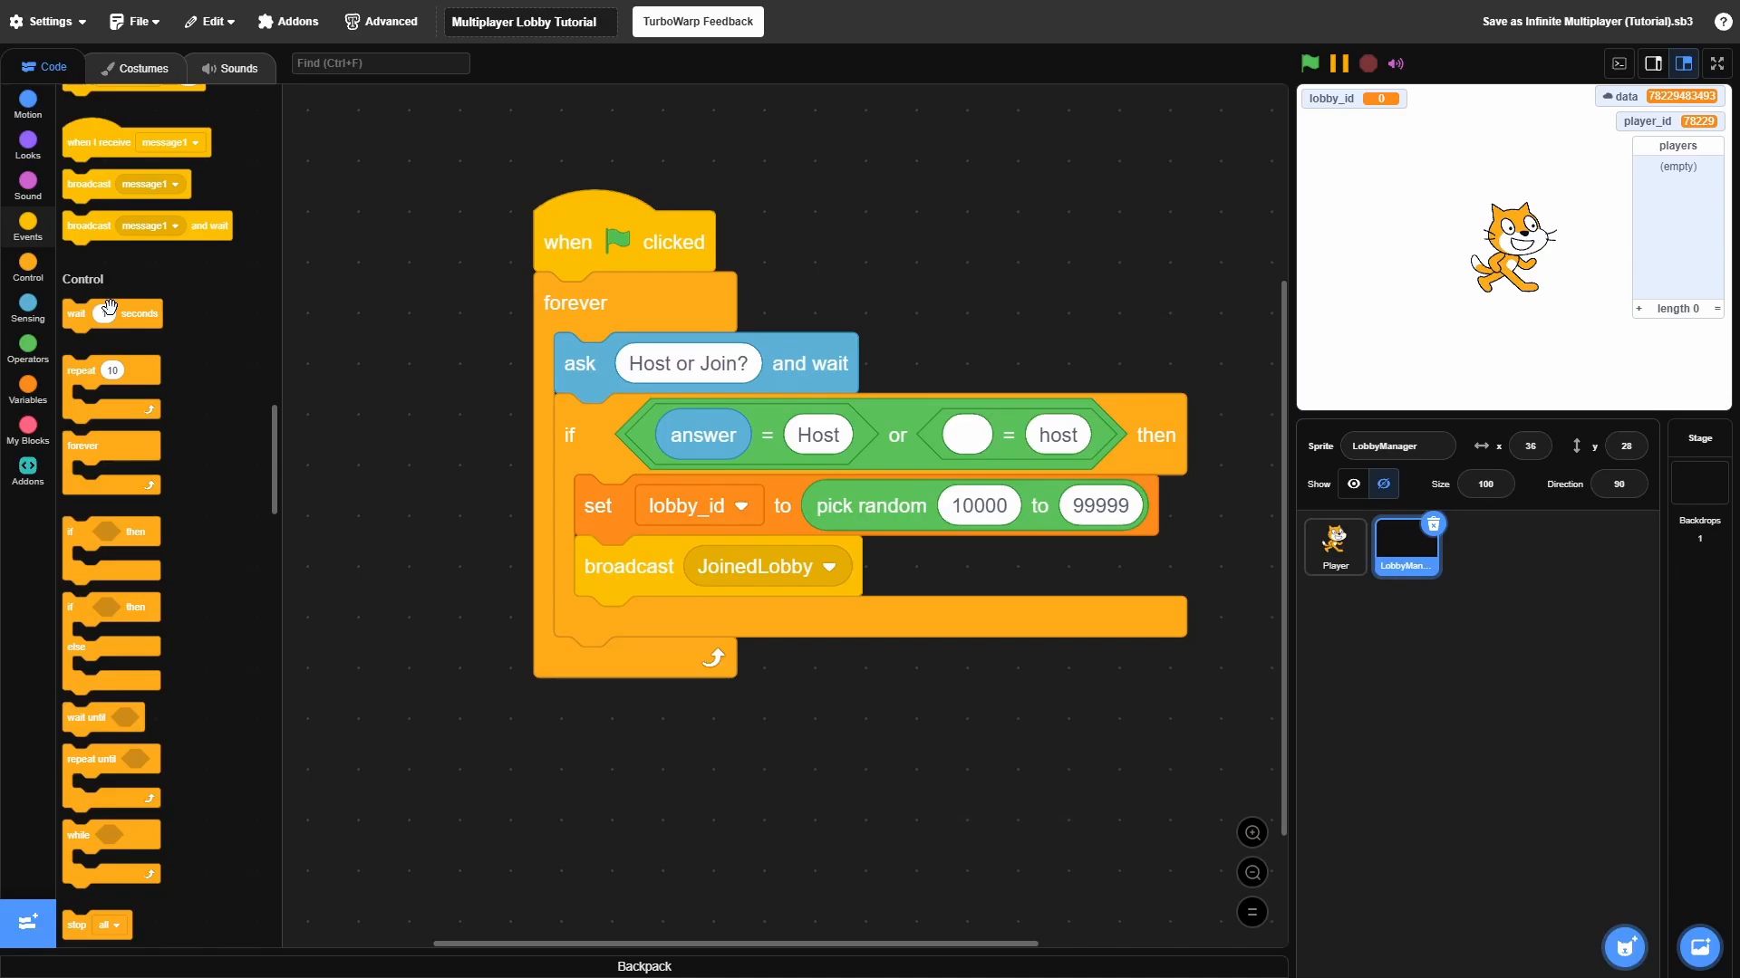
{"action": "scroll", "scroll_direction": "down", "scroll_amount": 3}
{"action": "type", "text": "join"}
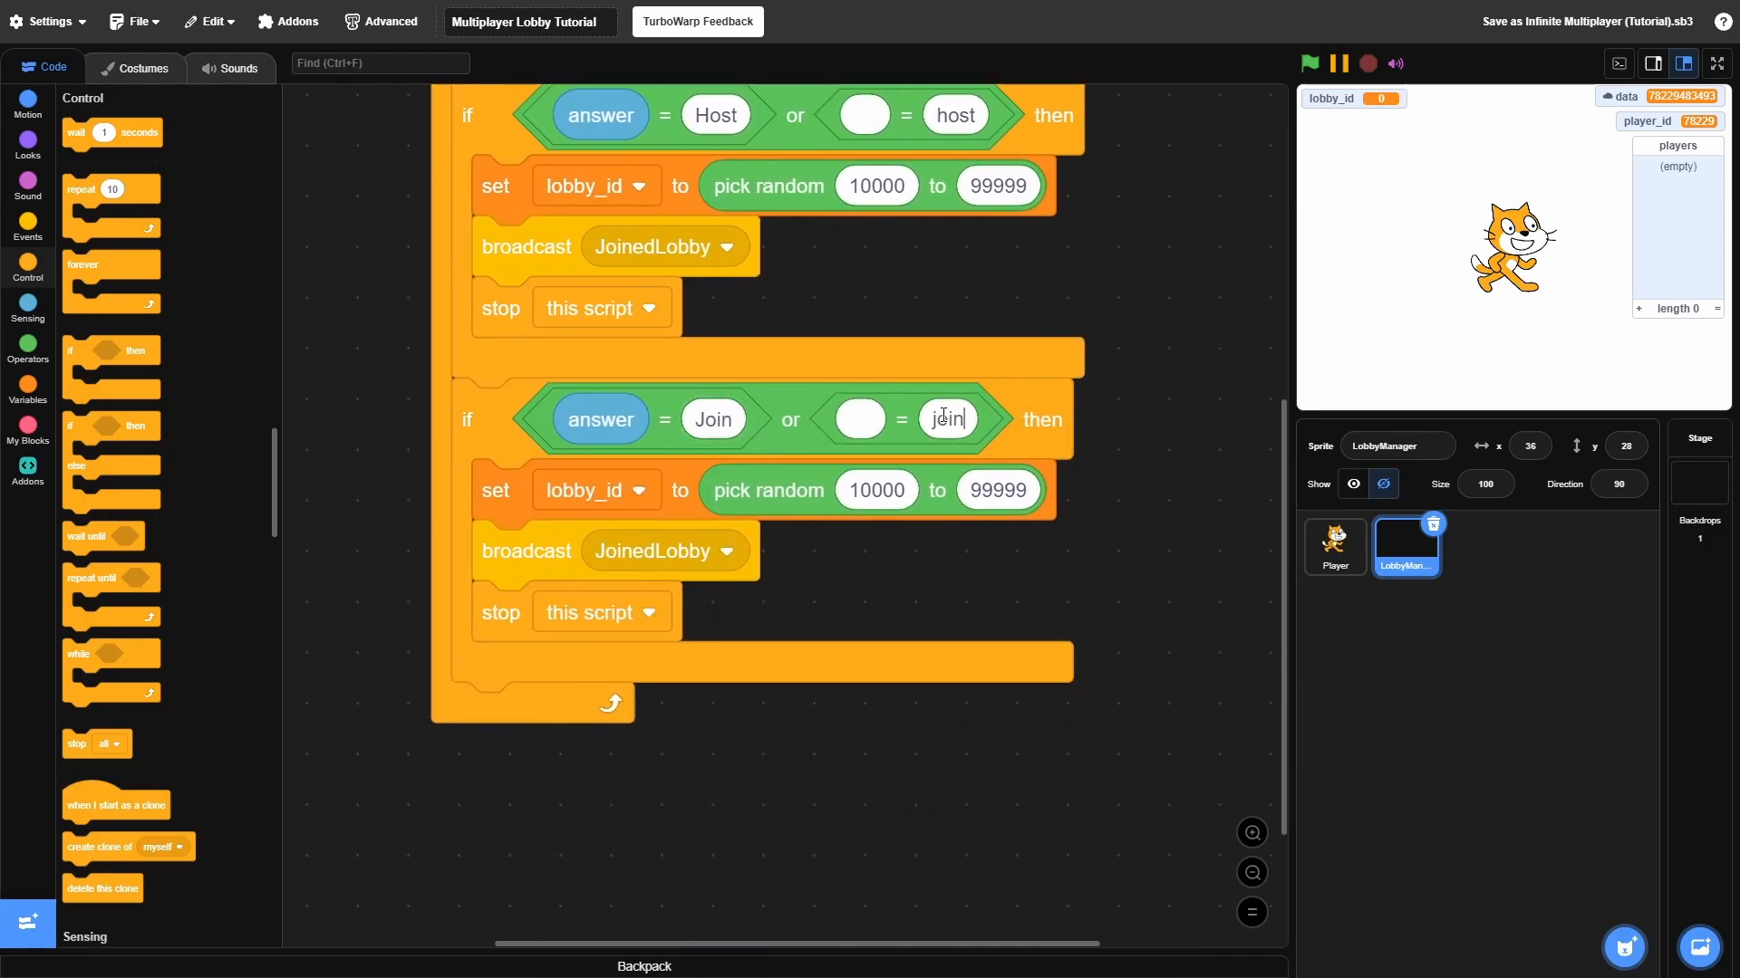
Duplicate the answer reporter to fill the Join/join comparison slots
{"action": "right_click", "coordinate": [601, 419]}
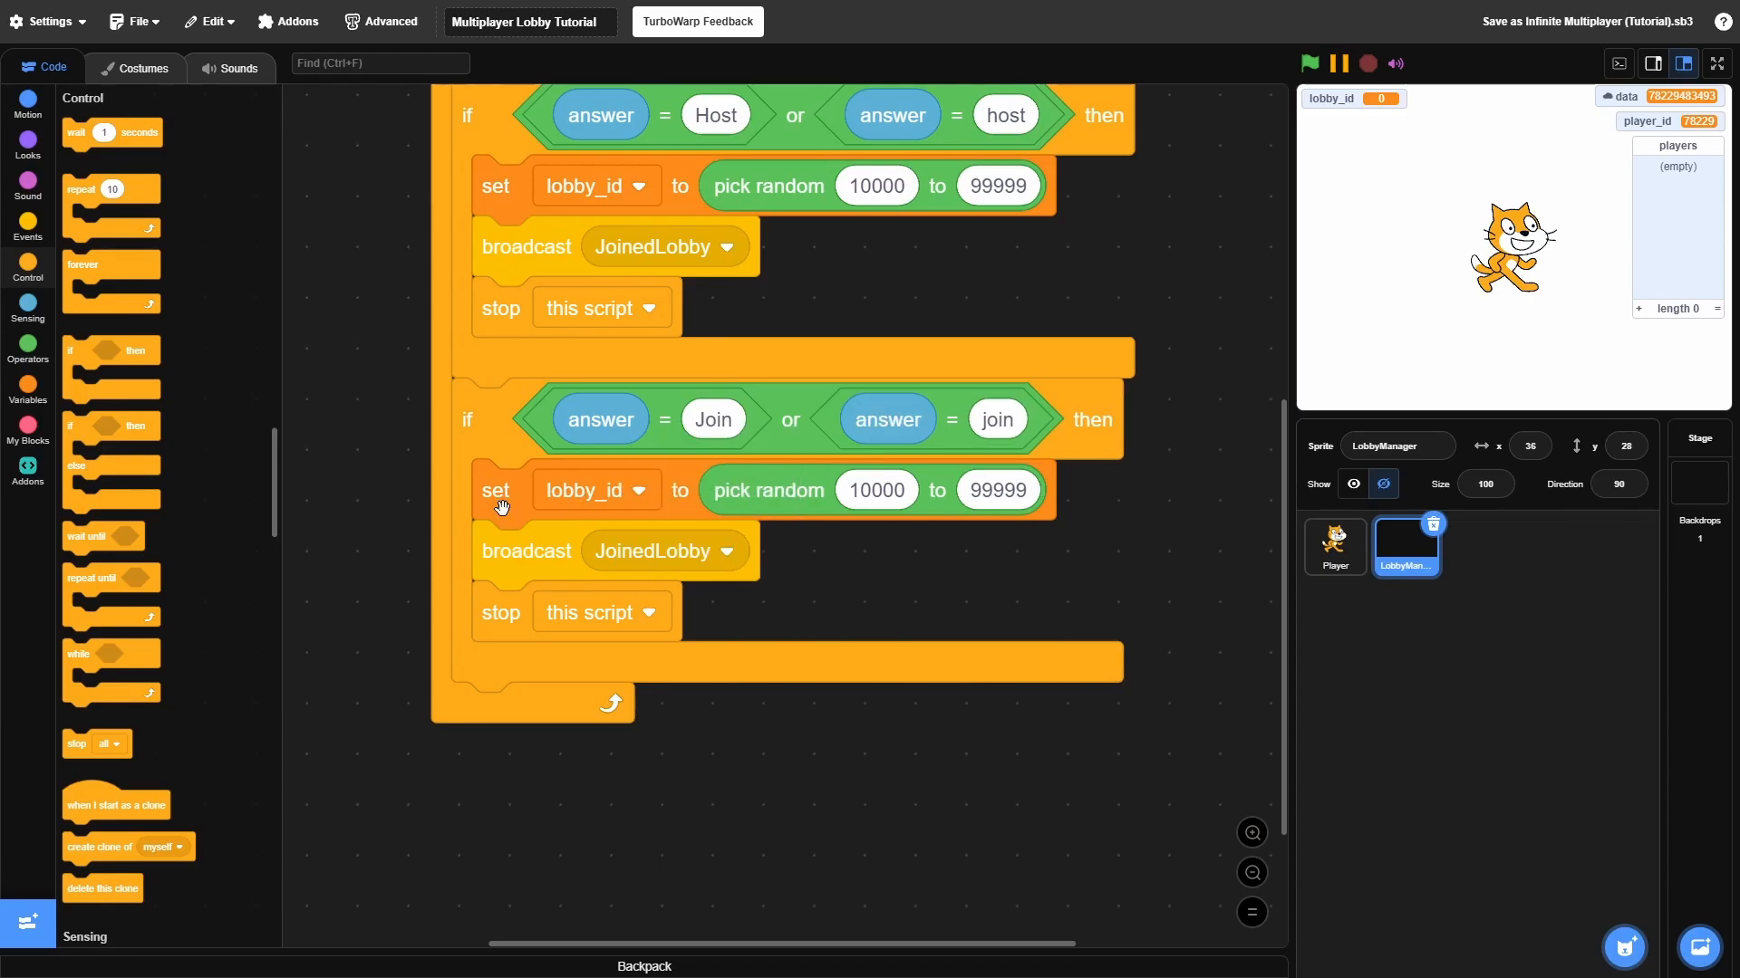
{"action": "left_click", "coordinate": [28, 309]}
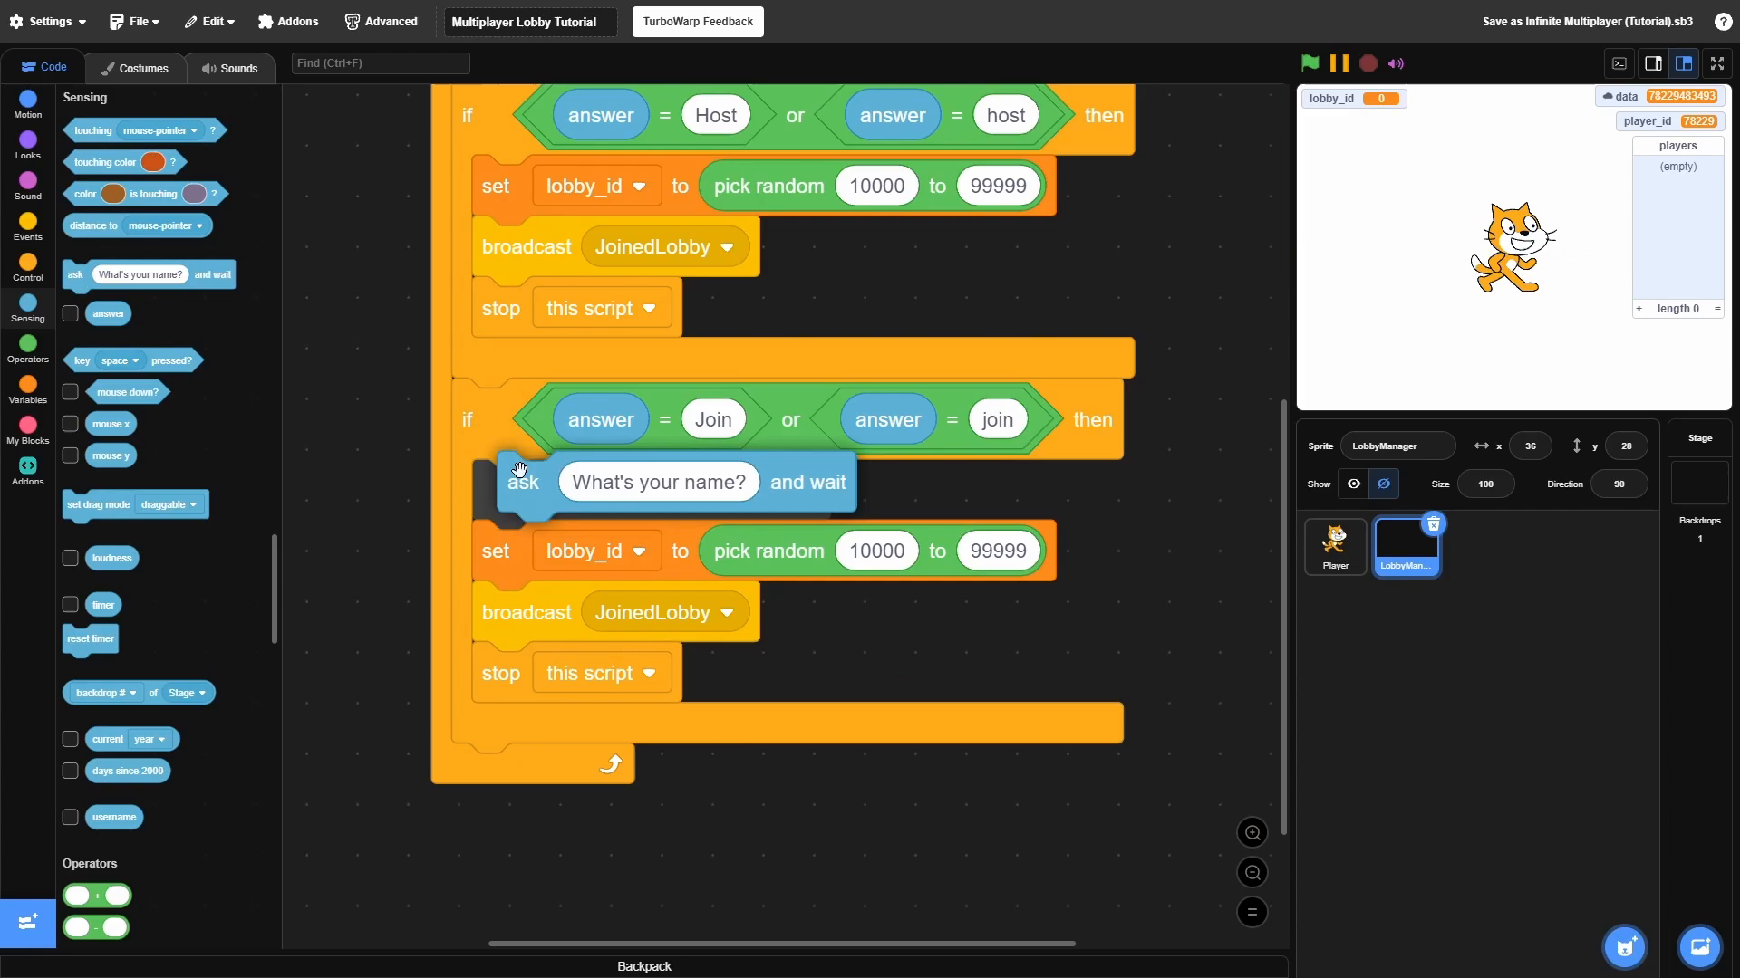
Ask for the LobbyID in the Join branch, noting an unused ID creates a new lobby
{"action": "left_click", "coordinate": [658, 482]}
{"action": "type", "text": "Whats the L"}
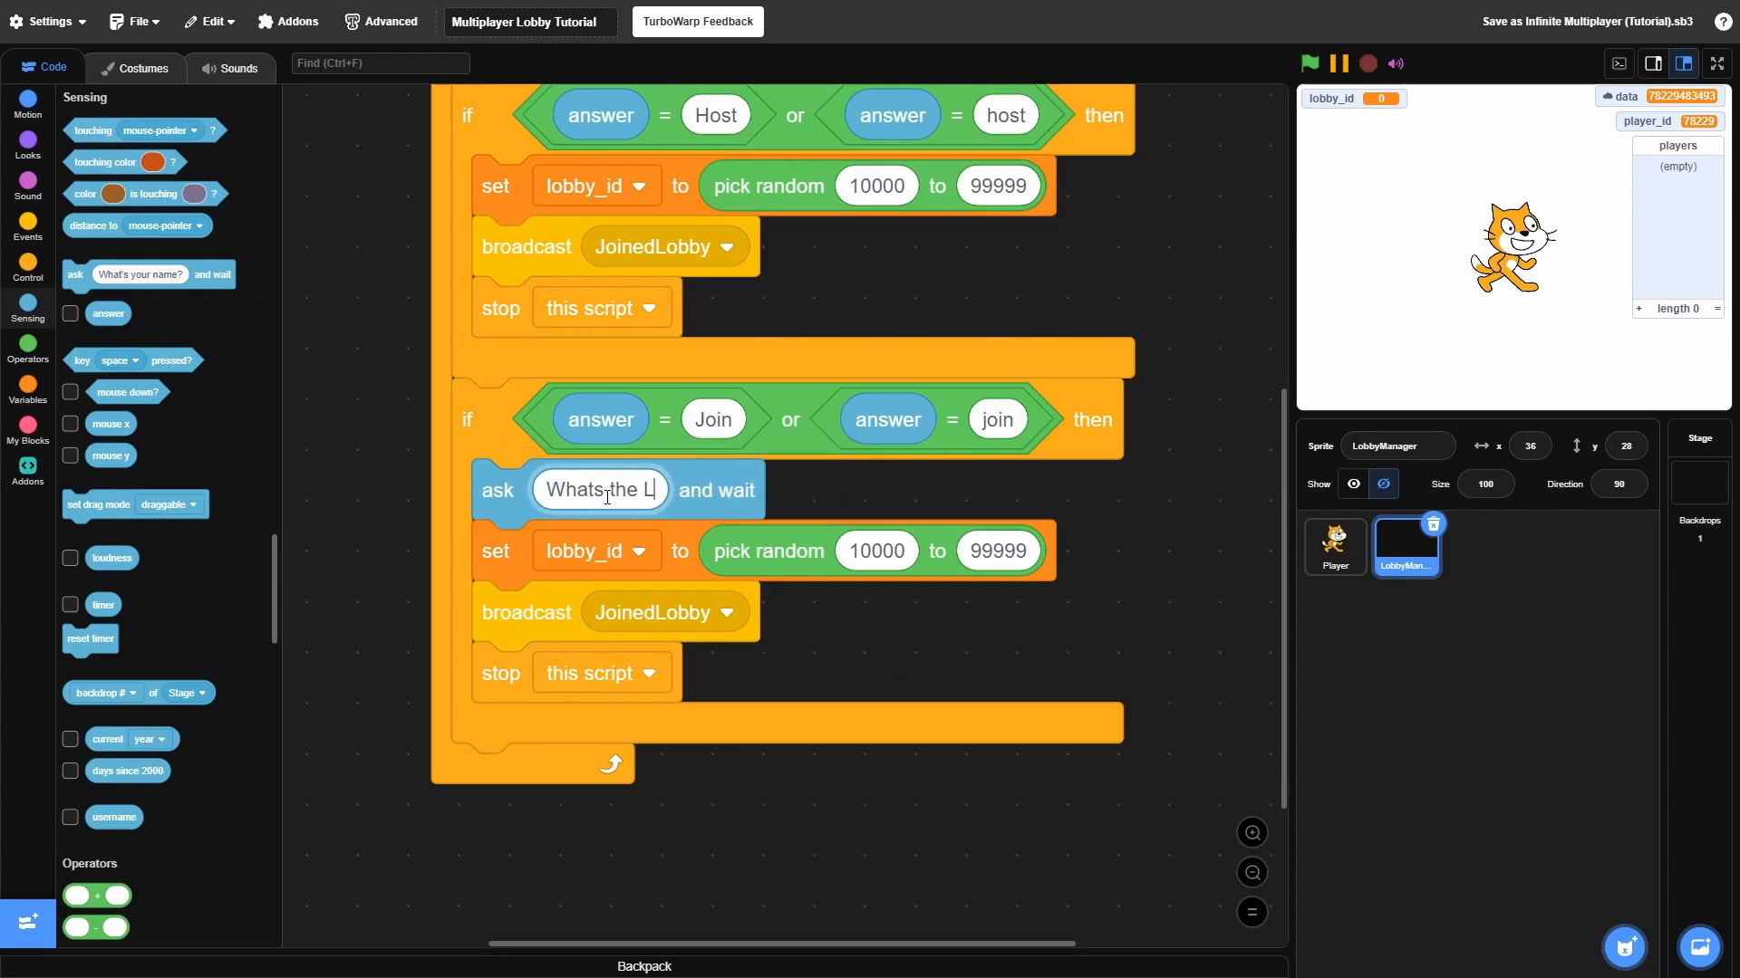
{"action": "type", "text": "obbyID?"}
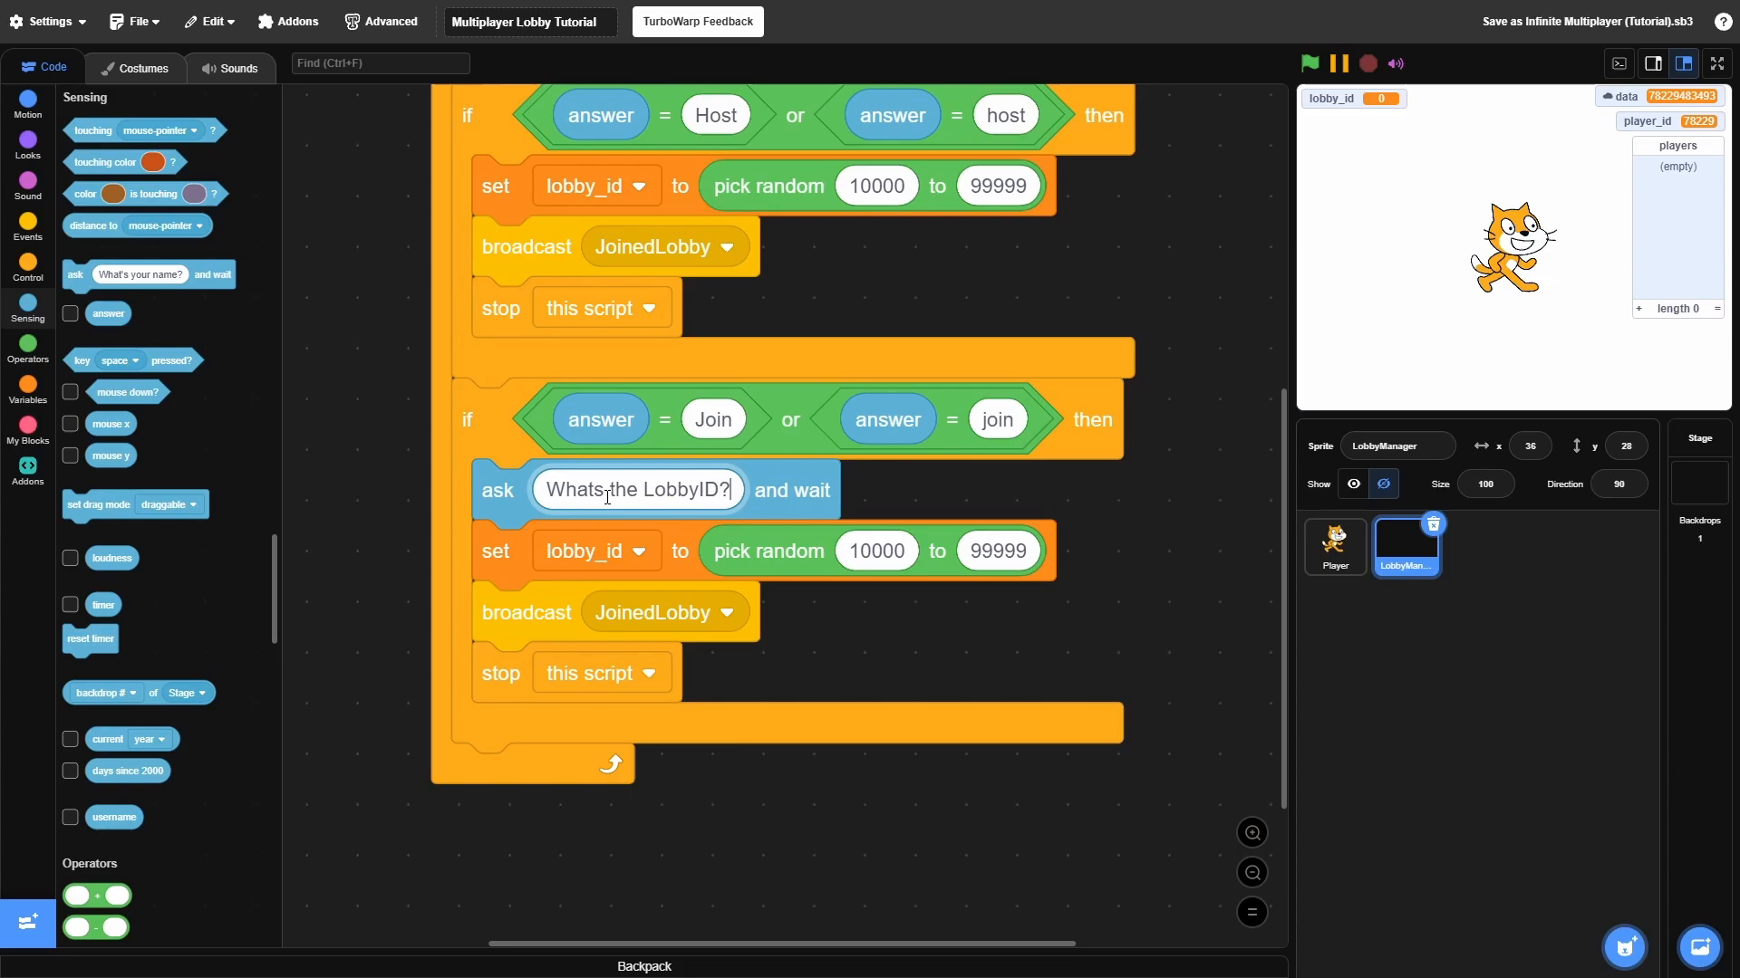
{"action": "type", "text": "Note: If no lobbies usin"}
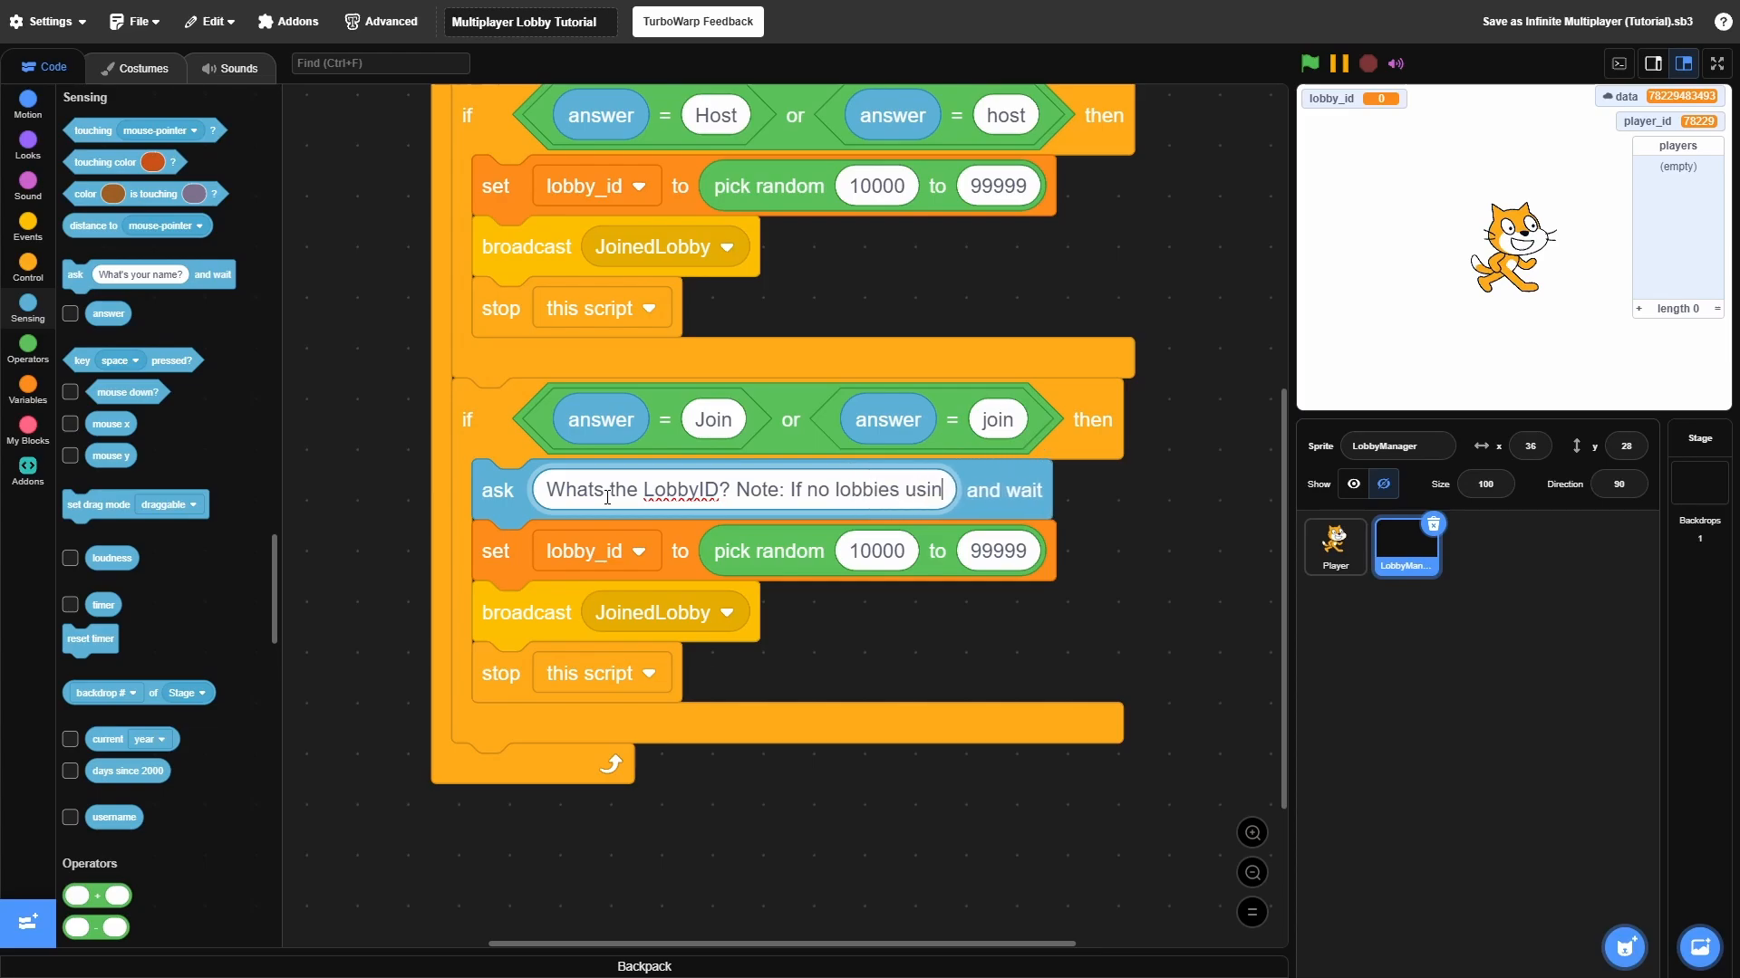
{"action": "type", "text": "ID then will make a new one"}
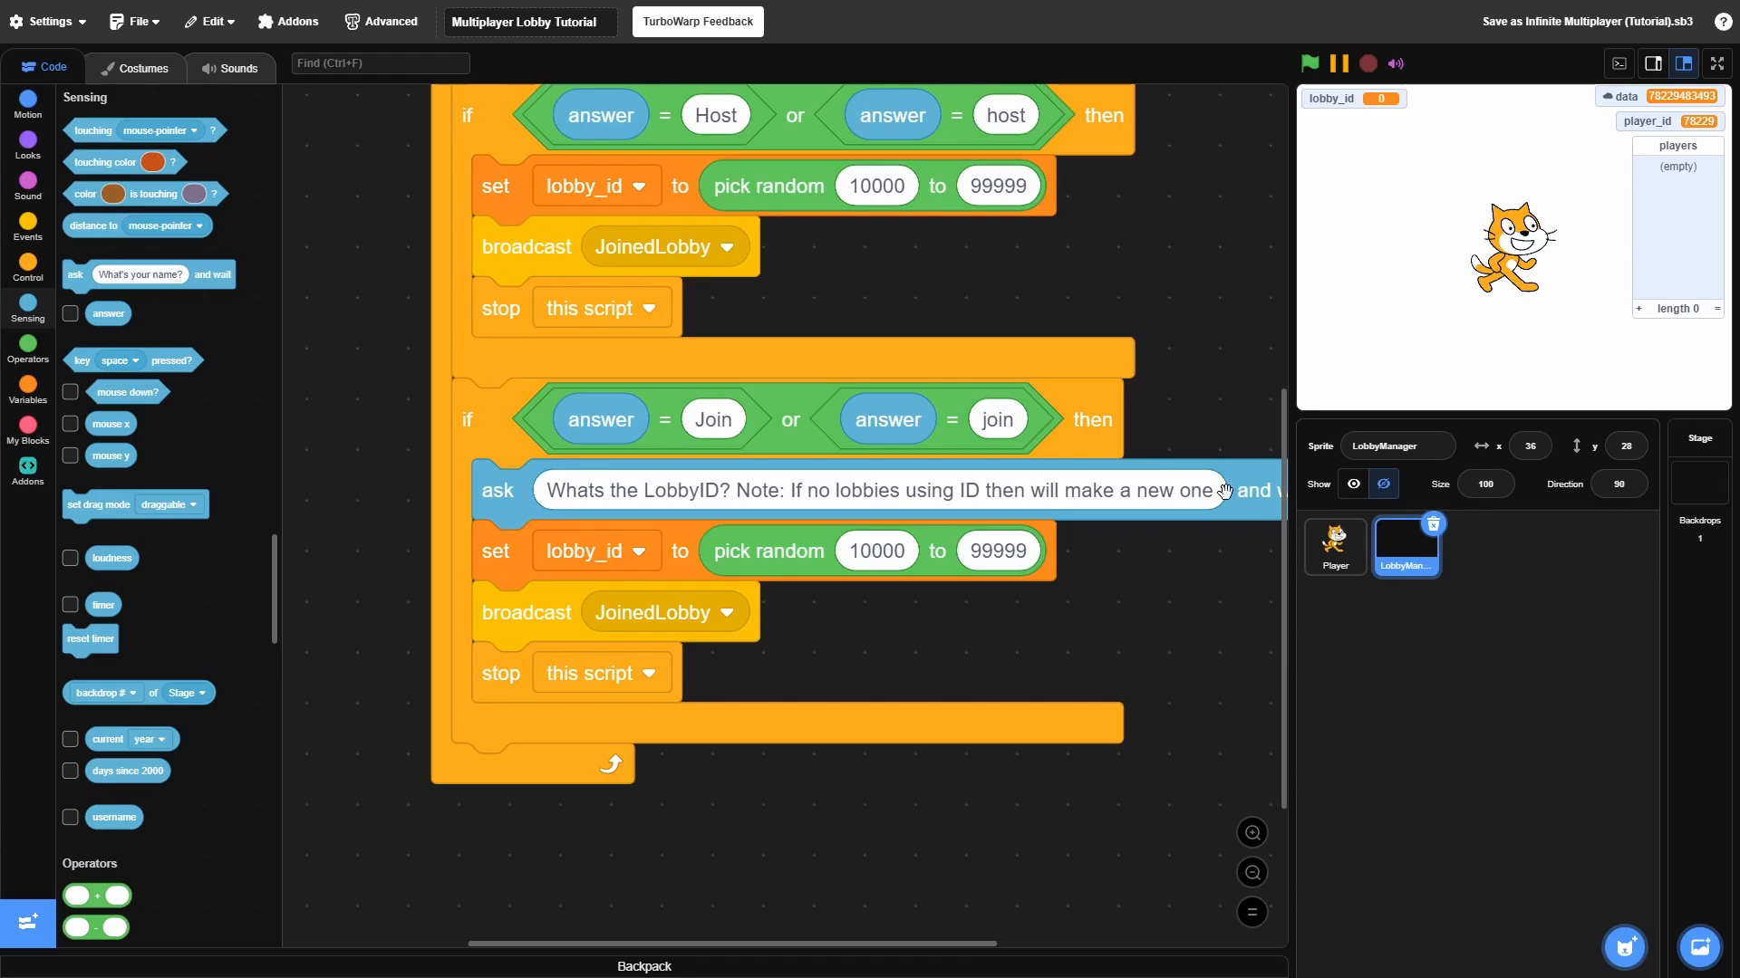
{"action": "mouse_move", "coordinate": [1100, 559]}
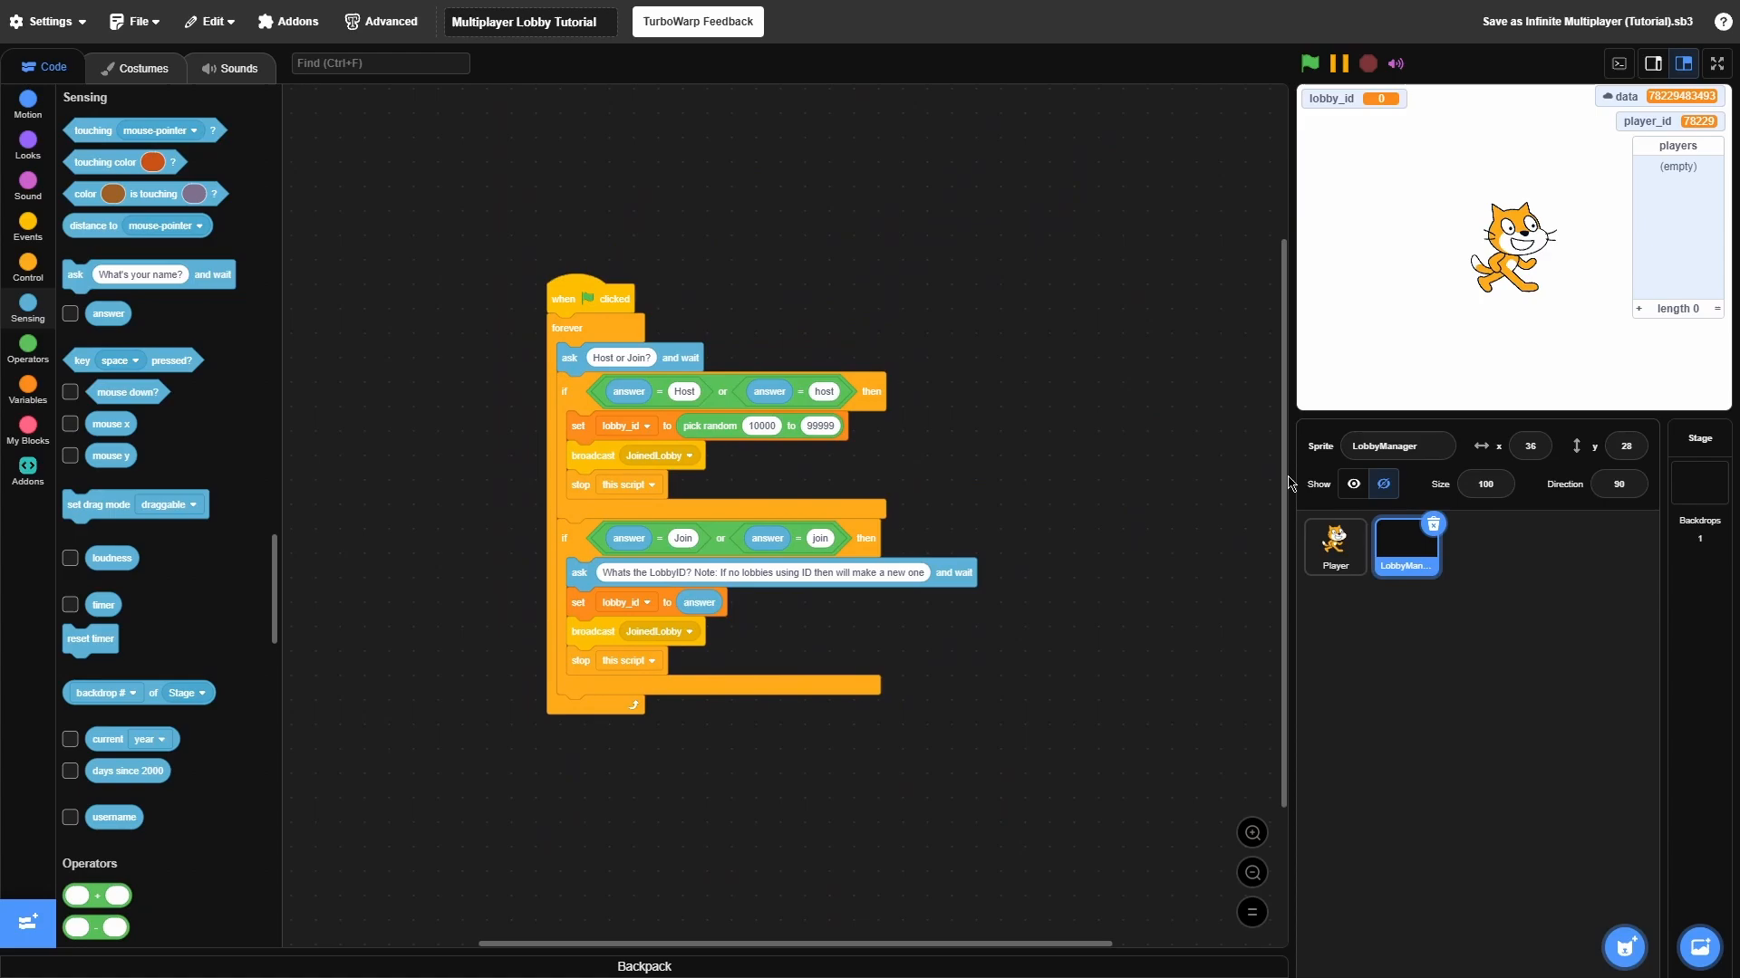
{"action": "mouse_move", "coordinate": [1108, 480]}
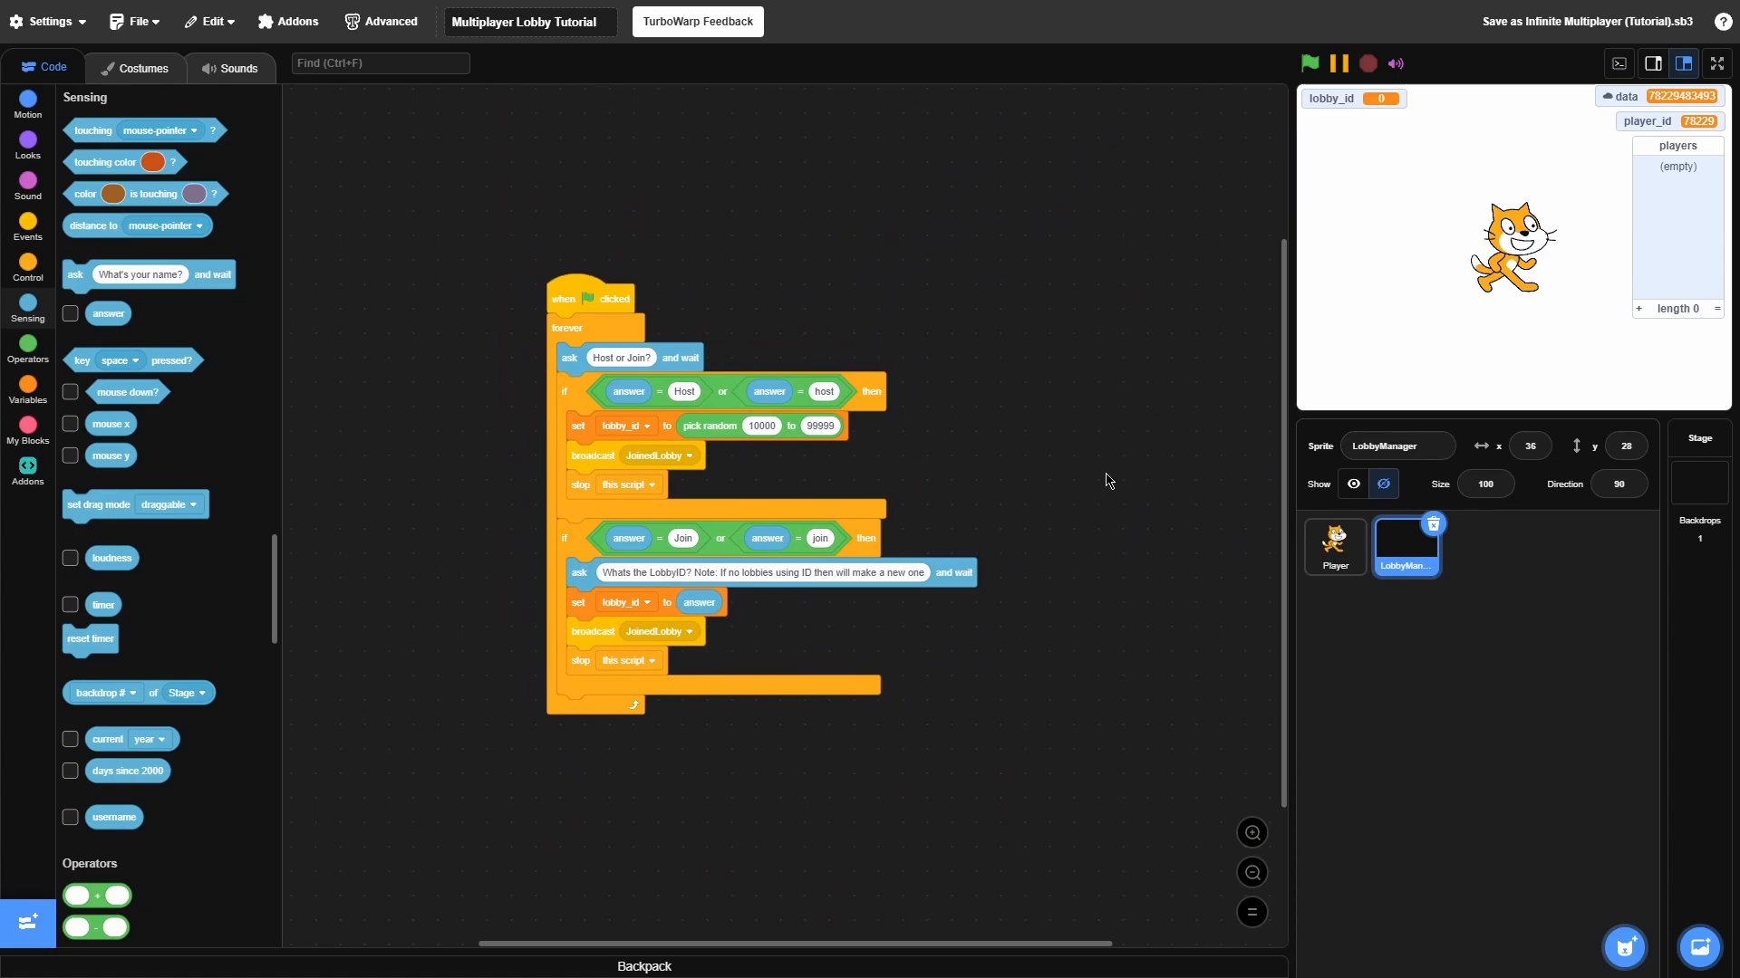
In the Player sprite, prefix lobby_id to the cloud data string
{"action": "left_click", "coordinate": [1334, 546]}
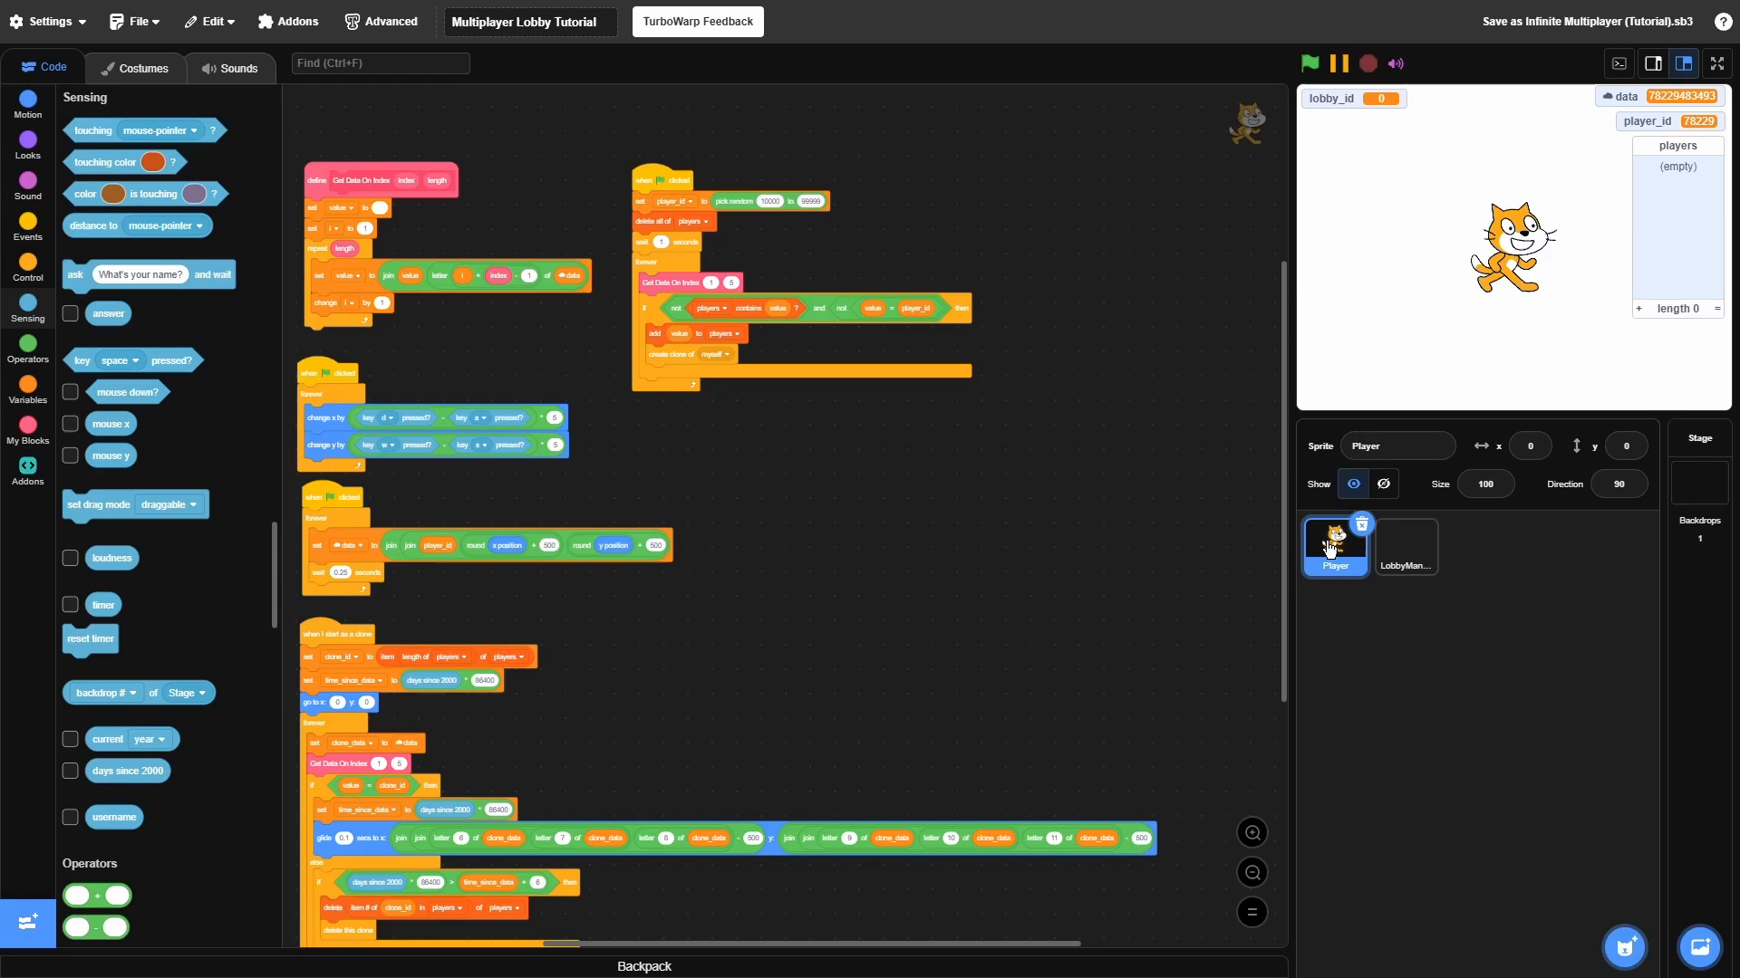
{"action": "mouse_move", "coordinate": [771, 531]}
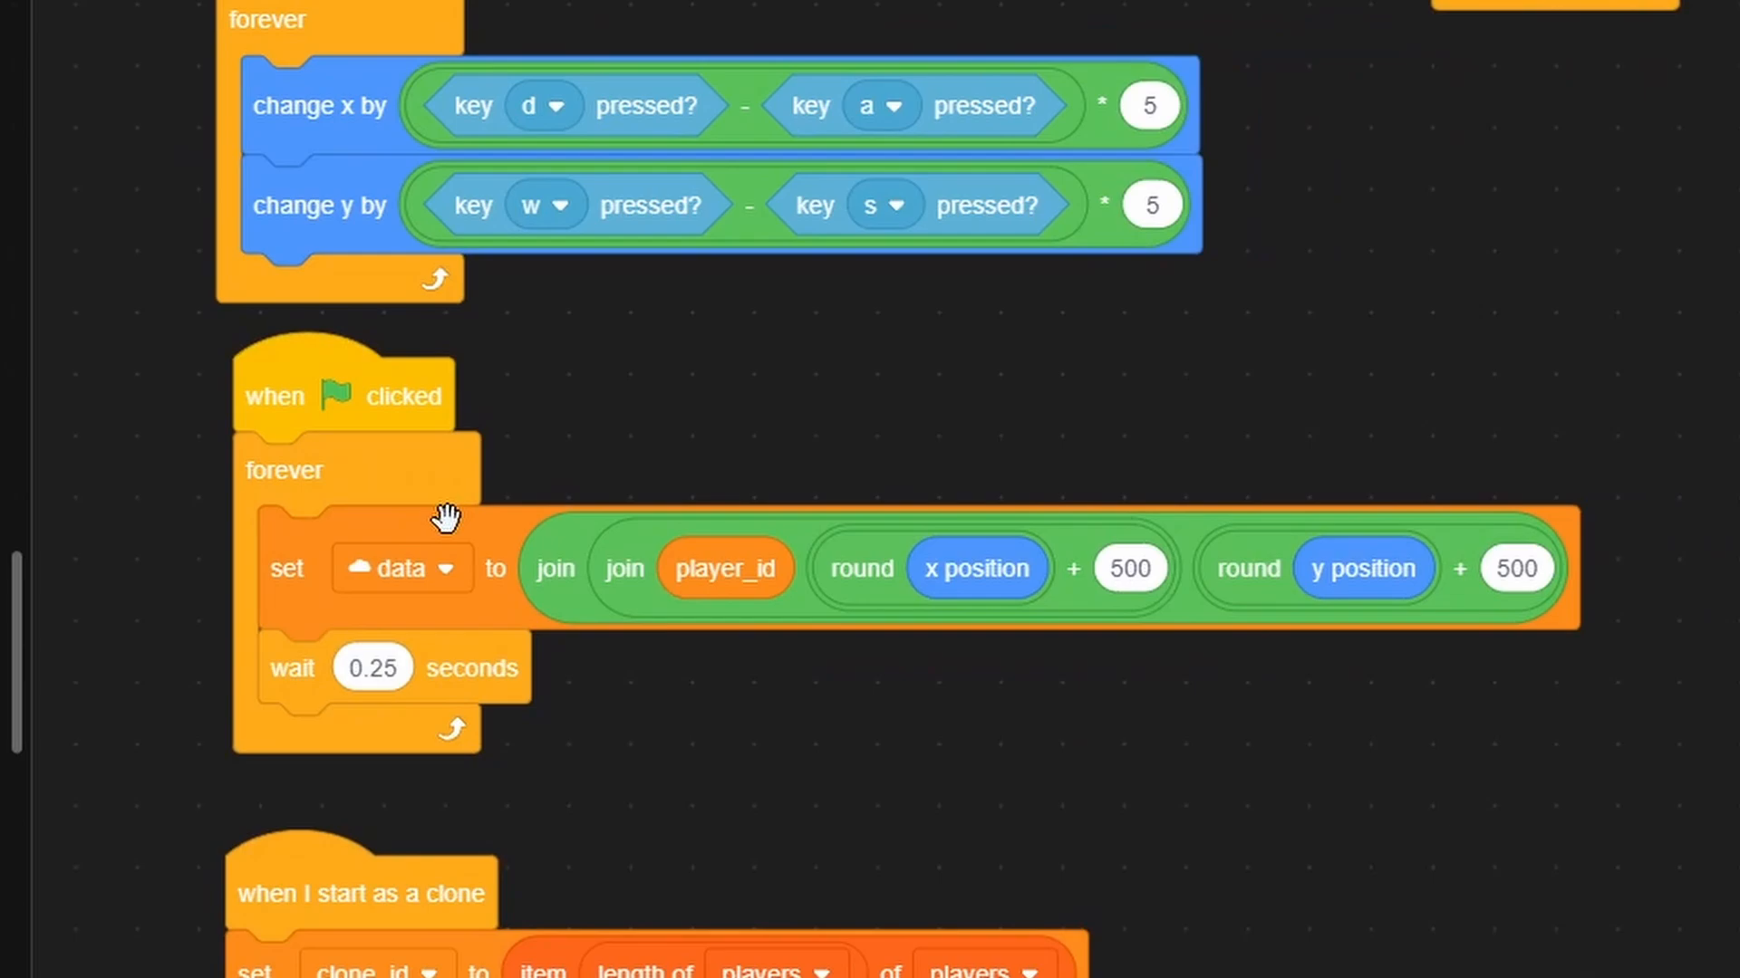
{"action": "mouse_move", "coordinate": [510, 575]}
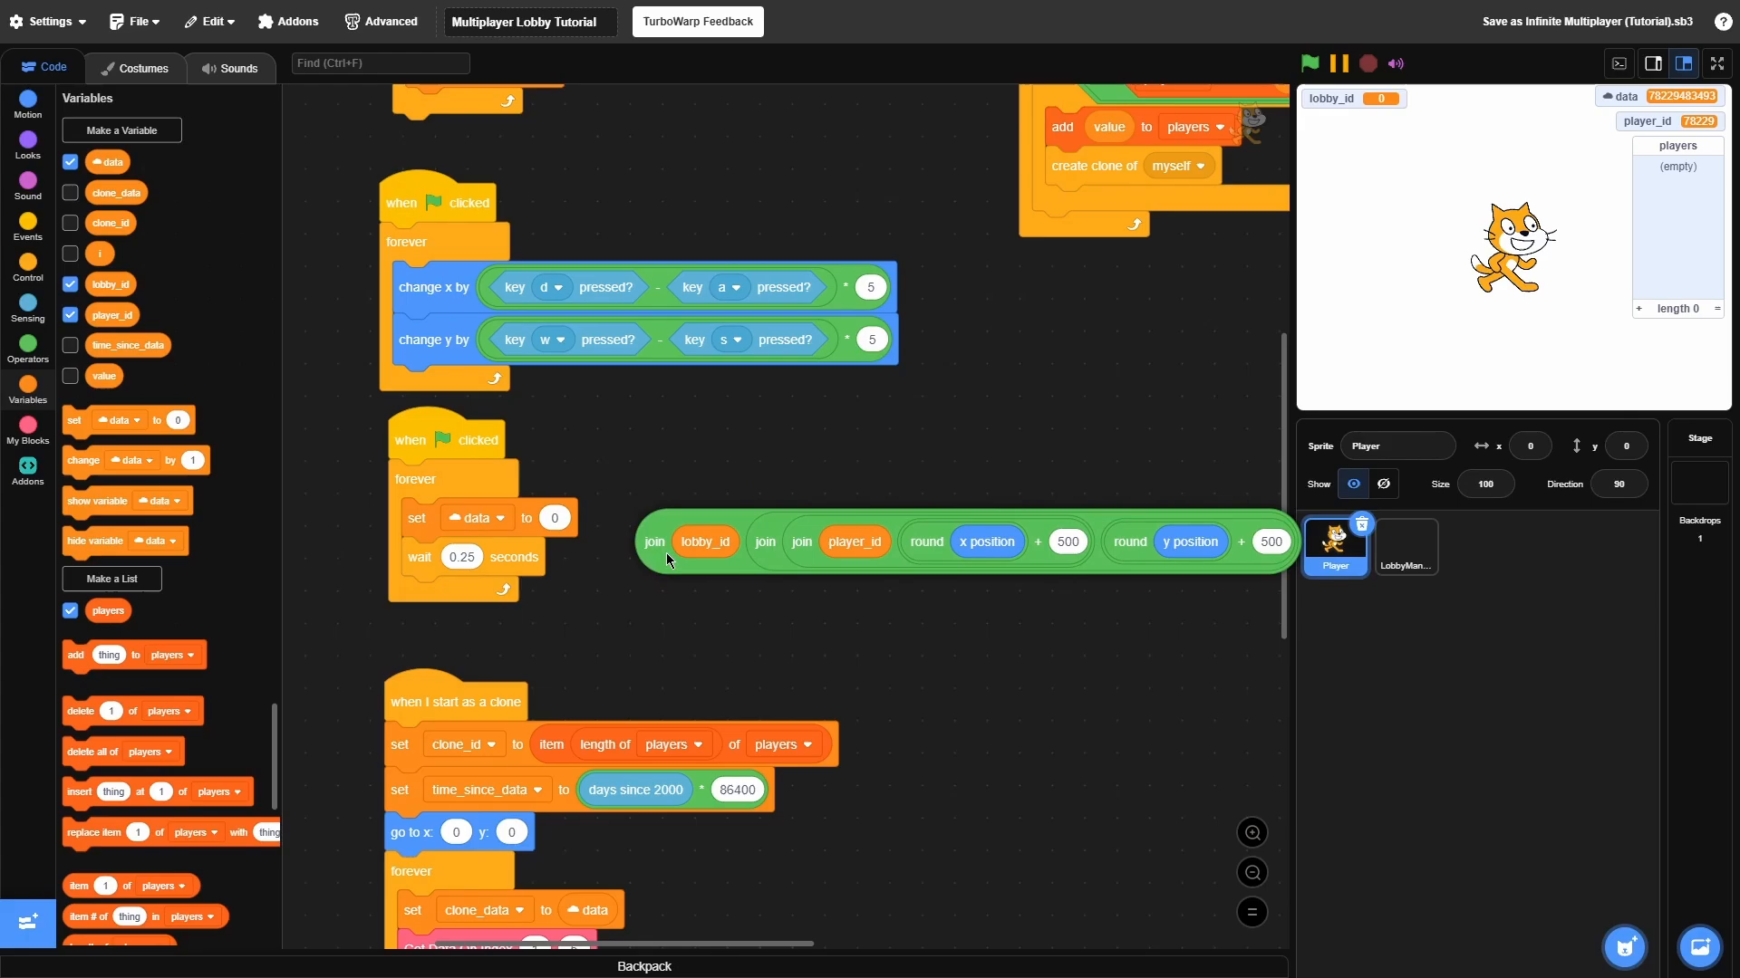
{"action": "left_click_drag", "start_coordinate": [652, 542], "coordinate": [609, 549]}
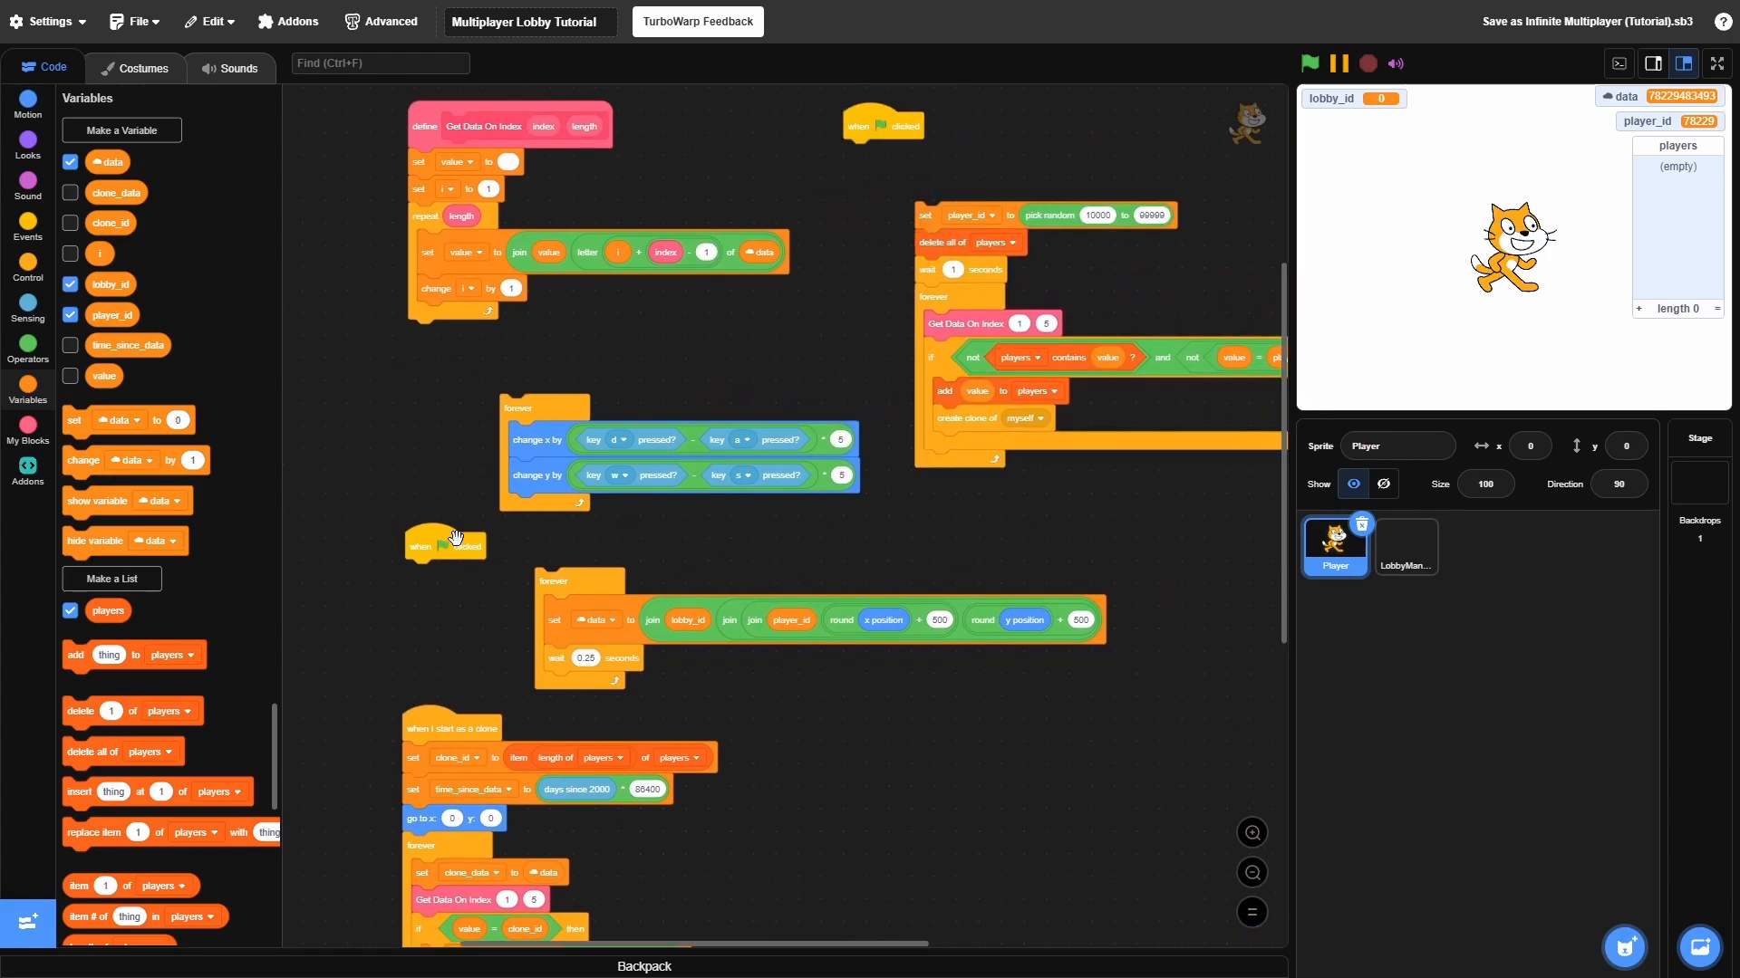
Browse the Control and Events blocks to reach the 'when I receive JoinedLobby' script
{"action": "left_click", "coordinate": [28, 262]}
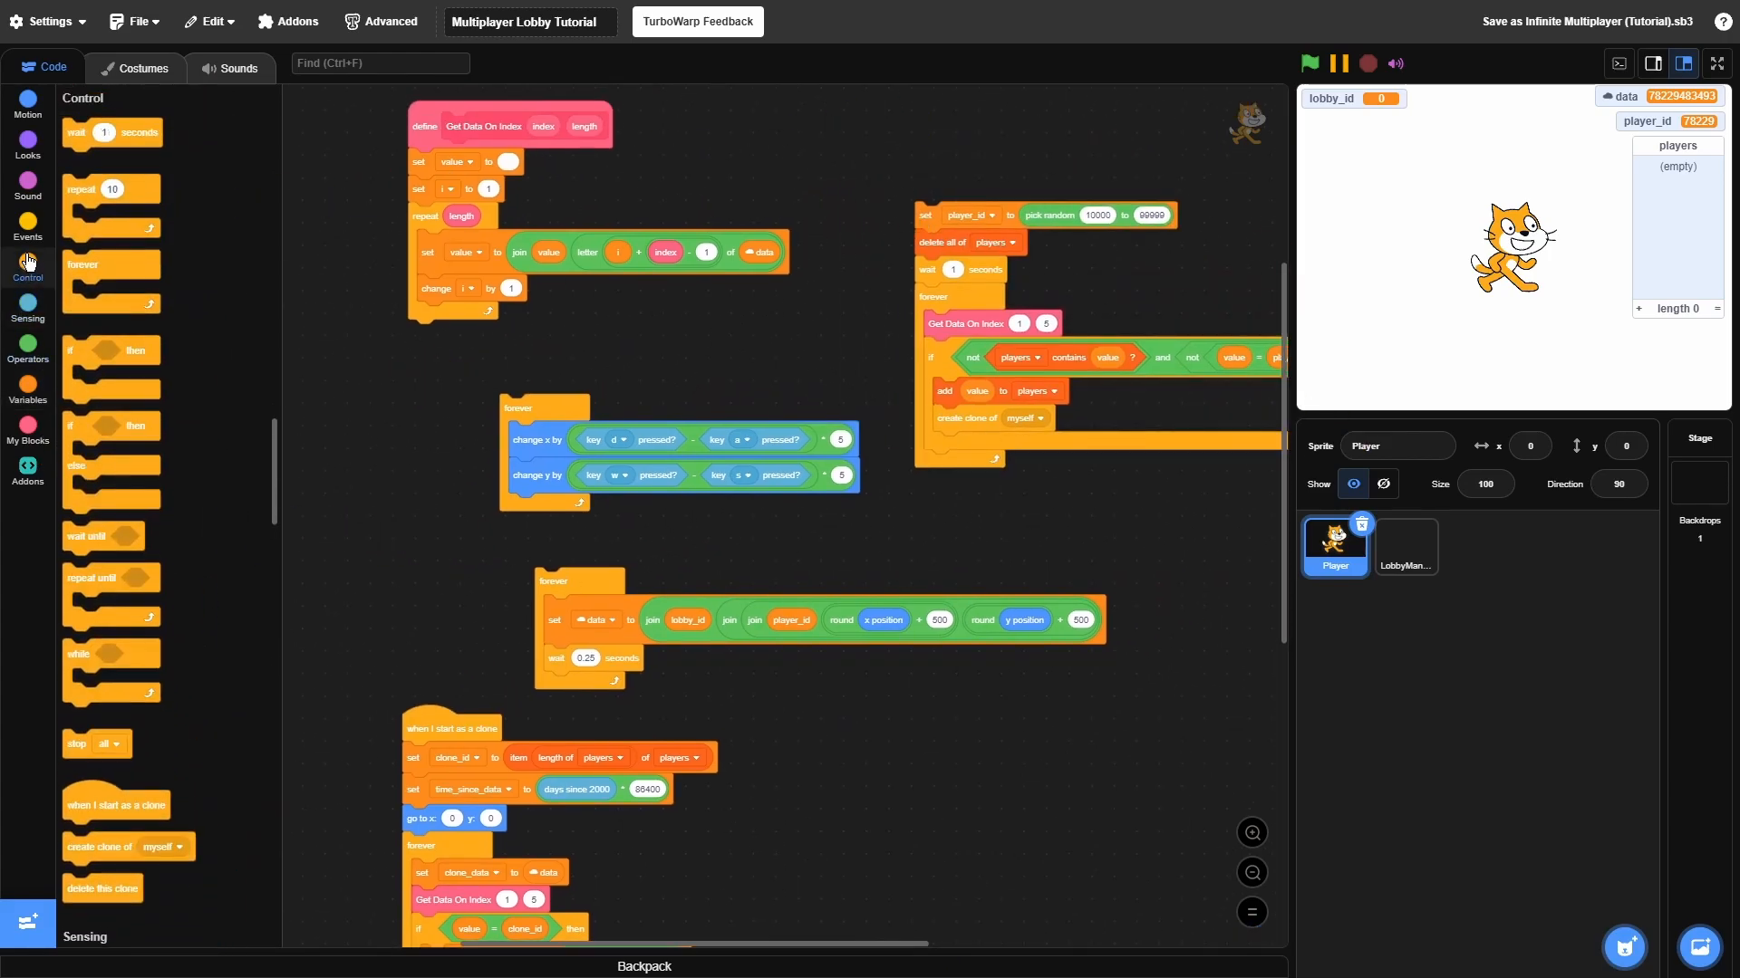
{"action": "left_click", "coordinate": [27, 226]}
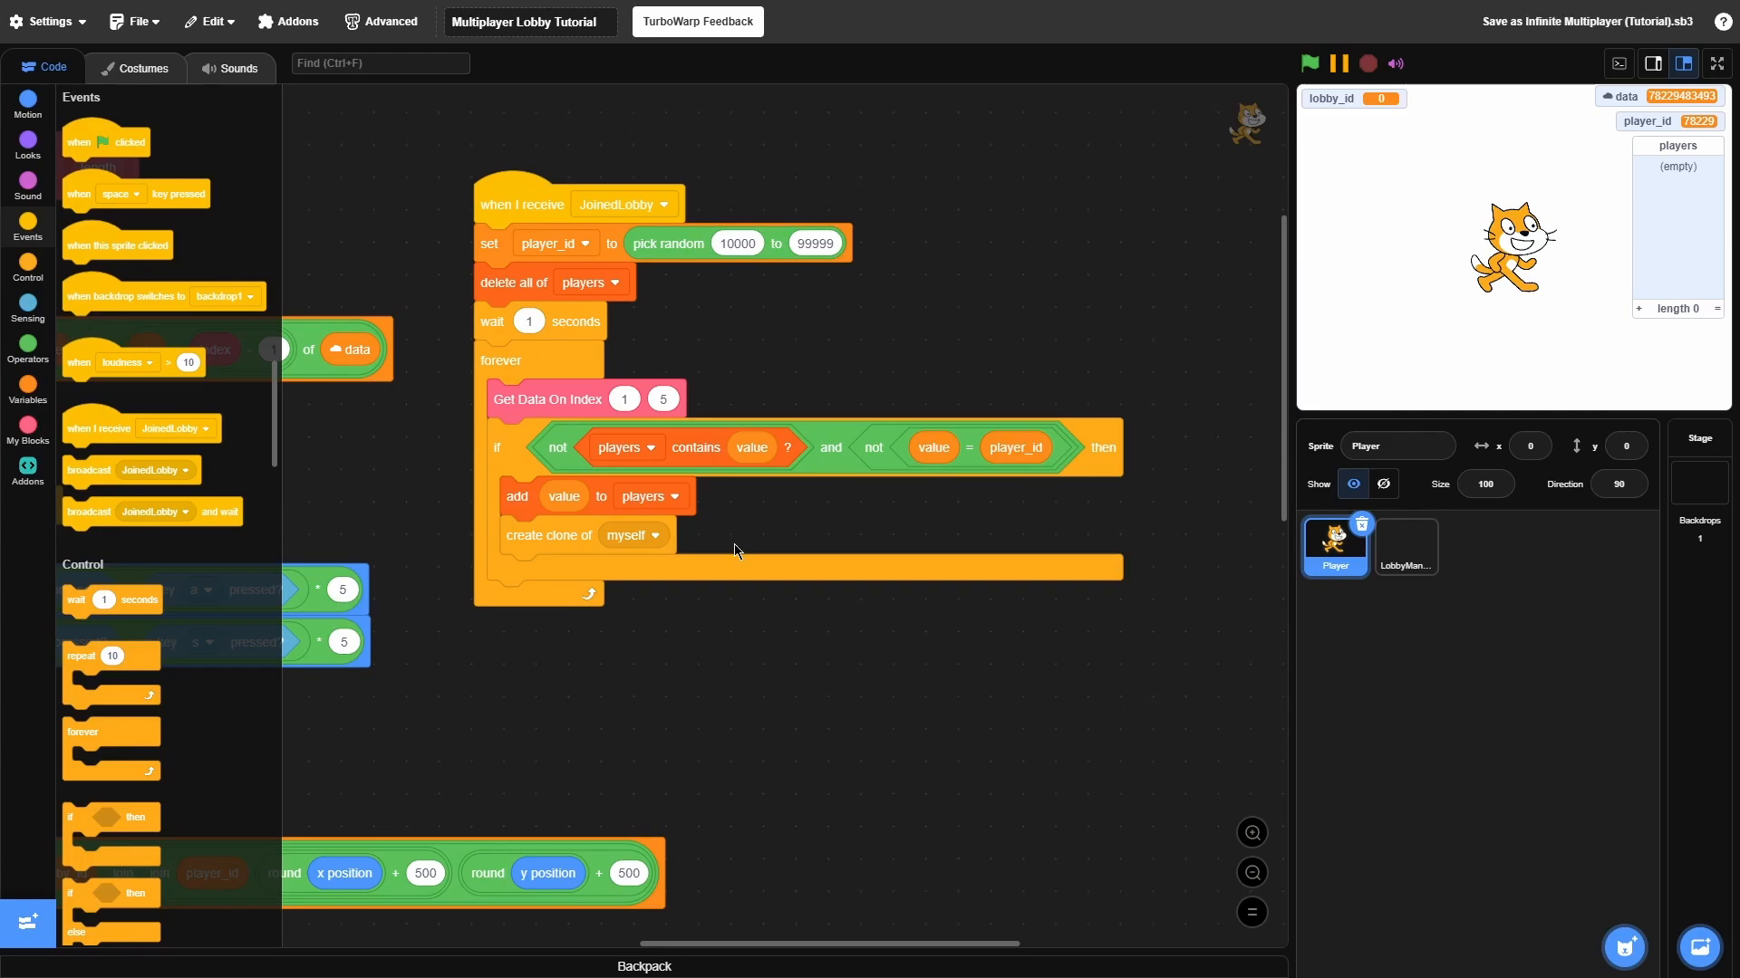
{"action": "mouse_move", "coordinate": [1039, 558]}
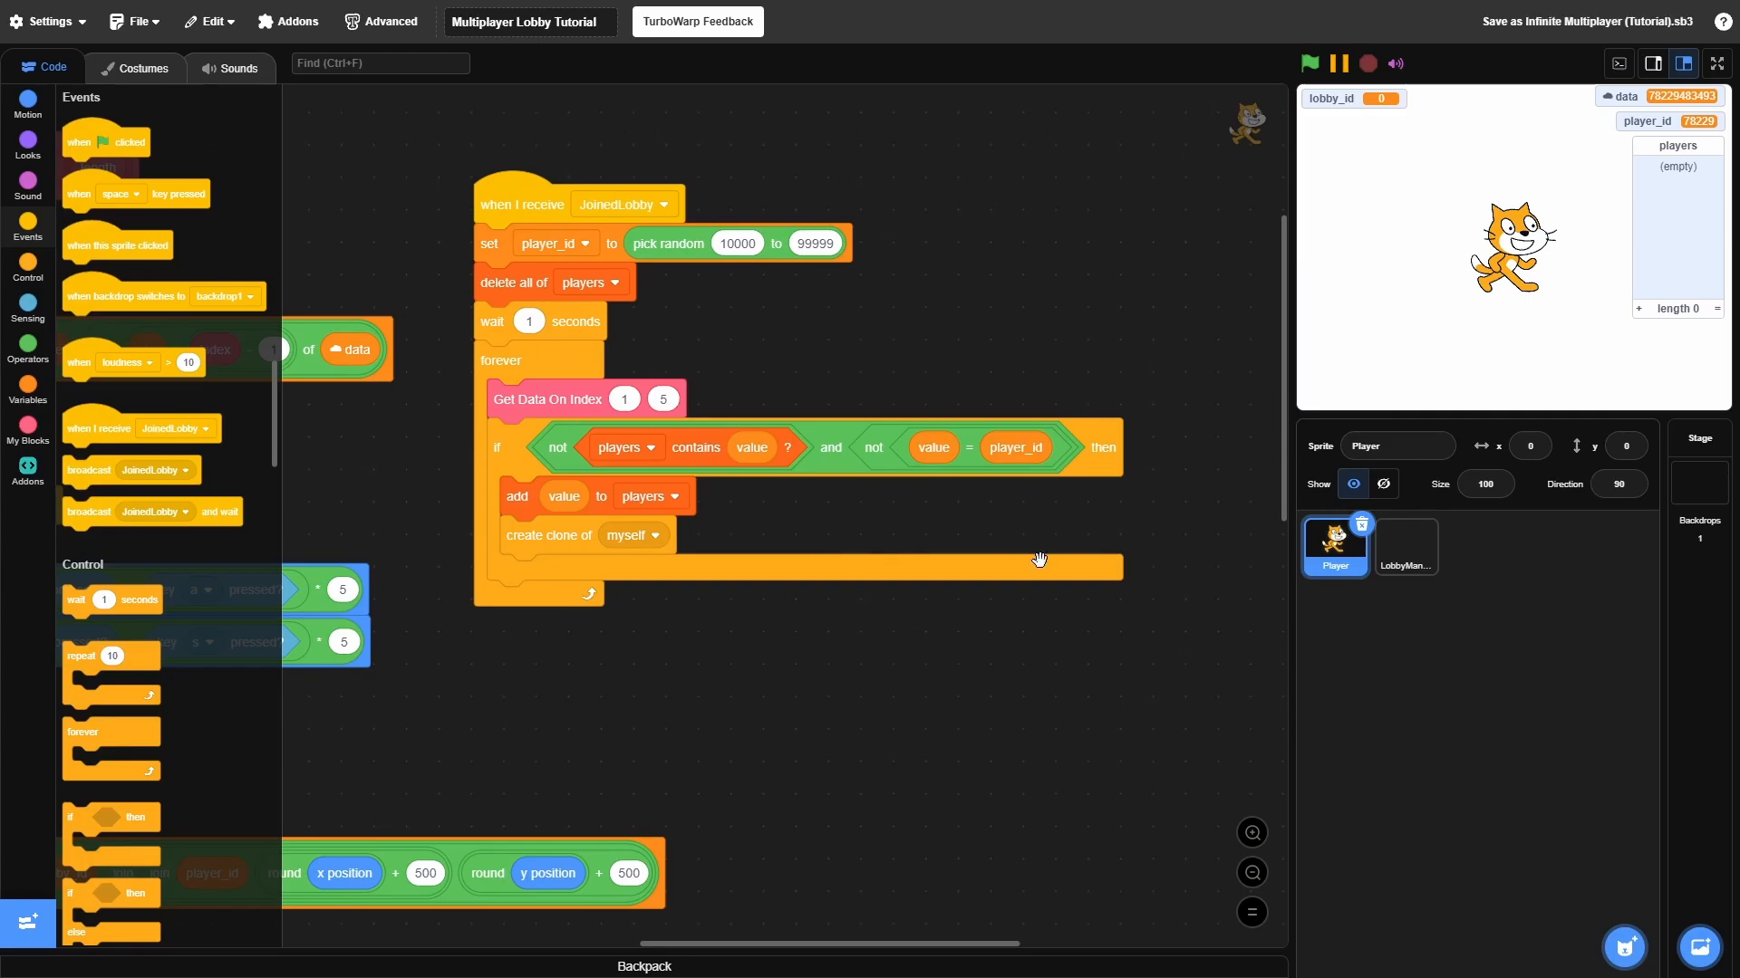
{"action": "mouse_move", "coordinate": [756, 369]}
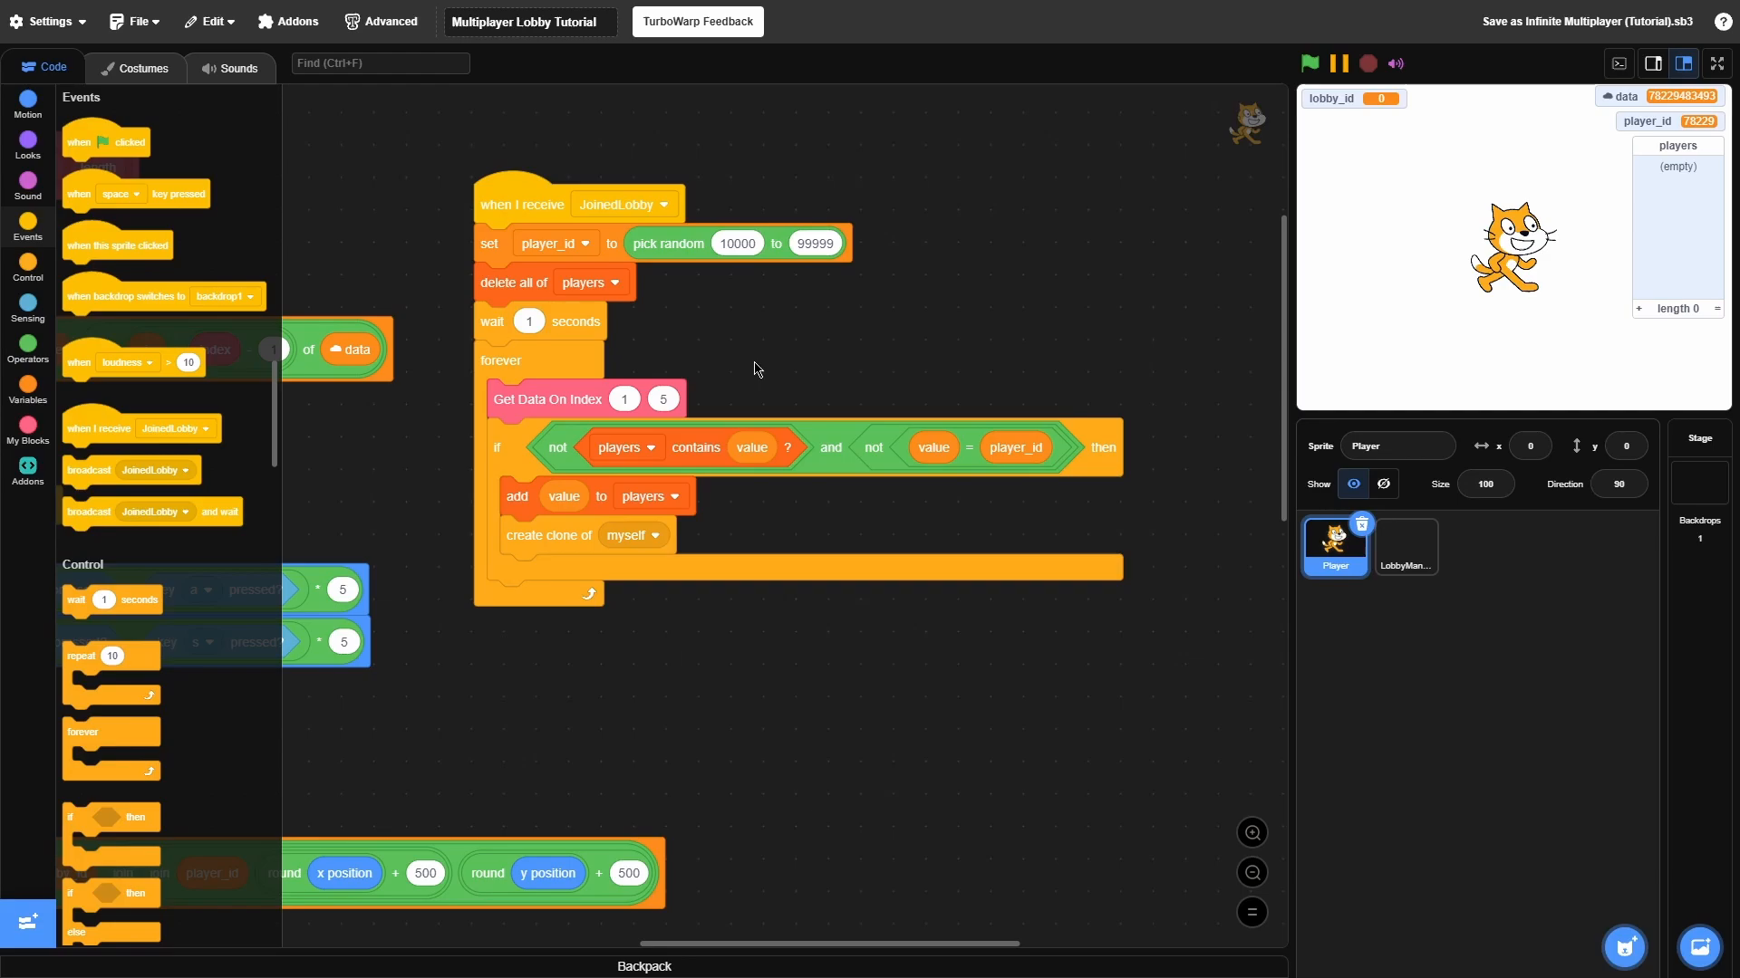
{"action": "mouse_move", "coordinate": [812, 540]}
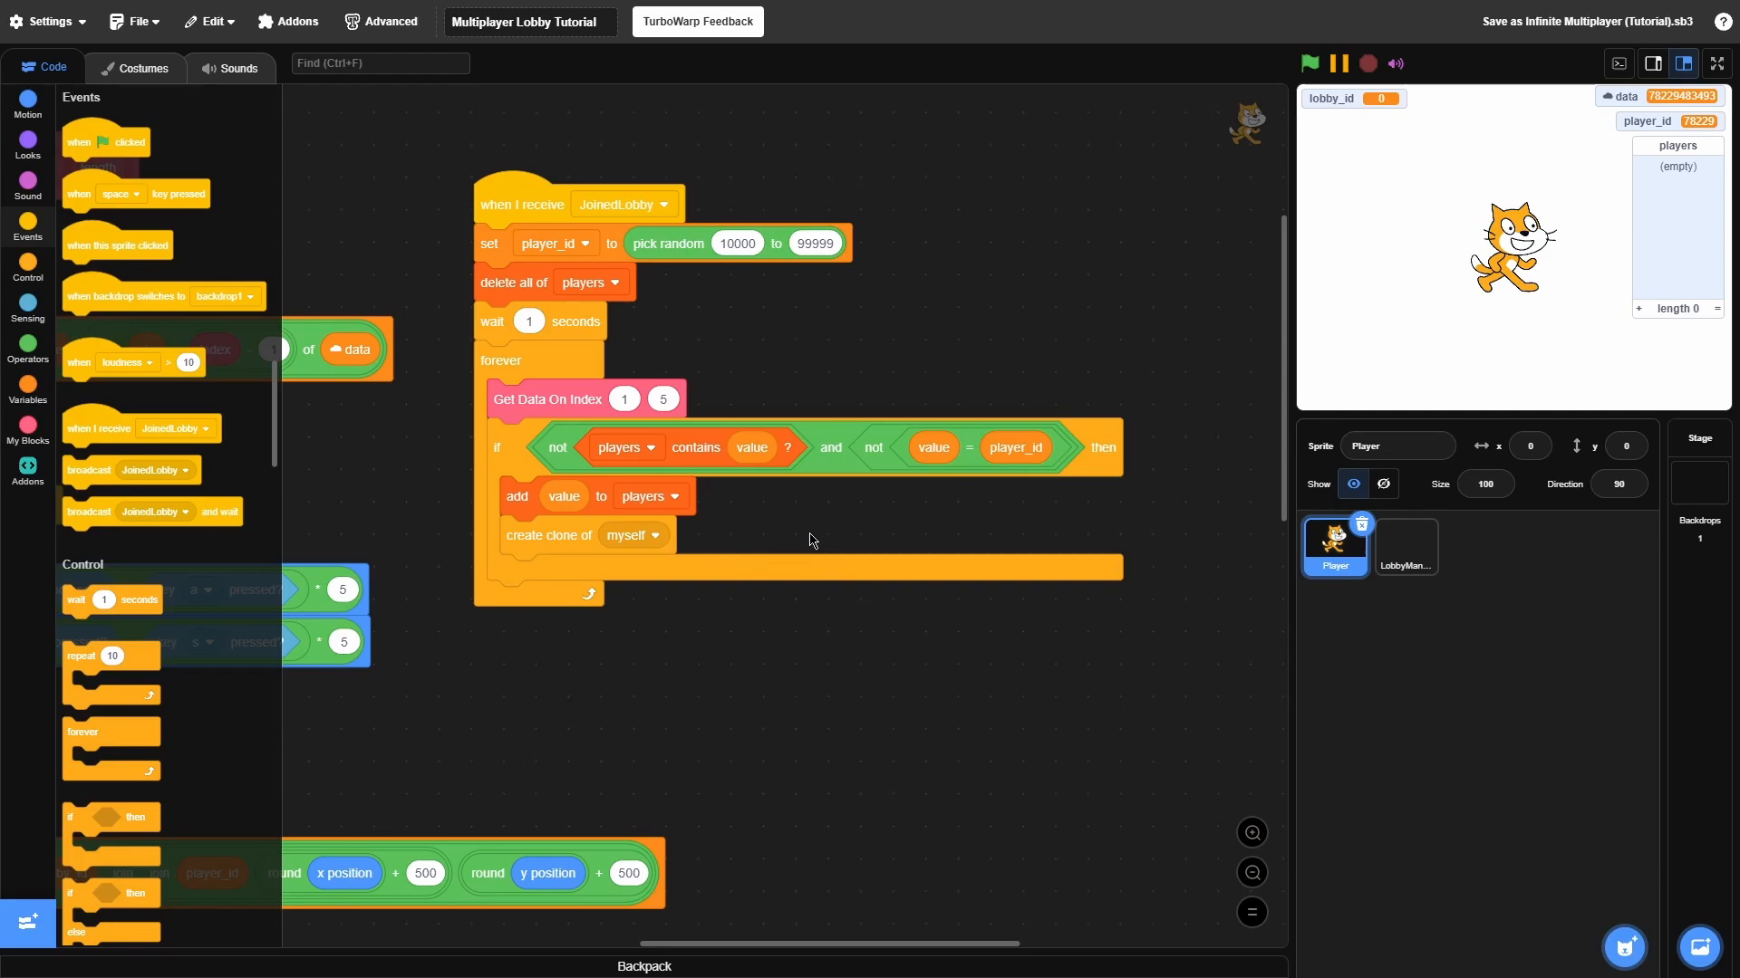
{"action": "mouse_move", "coordinate": [543, 443]}
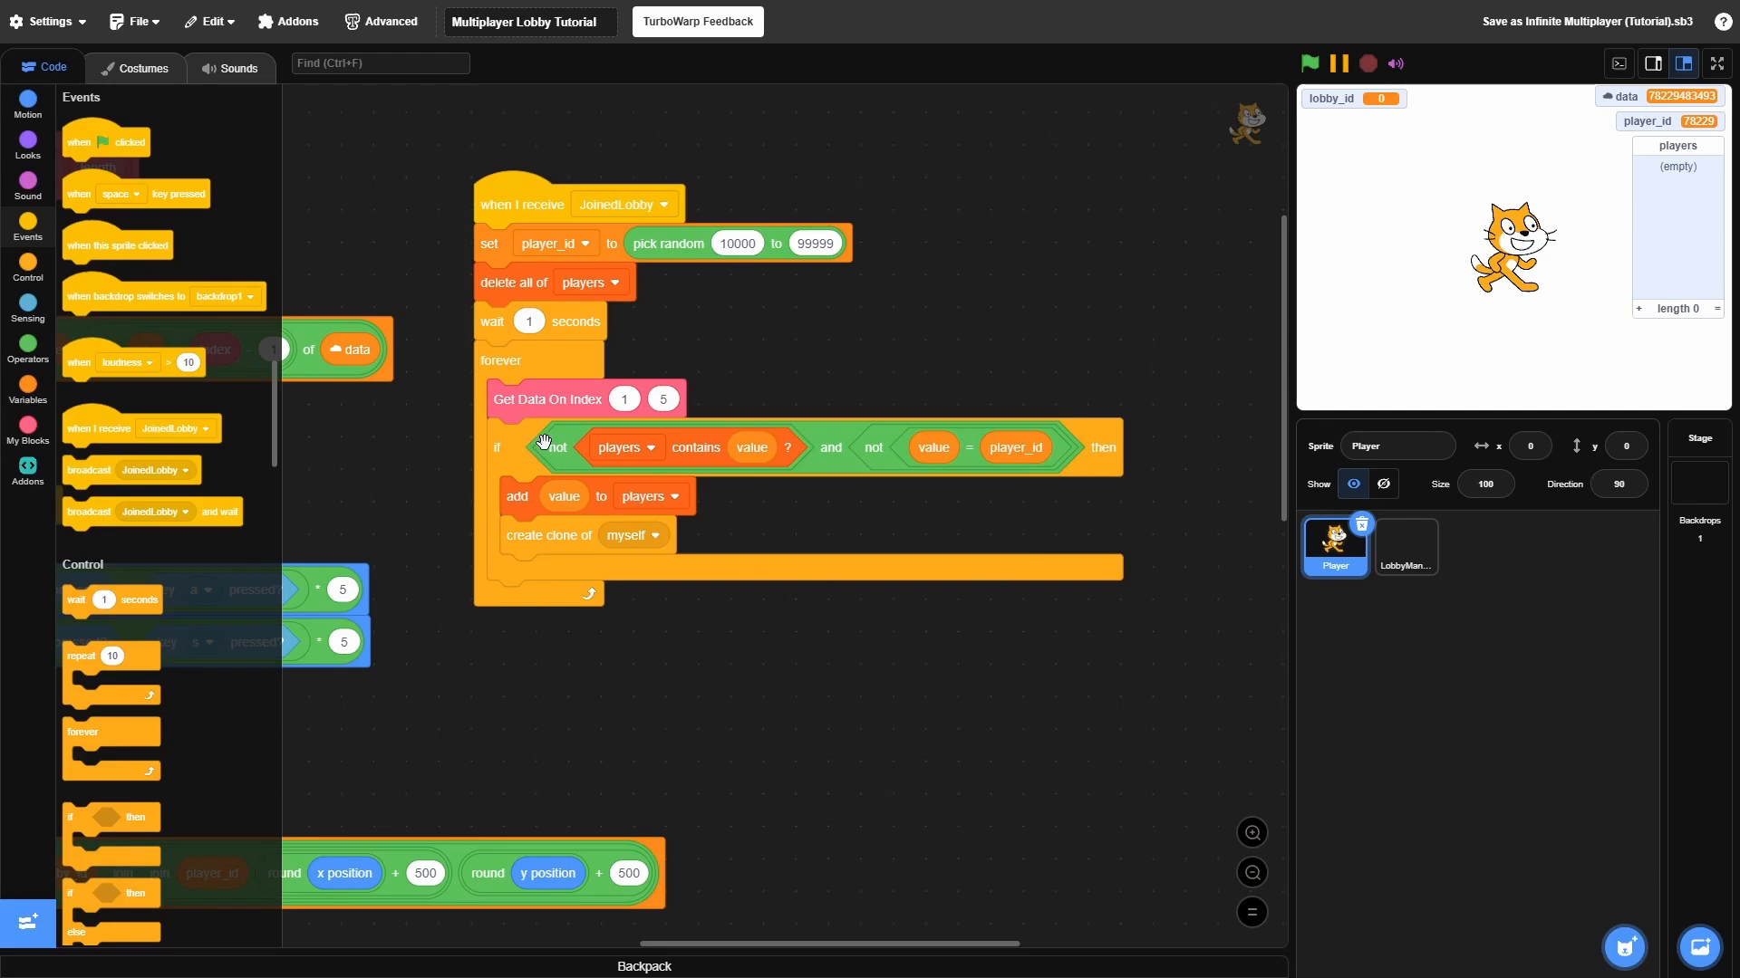
{"action": "mouse_move", "coordinate": [502, 268]}
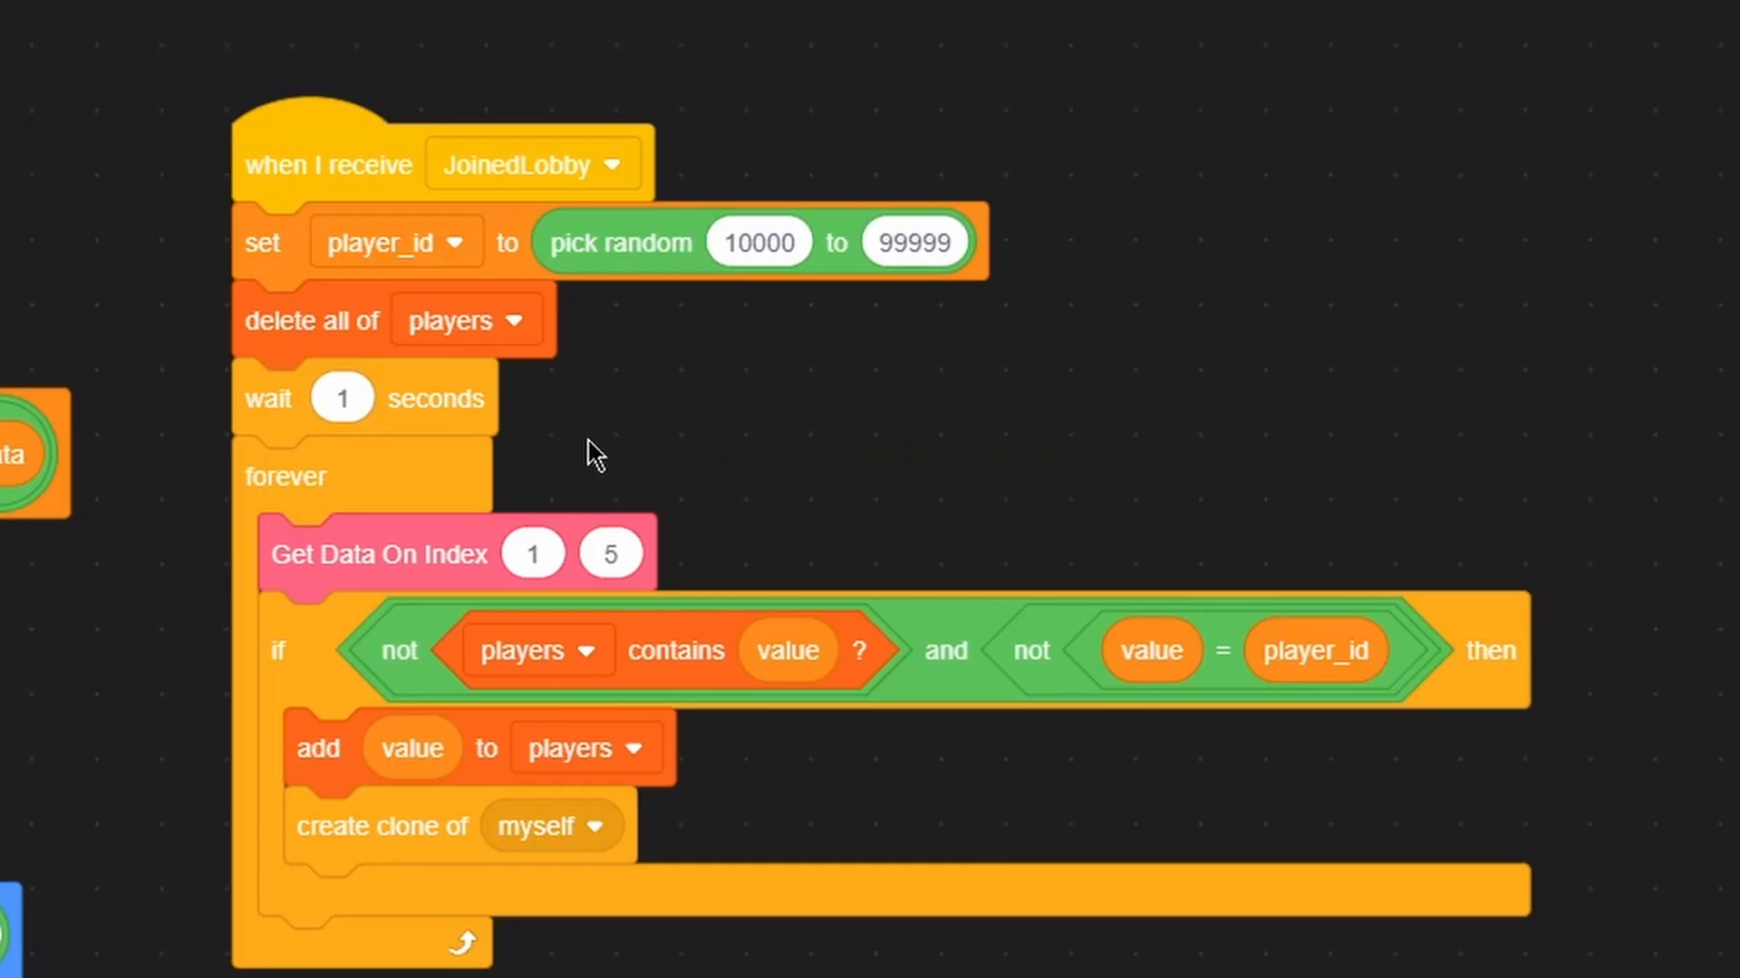
{"action": "mouse_move", "coordinate": [539, 553]}
{"action": "type", "text": "6"}
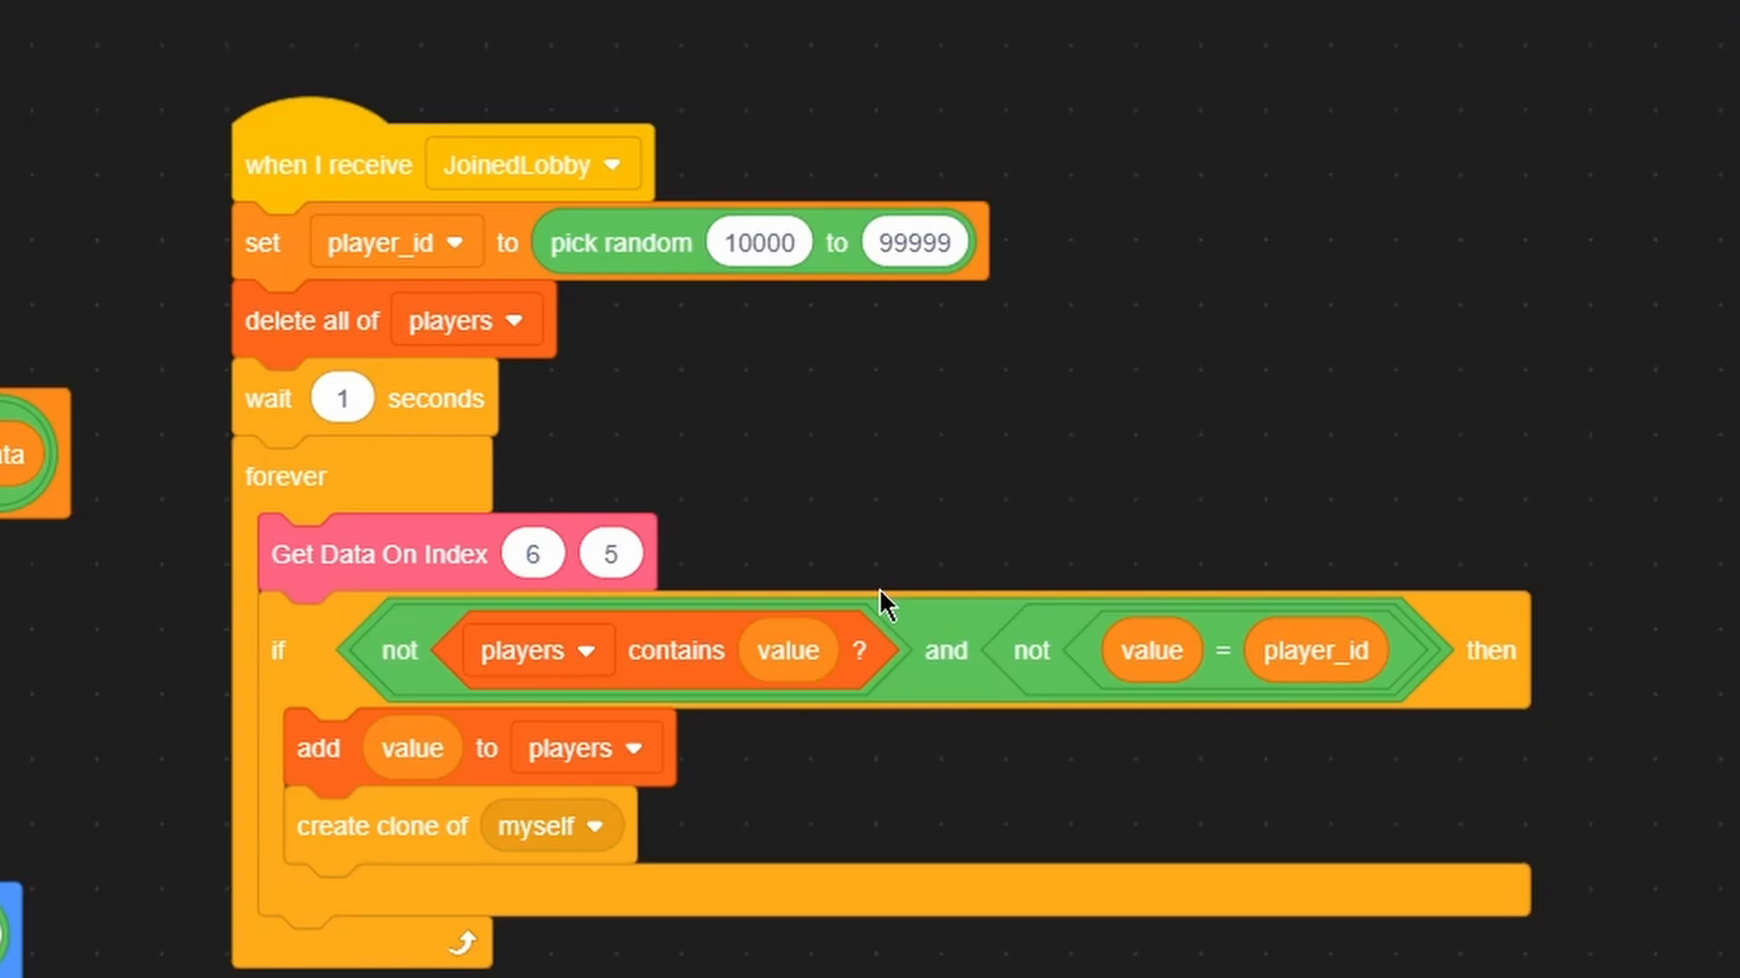
{"action": "mouse_move", "coordinate": [1269, 740]}
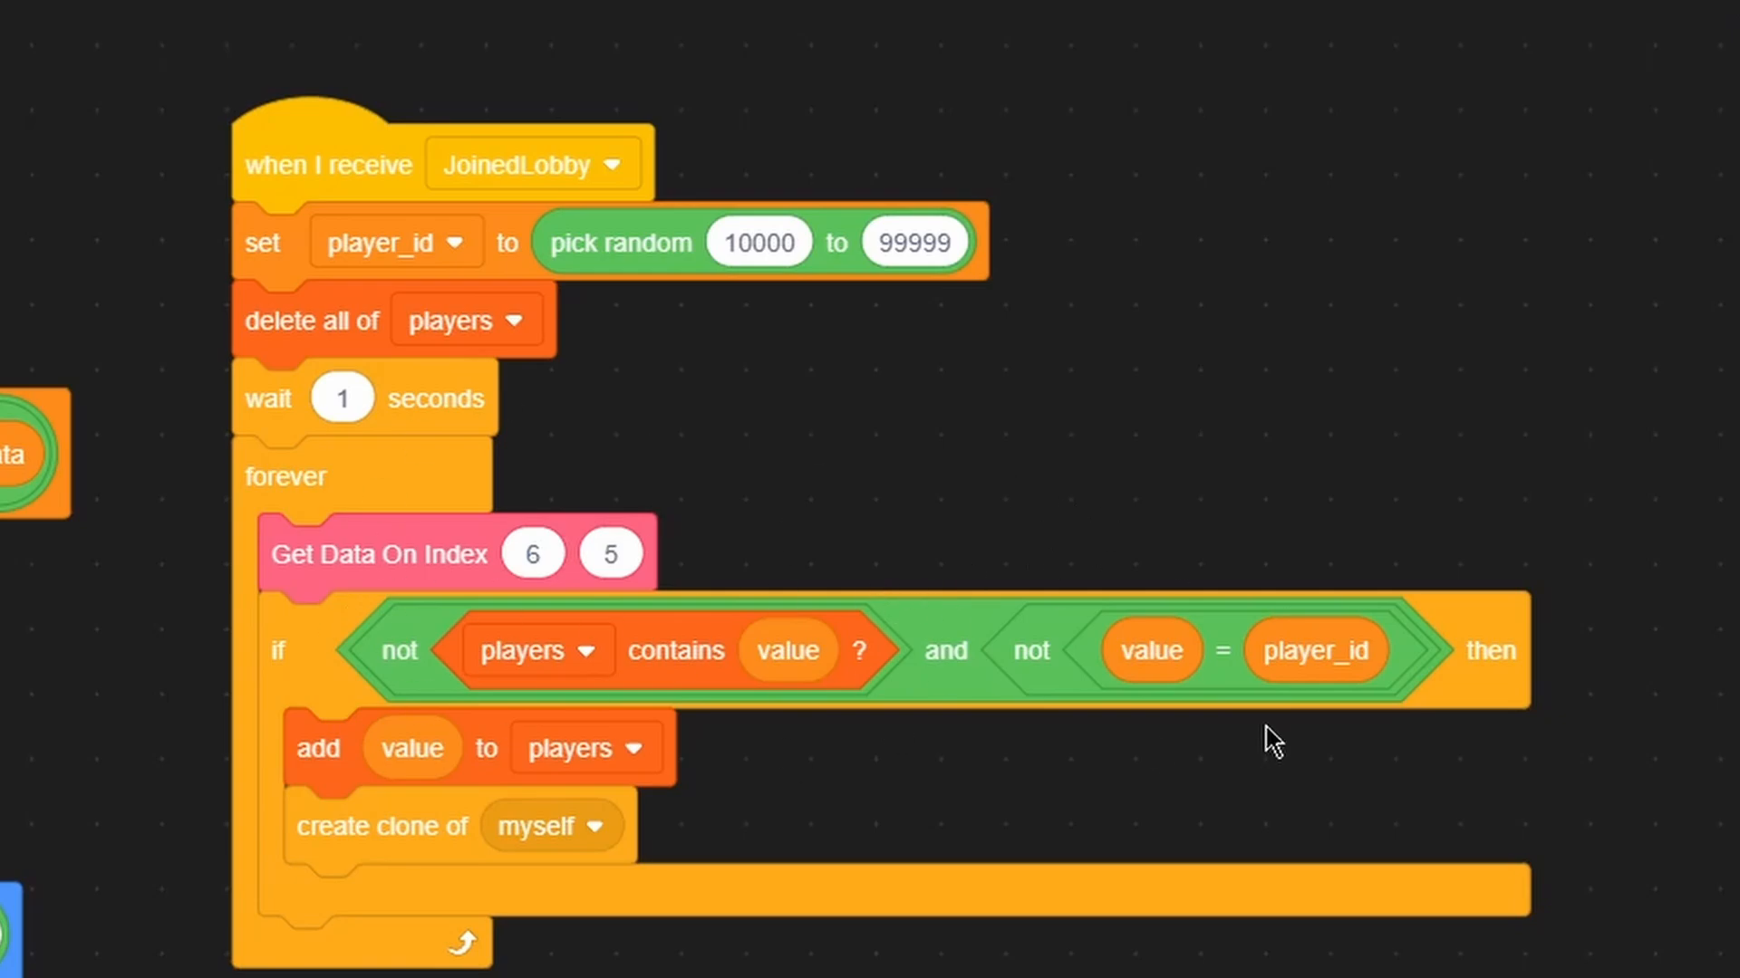
{"action": "mouse_move", "coordinate": [425, 554]}
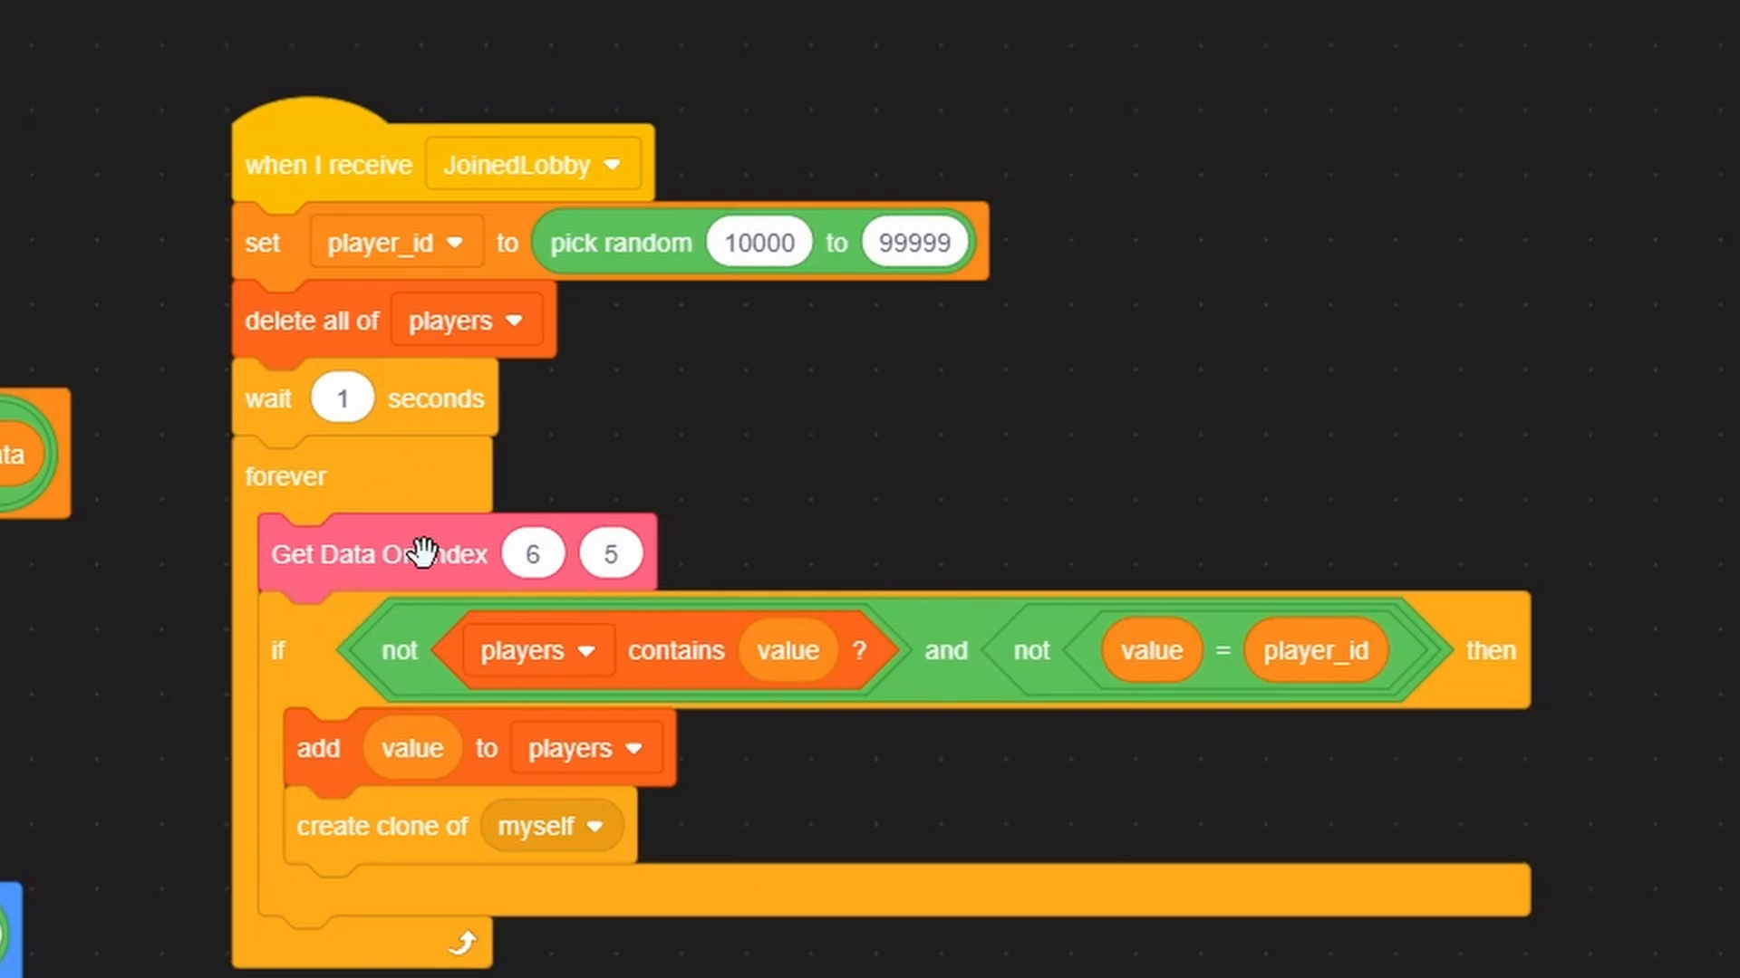
Change the player ID read to Get Data On Index 6, 5
{"action": "left_click", "coordinate": [532, 553]}
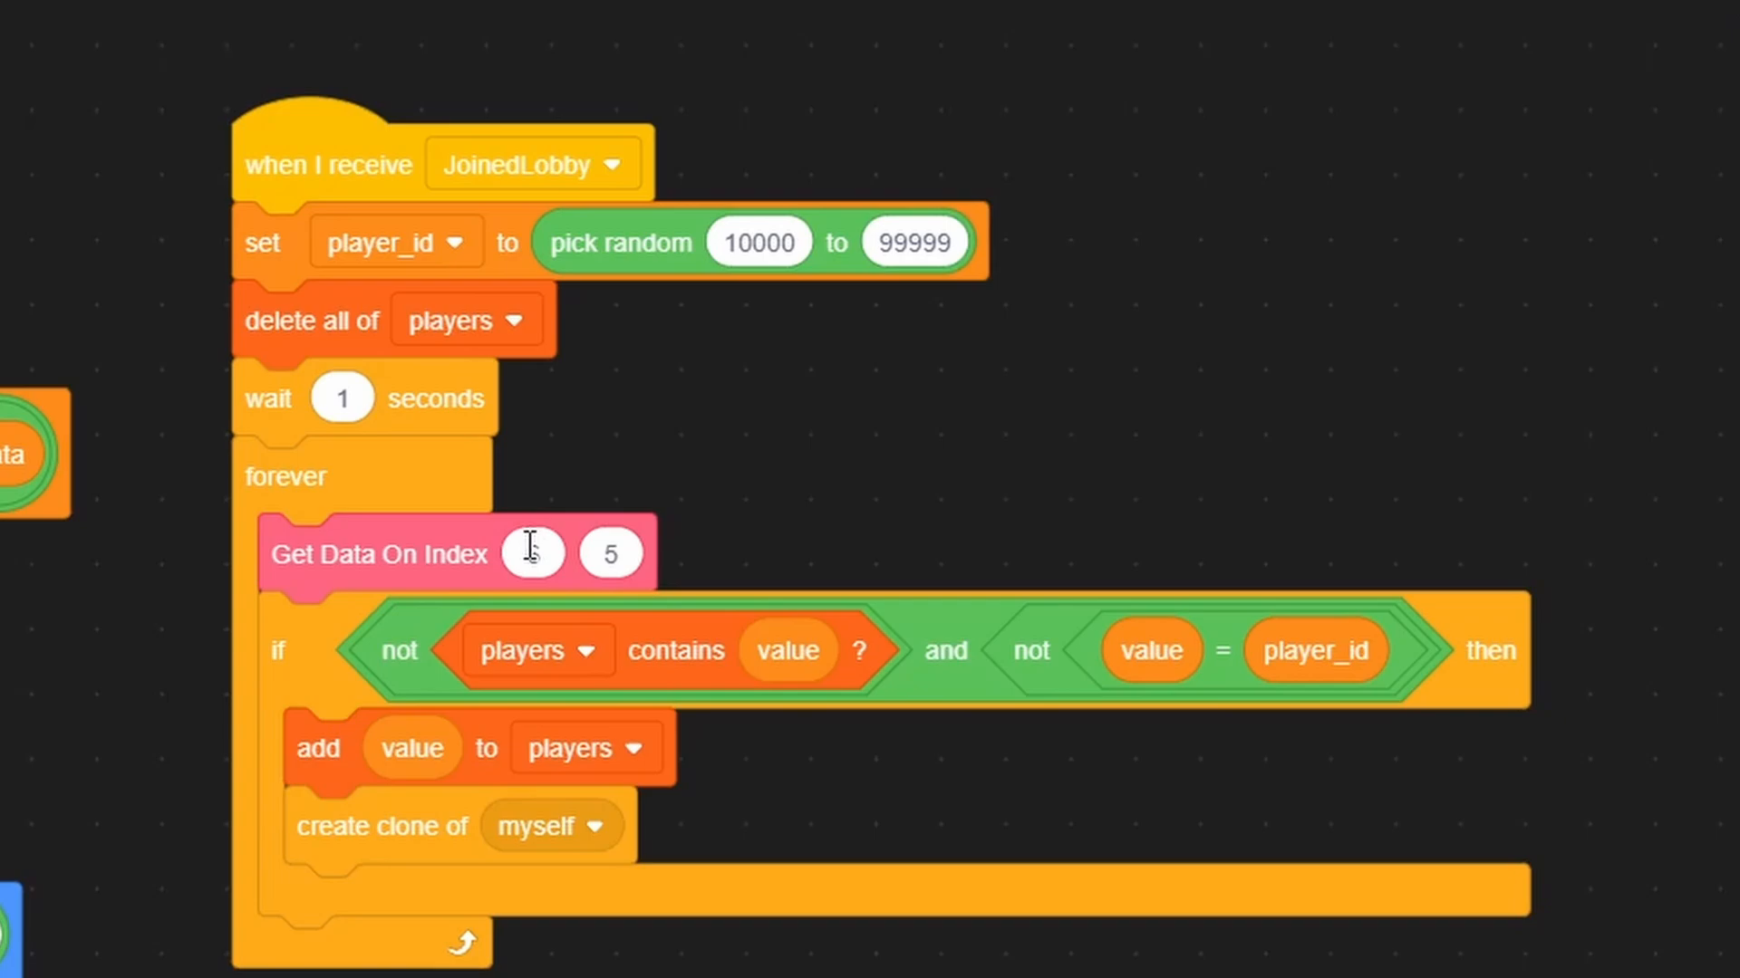
{"action": "type", "text": "6"}
{"action": "type", "text": "1"}
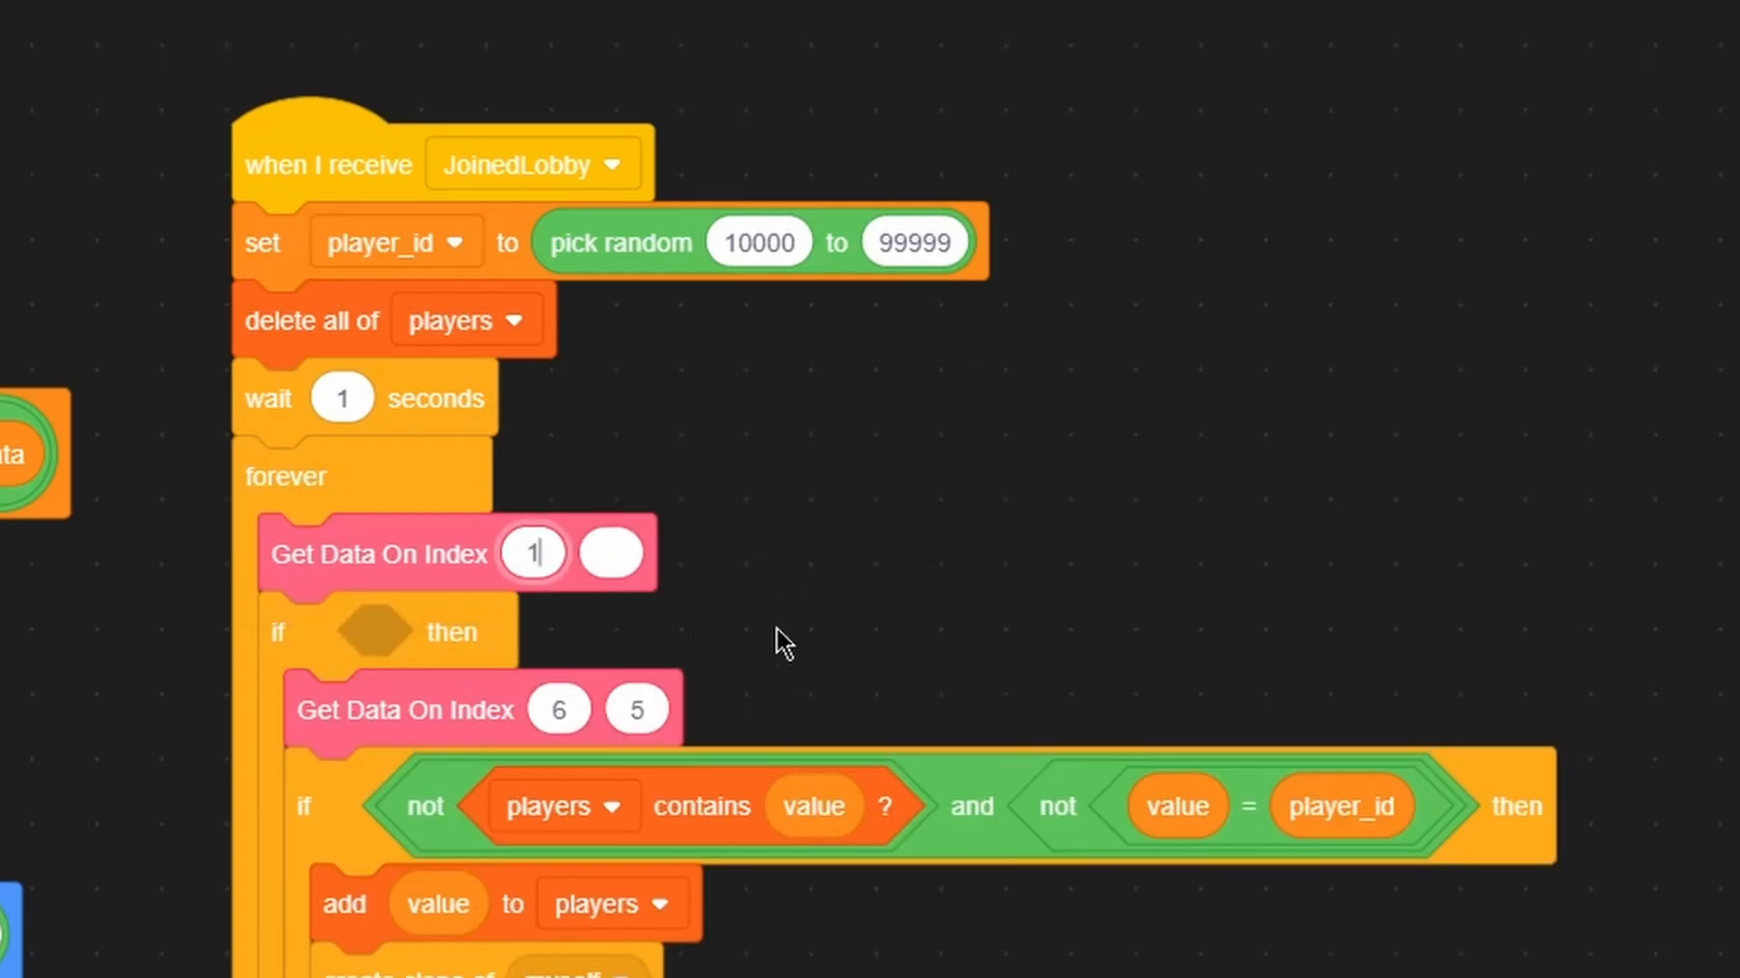
{"action": "type", "text": "5"}
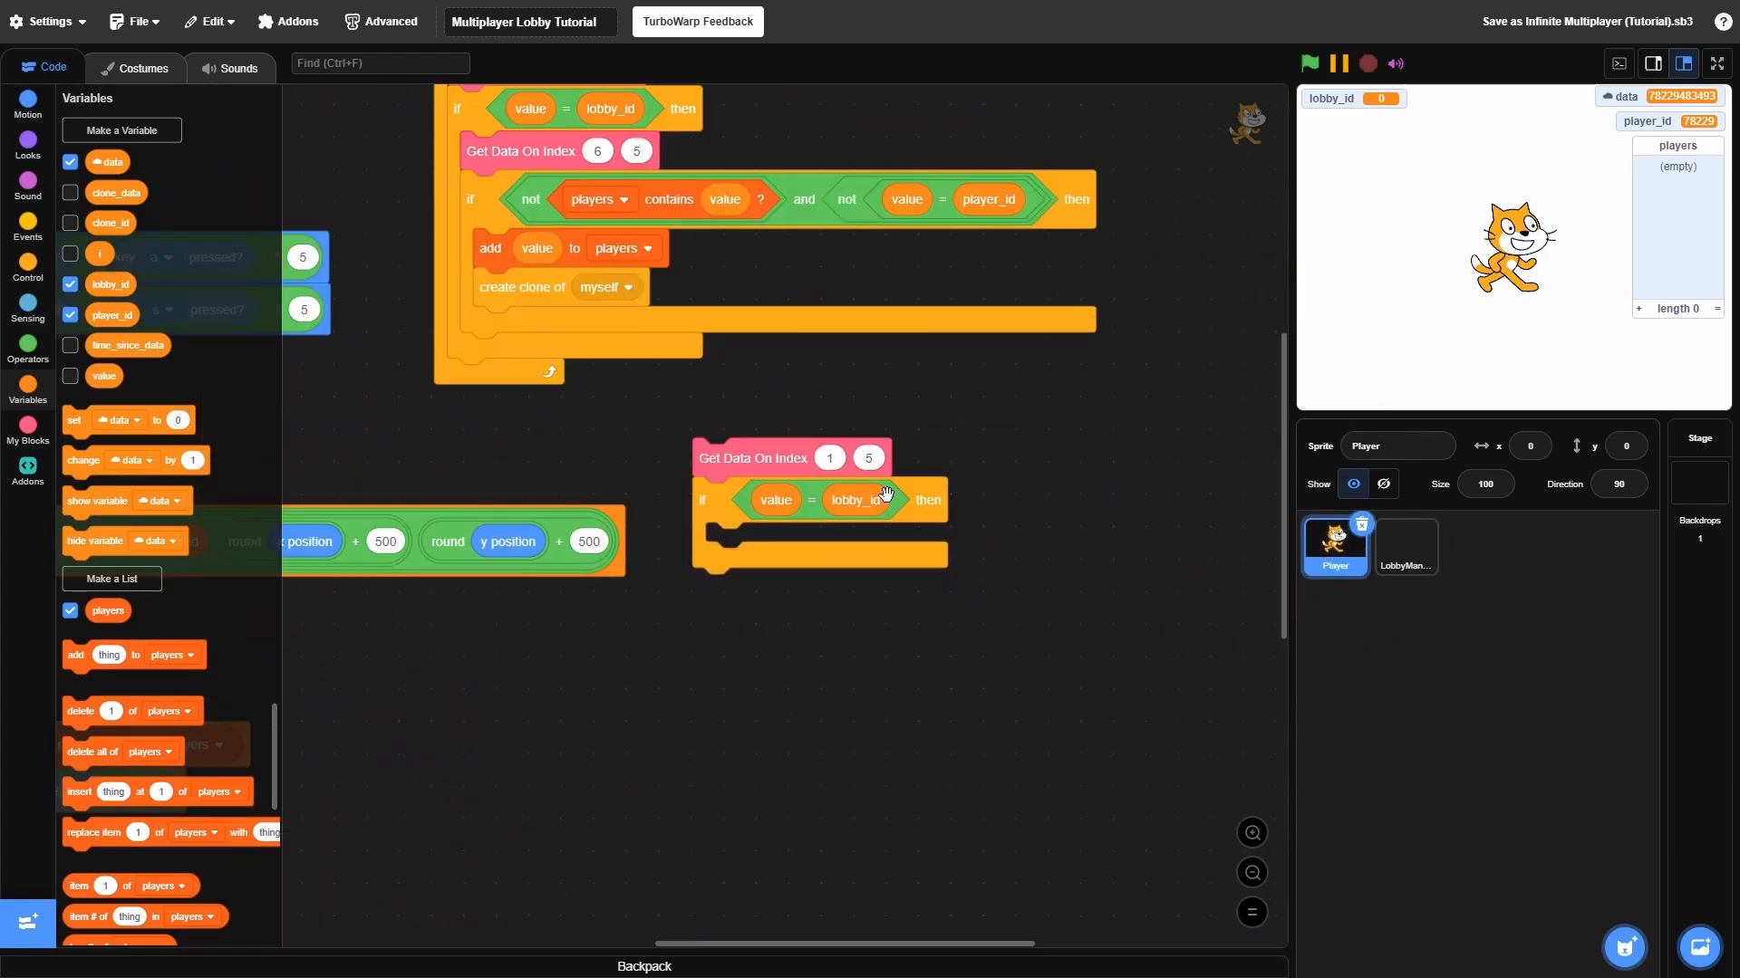
{"action": "mouse_move", "coordinate": [711, 394]}
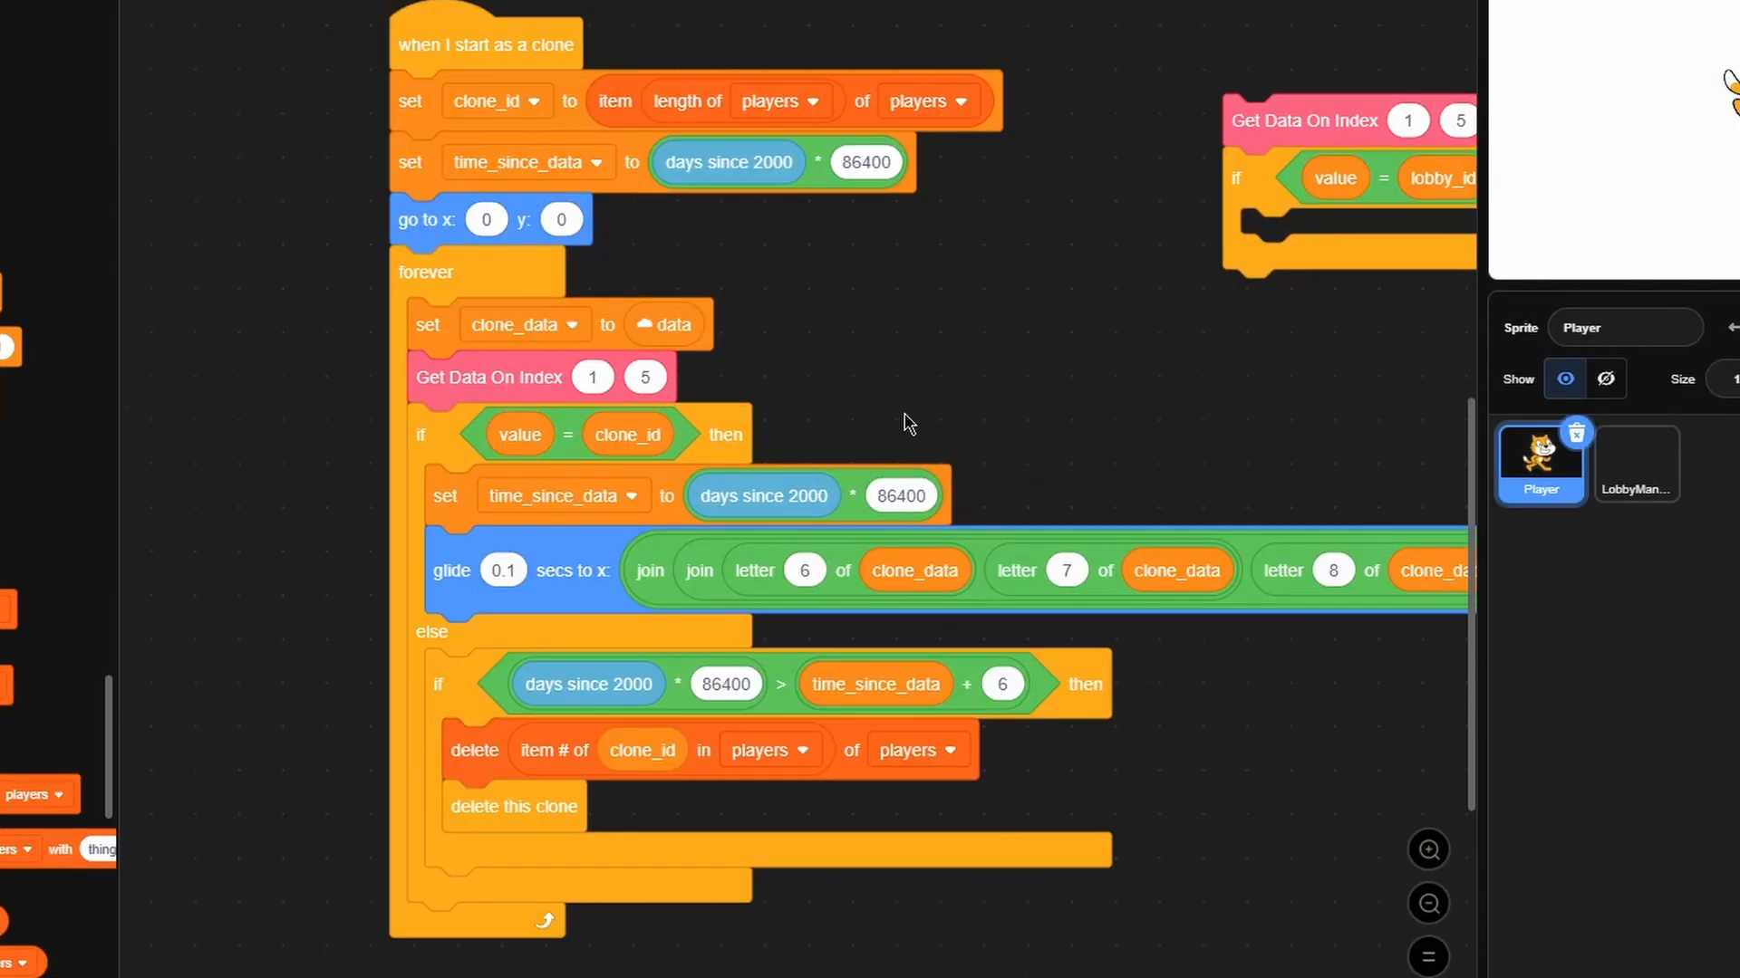
{"action": "mouse_move", "coordinate": [619, 376]}
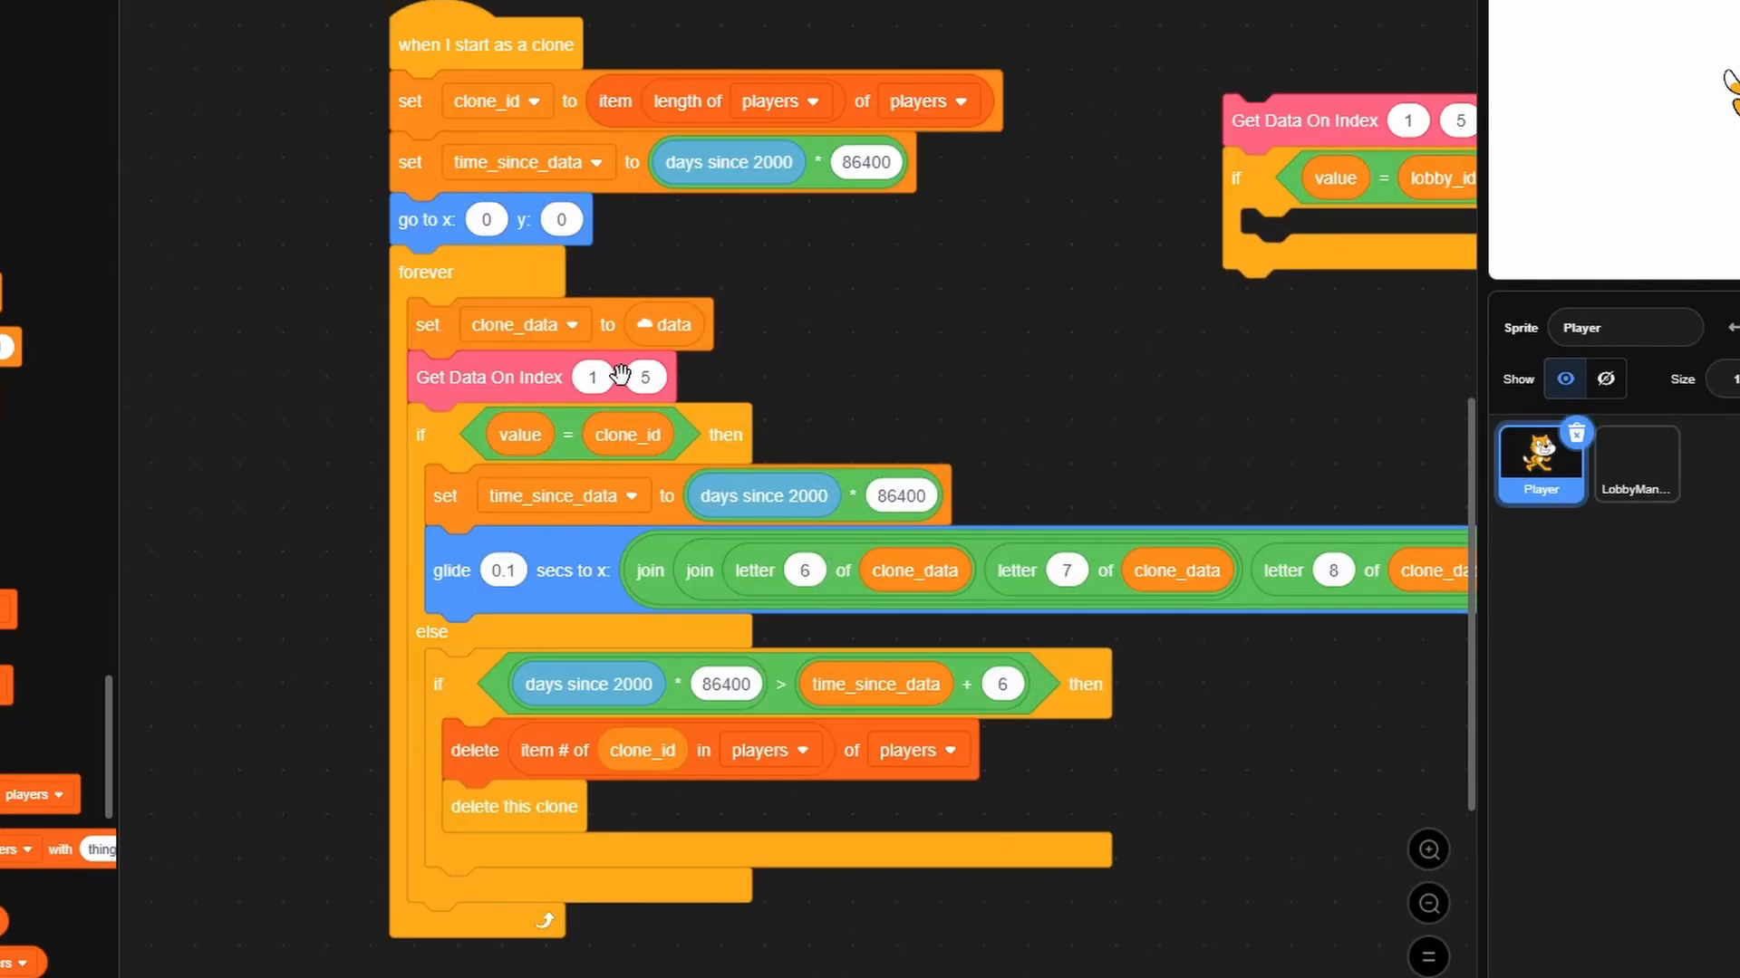
Change the clone script's Get Data On Index first input to 6
{"action": "type", "text": "6"}
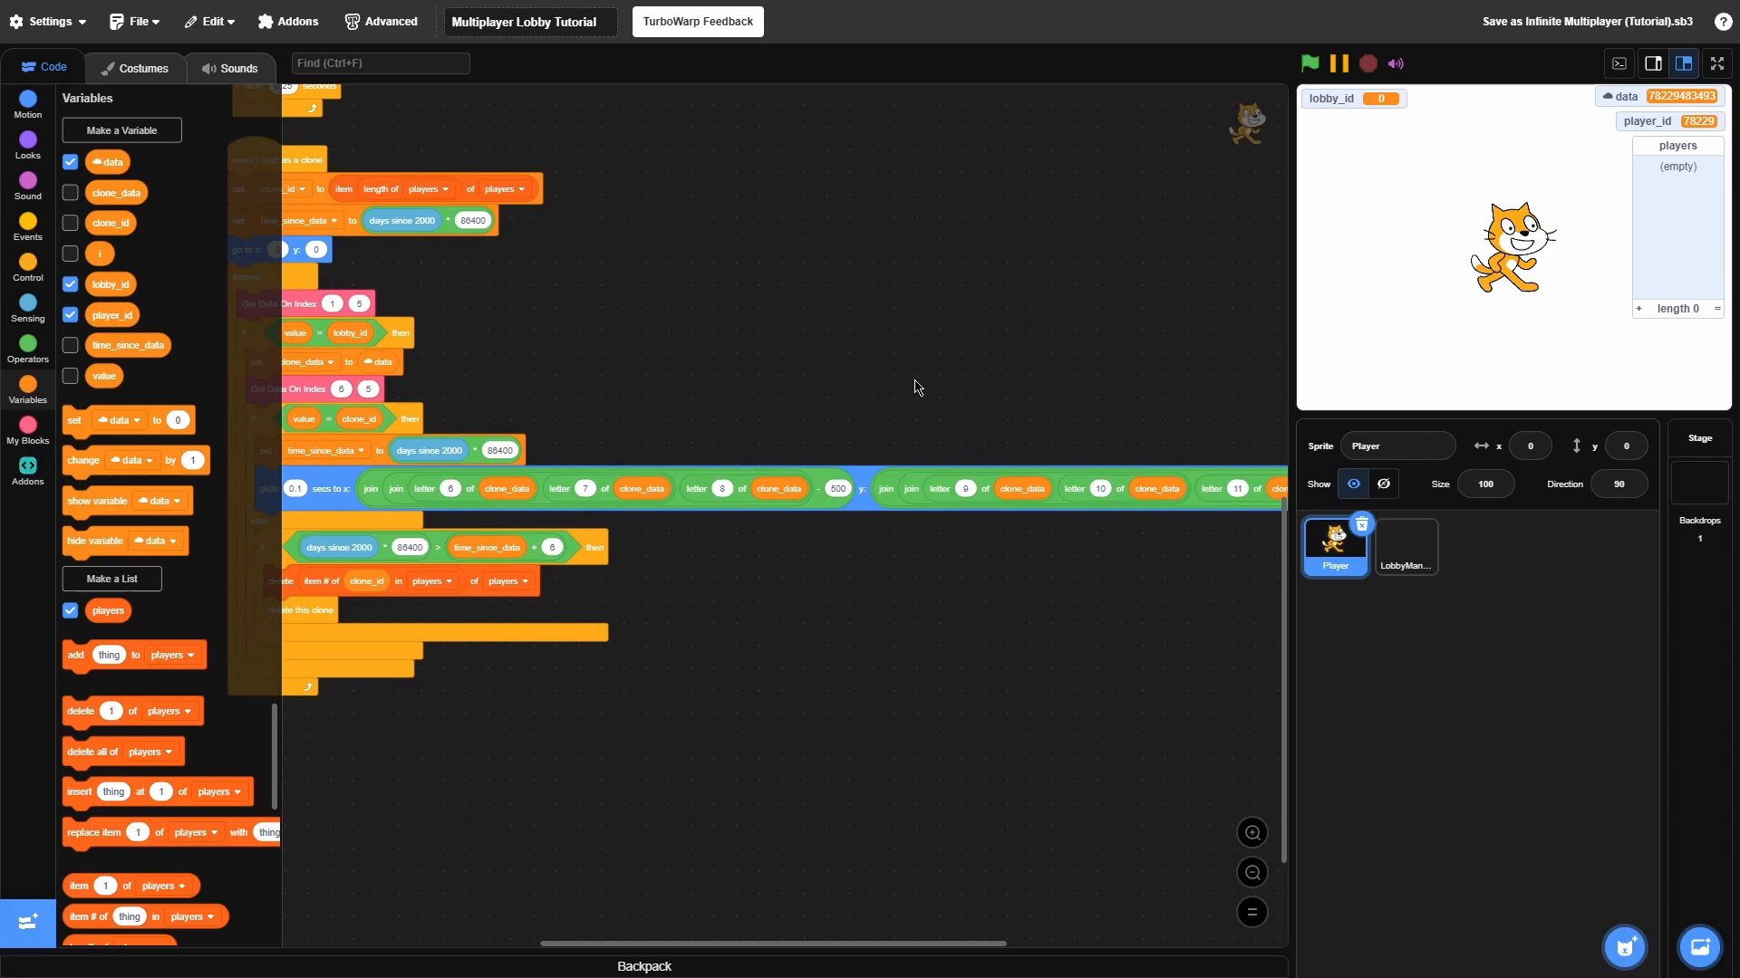
{"action": "mouse_move", "coordinate": [711, 390]}
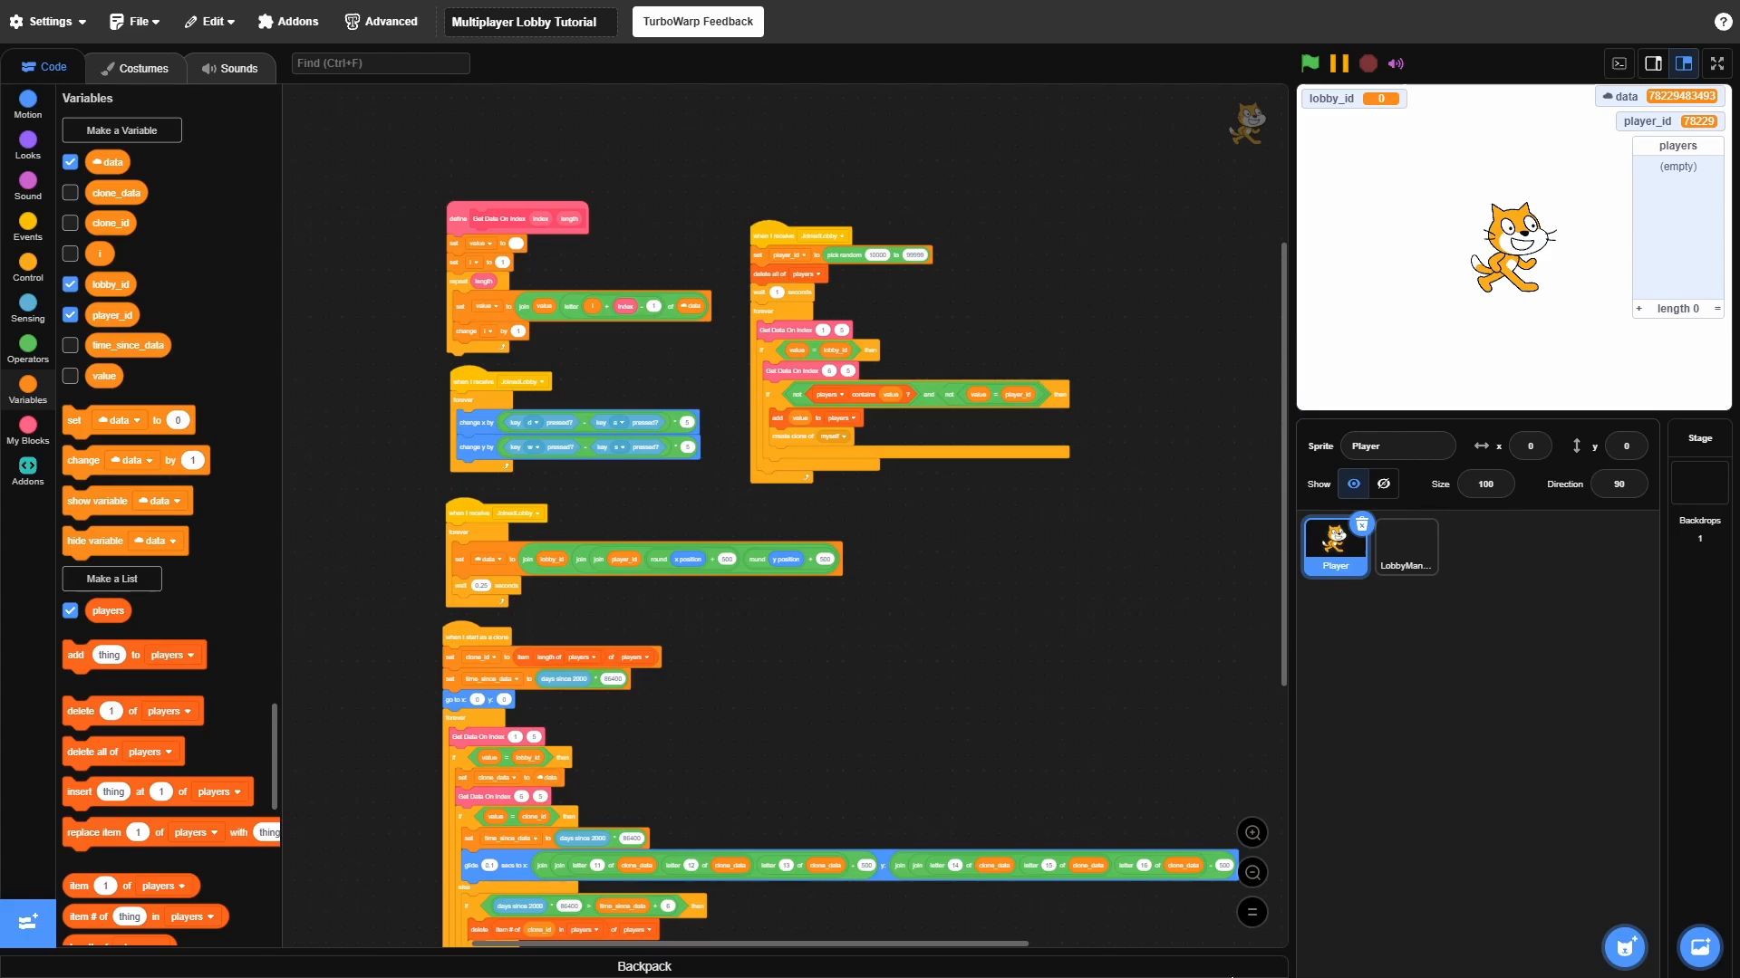
Start the project in the first browser window and answer Host to create lobby 86284
{"action": "left_click", "coordinate": [1309, 63]}
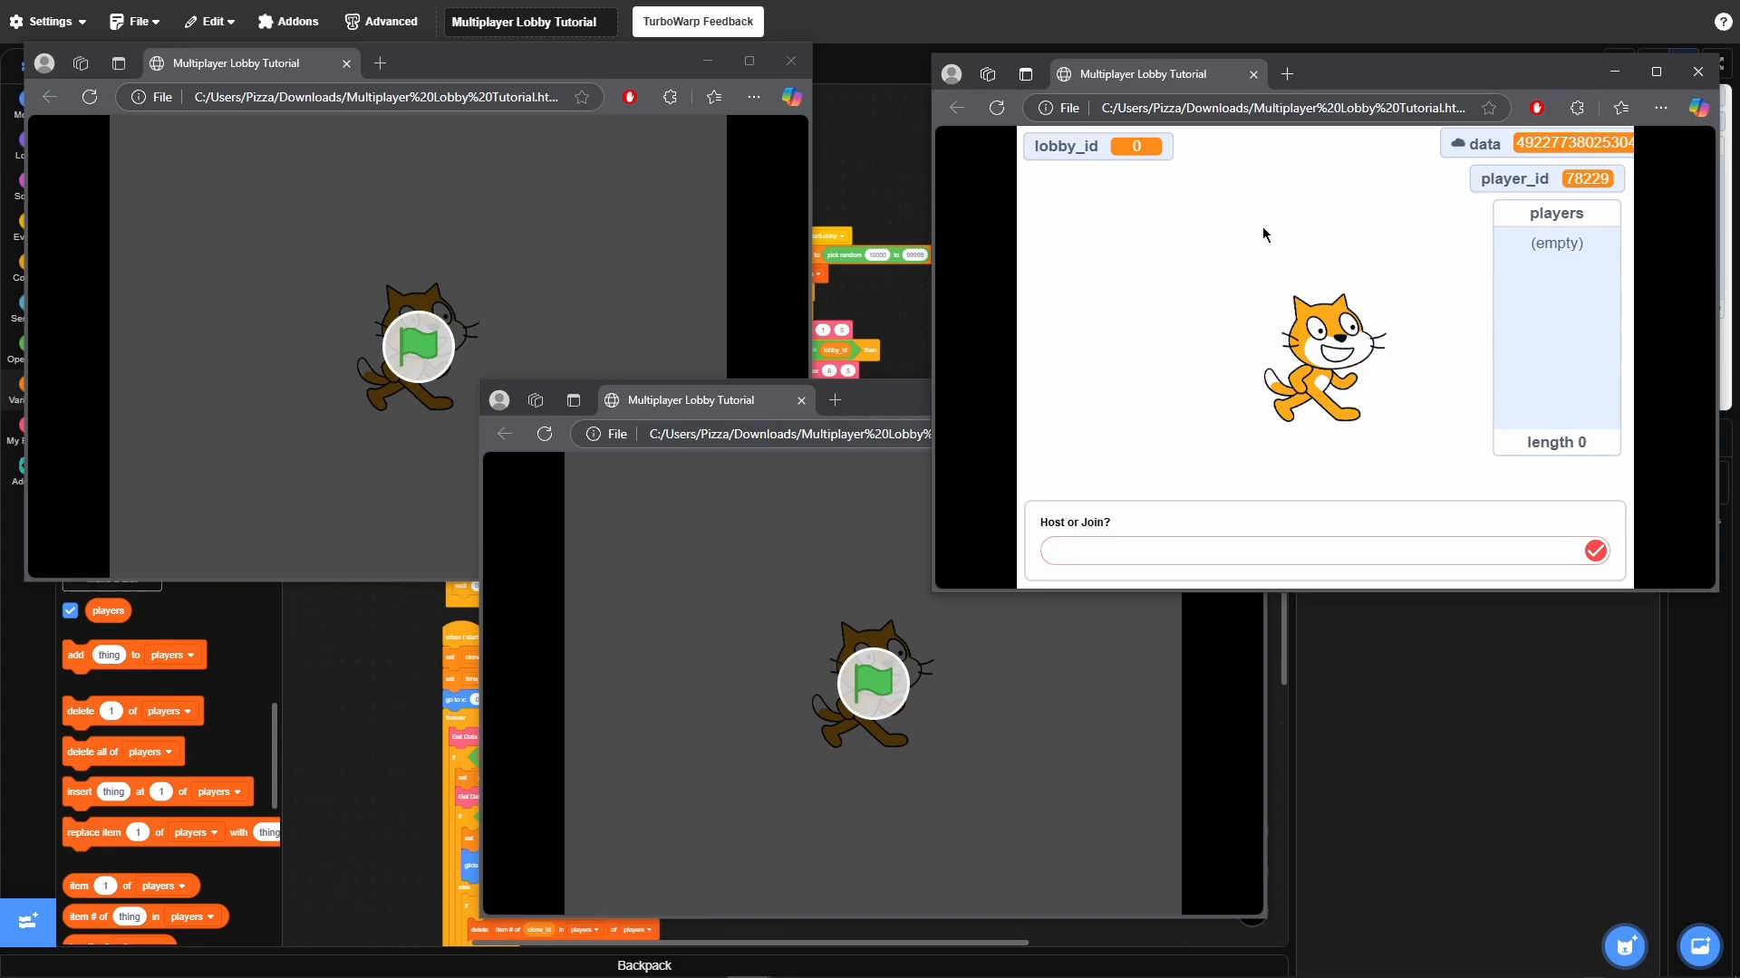
{"action": "type", "text": "Host"}
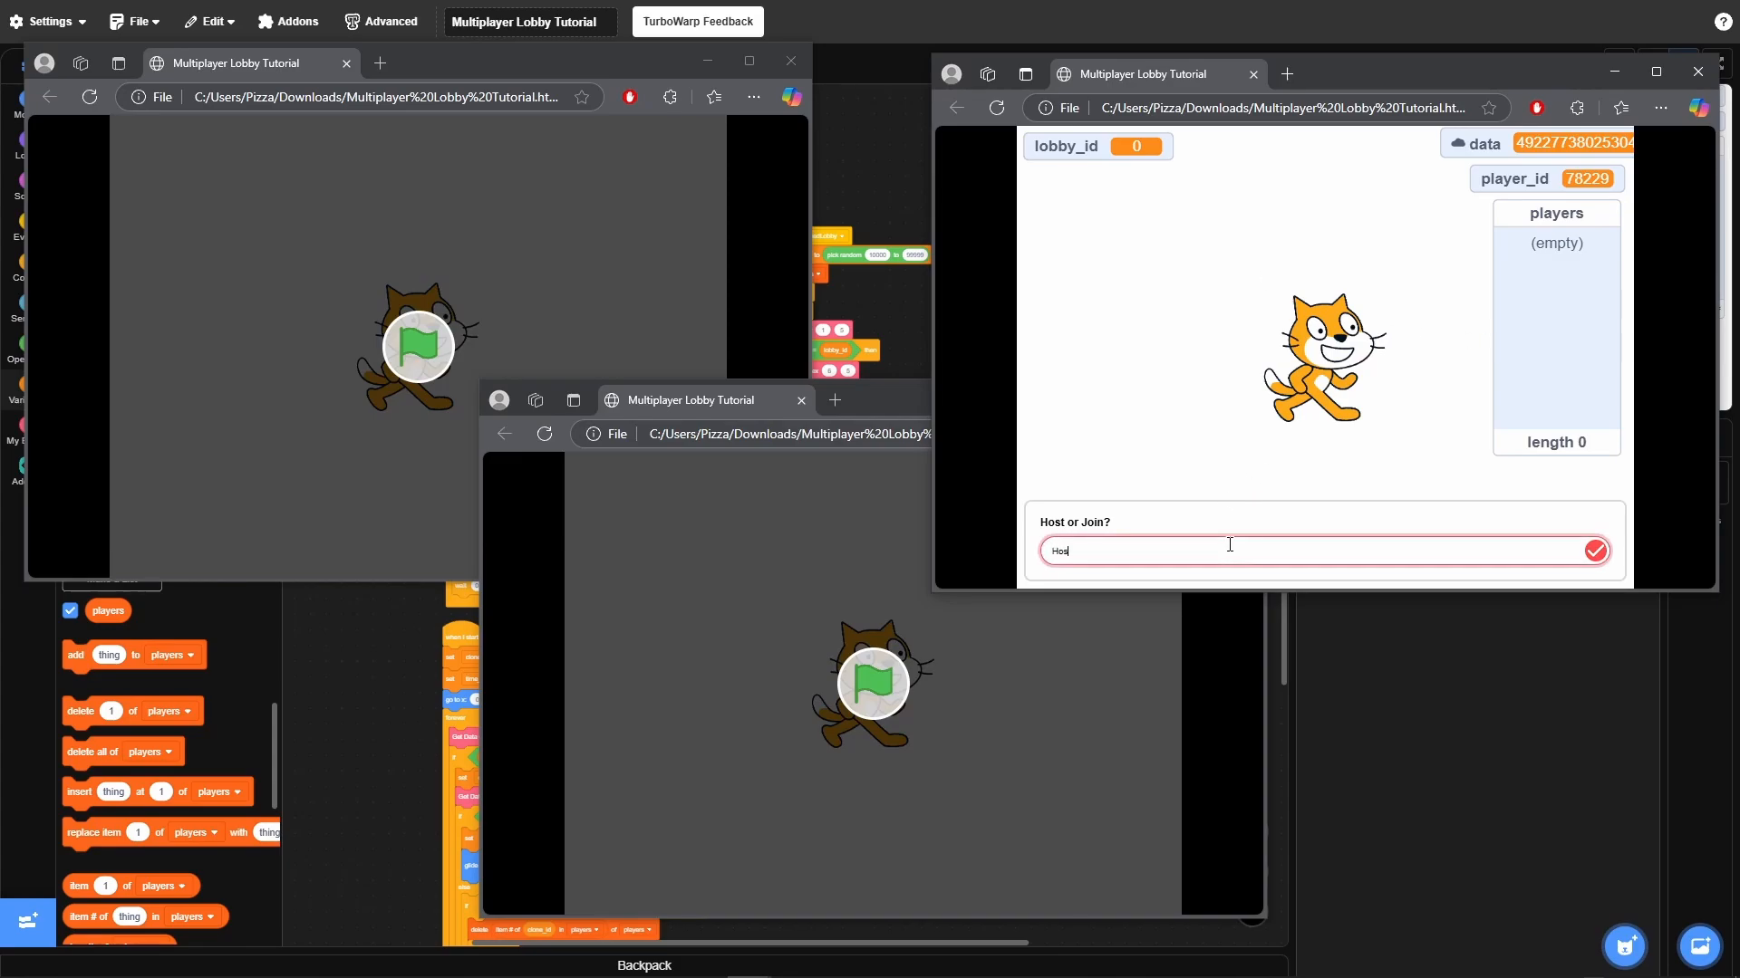
{"action": "left_click", "coordinate": [1594, 550]}
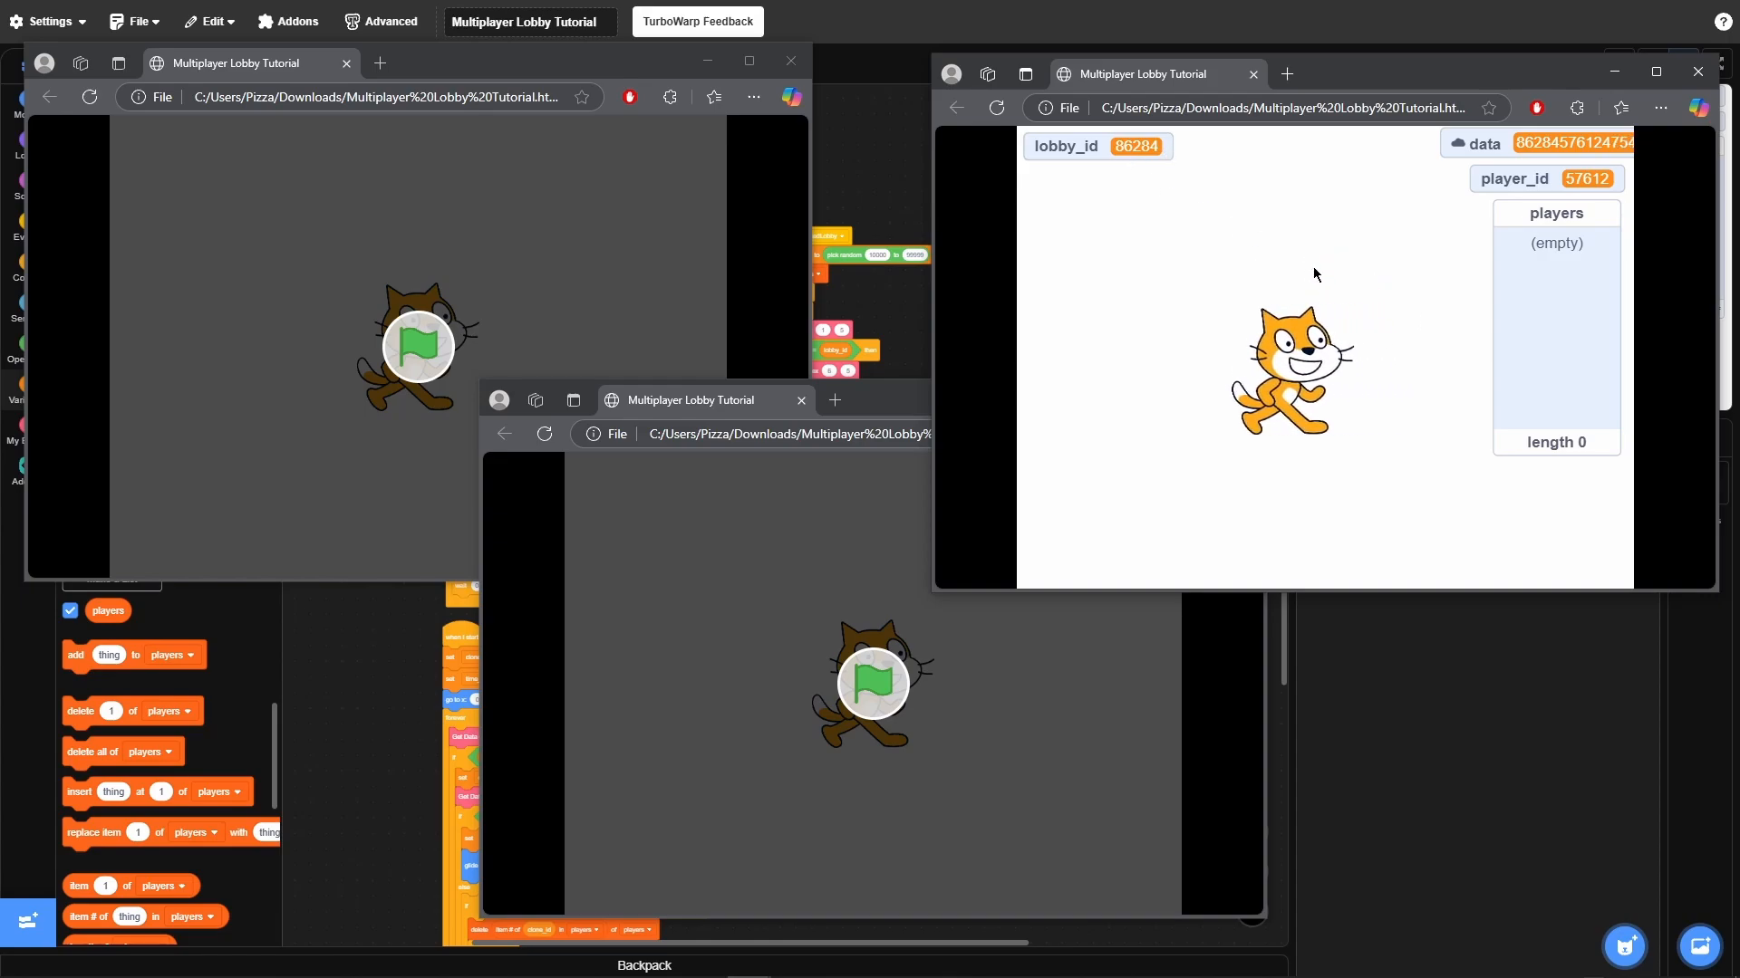
{"action": "mouse_move", "coordinate": [599, 180]}
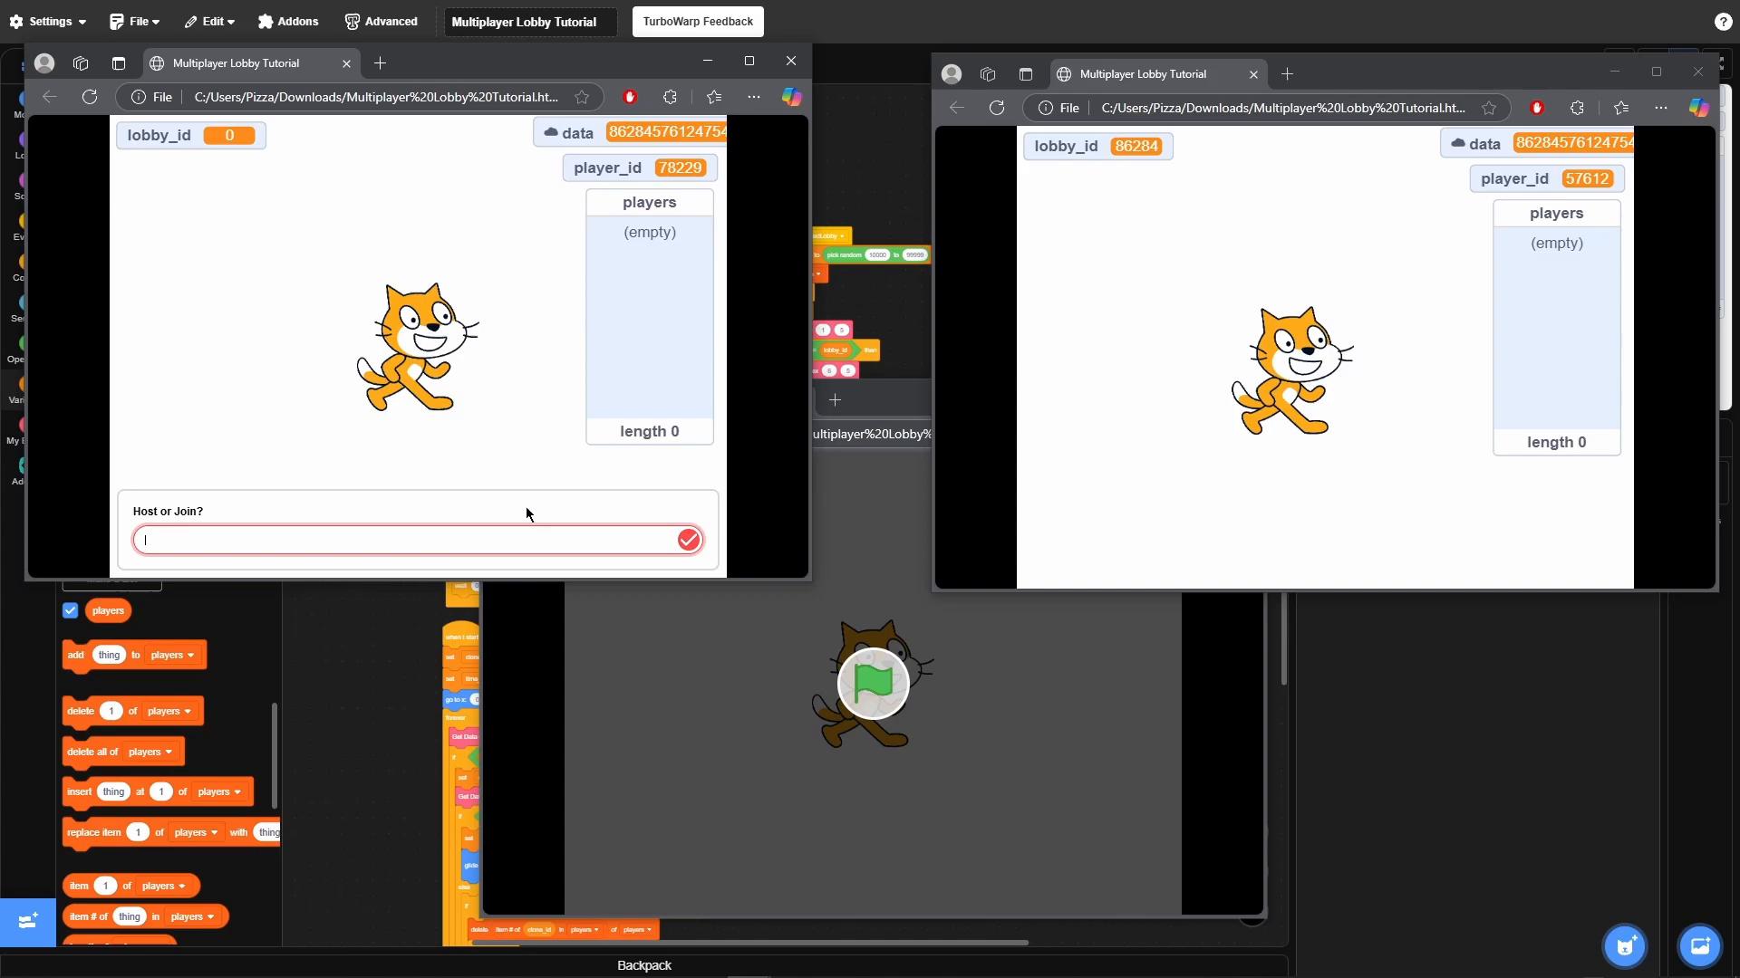
Answer Join in the second window and enter lobby ID 86284
{"action": "left_click", "coordinate": [689, 540]}
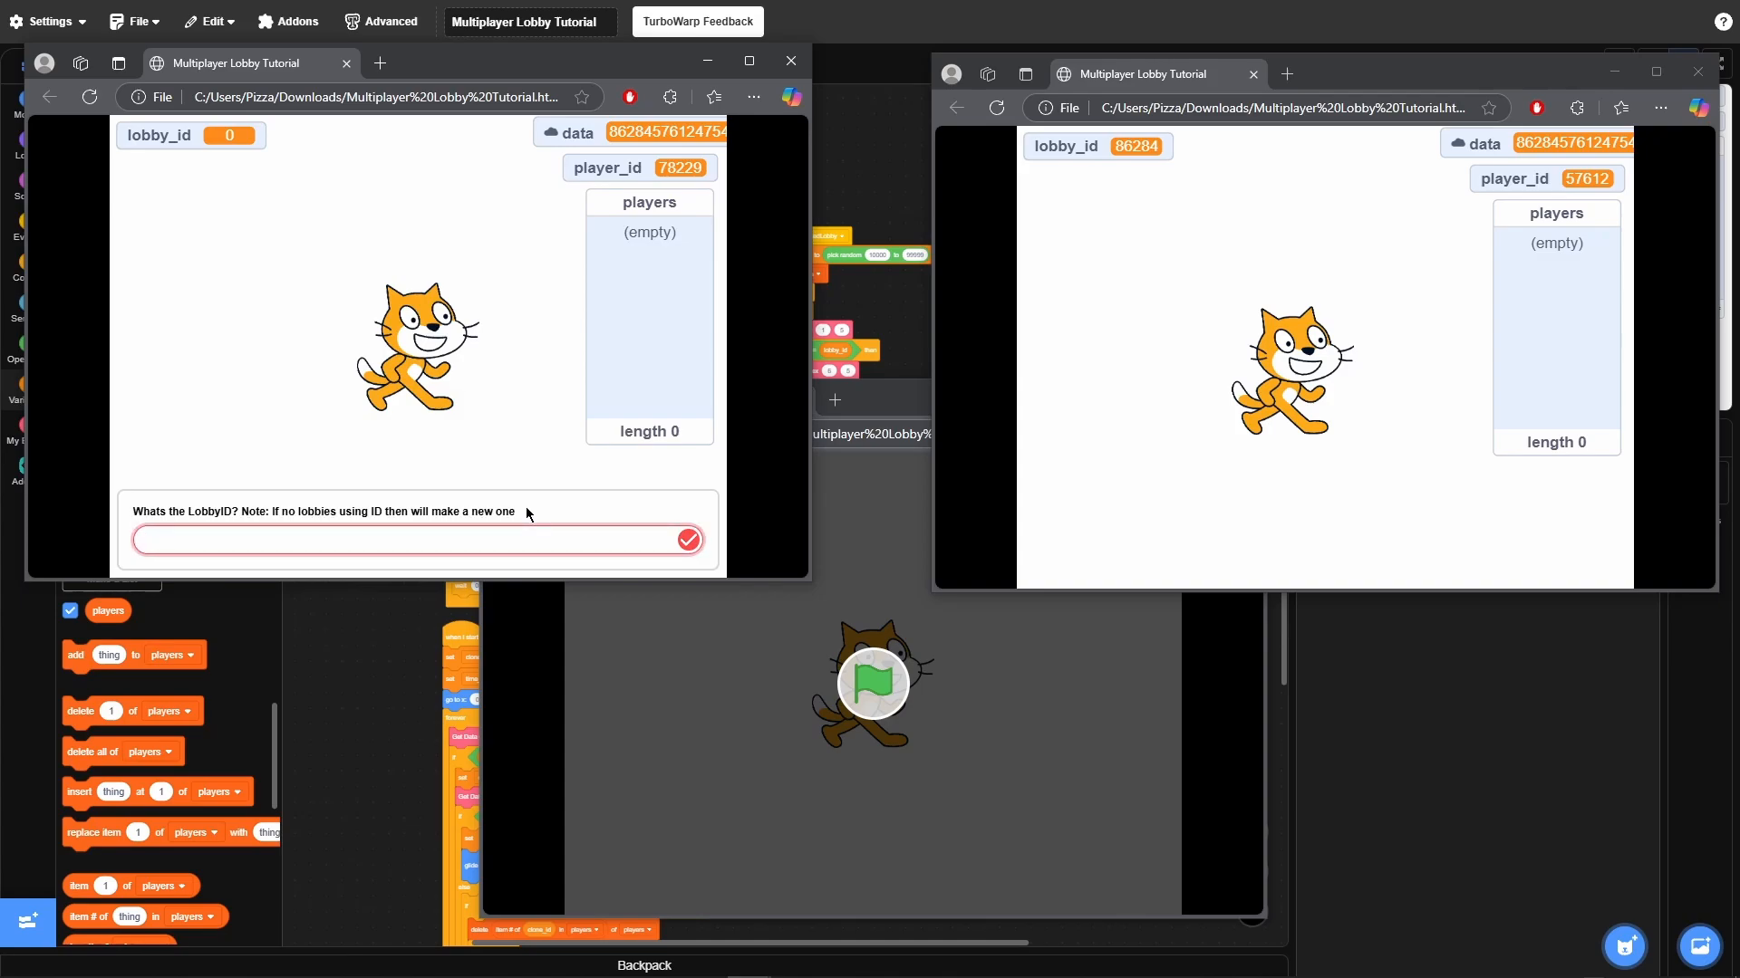
{"action": "left_click", "coordinate": [401, 540]}
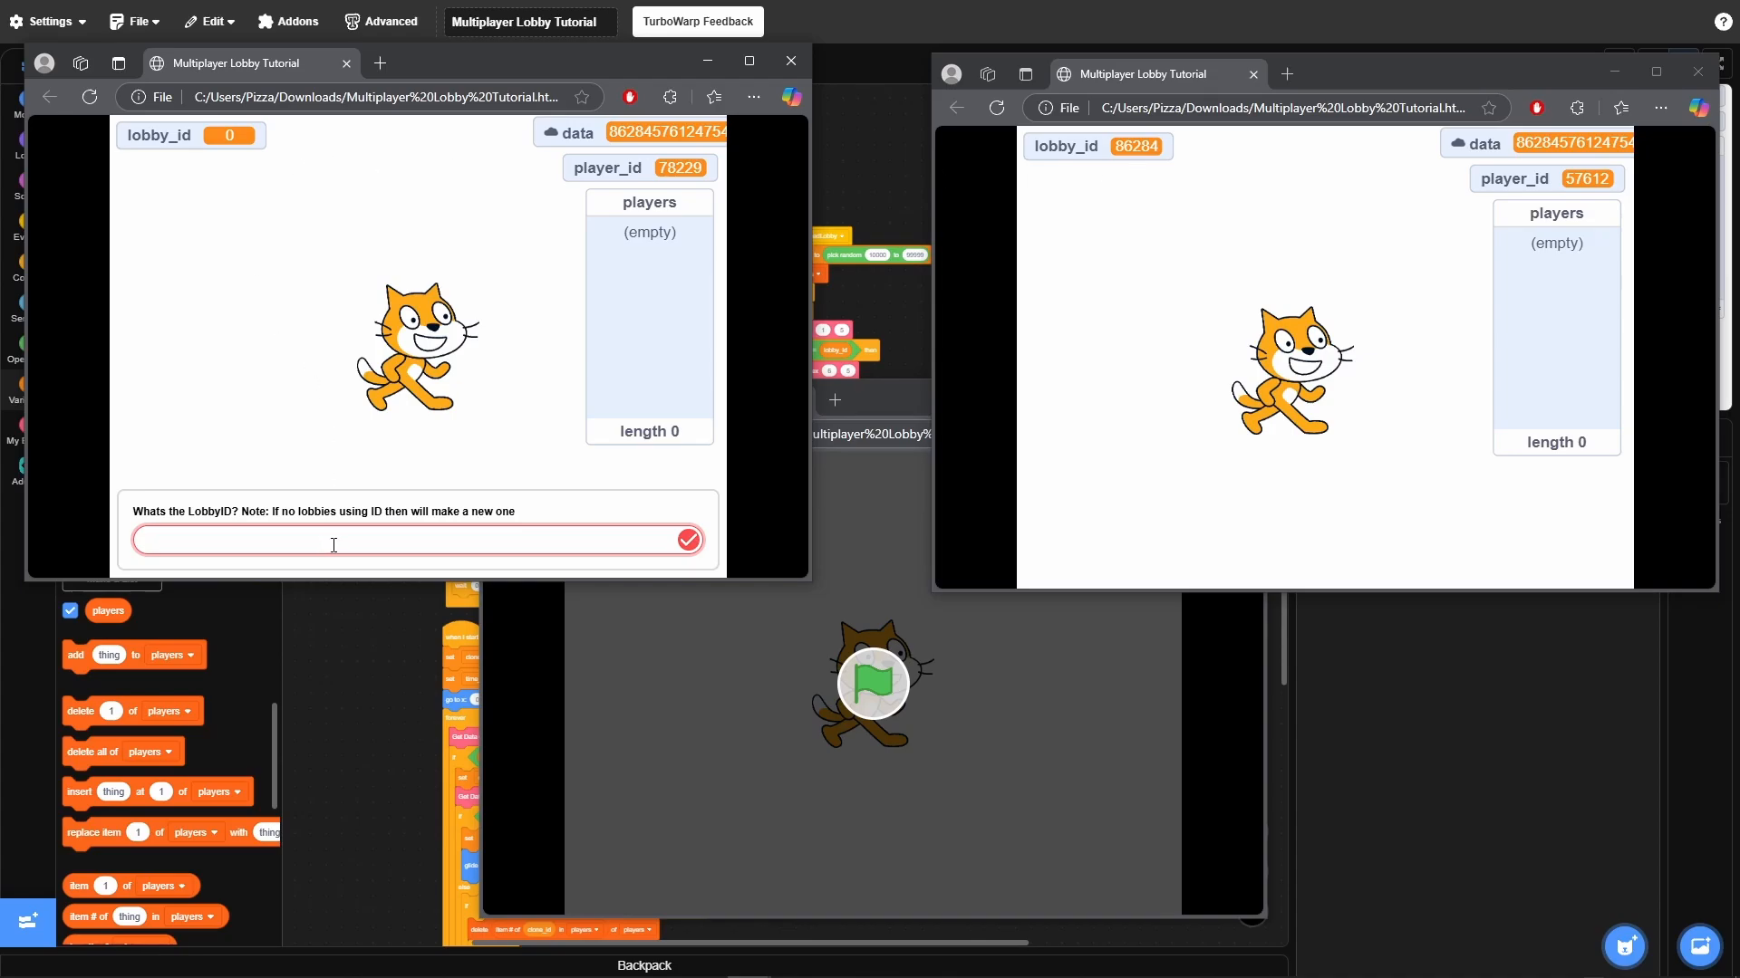
{"action": "type", "text": "86284"}
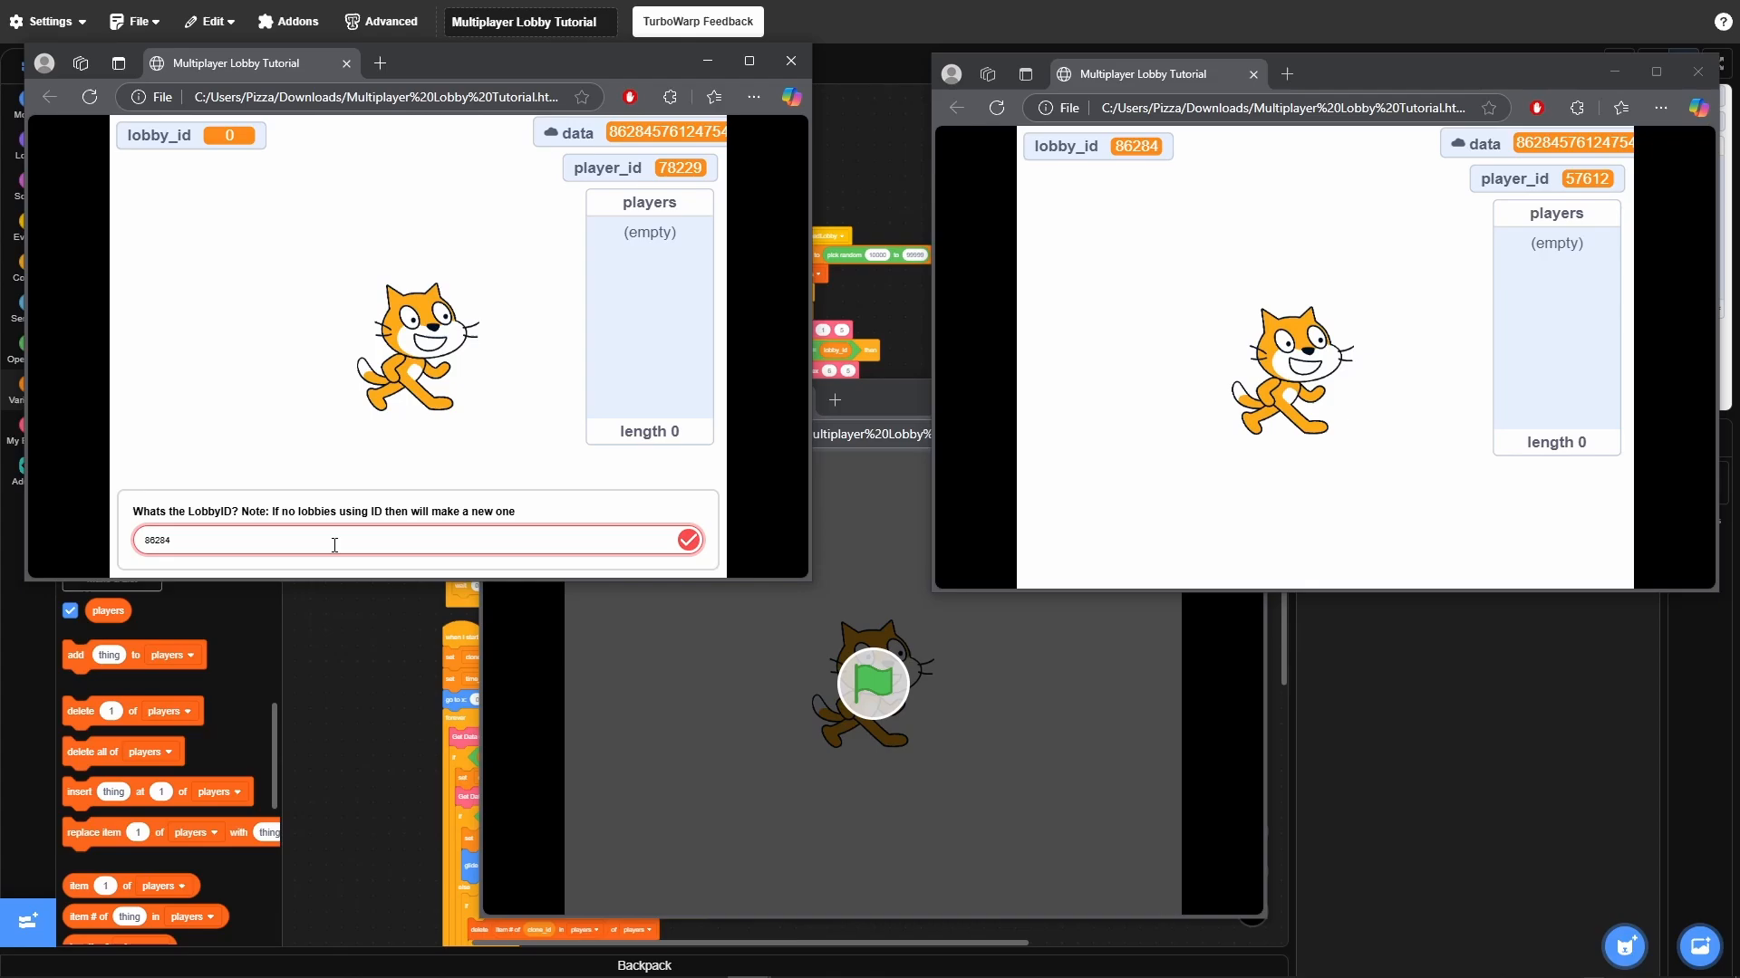
{"action": "left_click", "coordinate": [688, 540]}
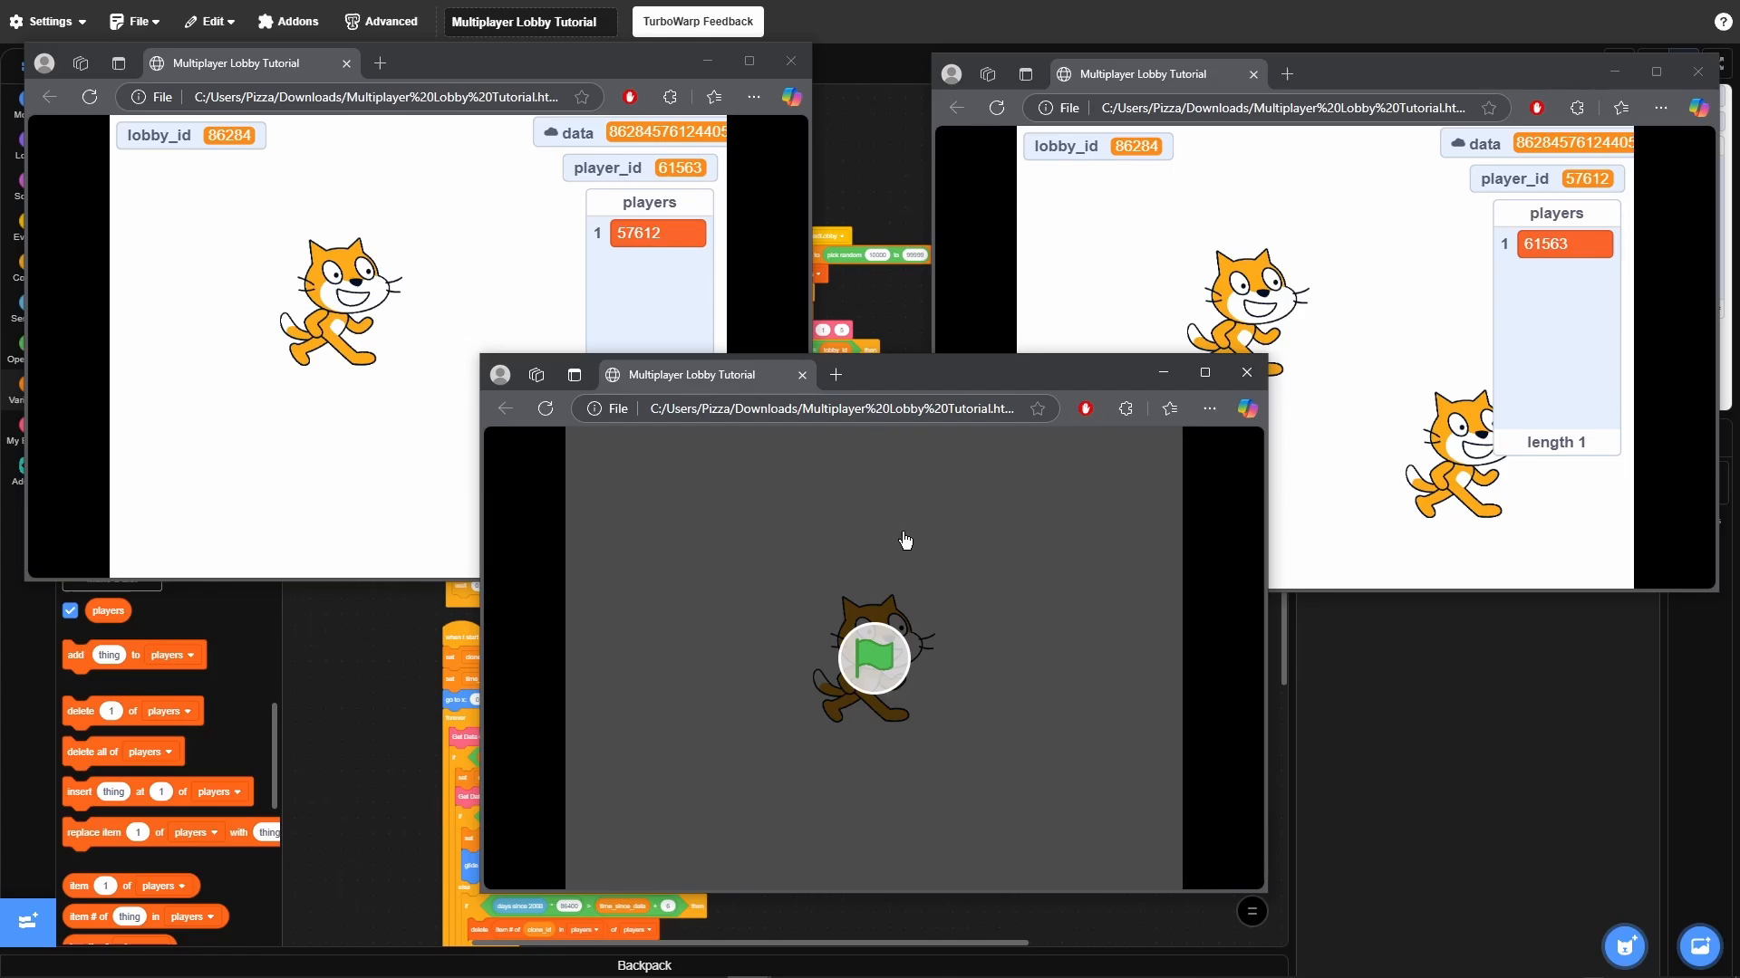
Start the third window's project and submit Host, creating lobby 93330
{"action": "left_click", "coordinate": [873, 658]}
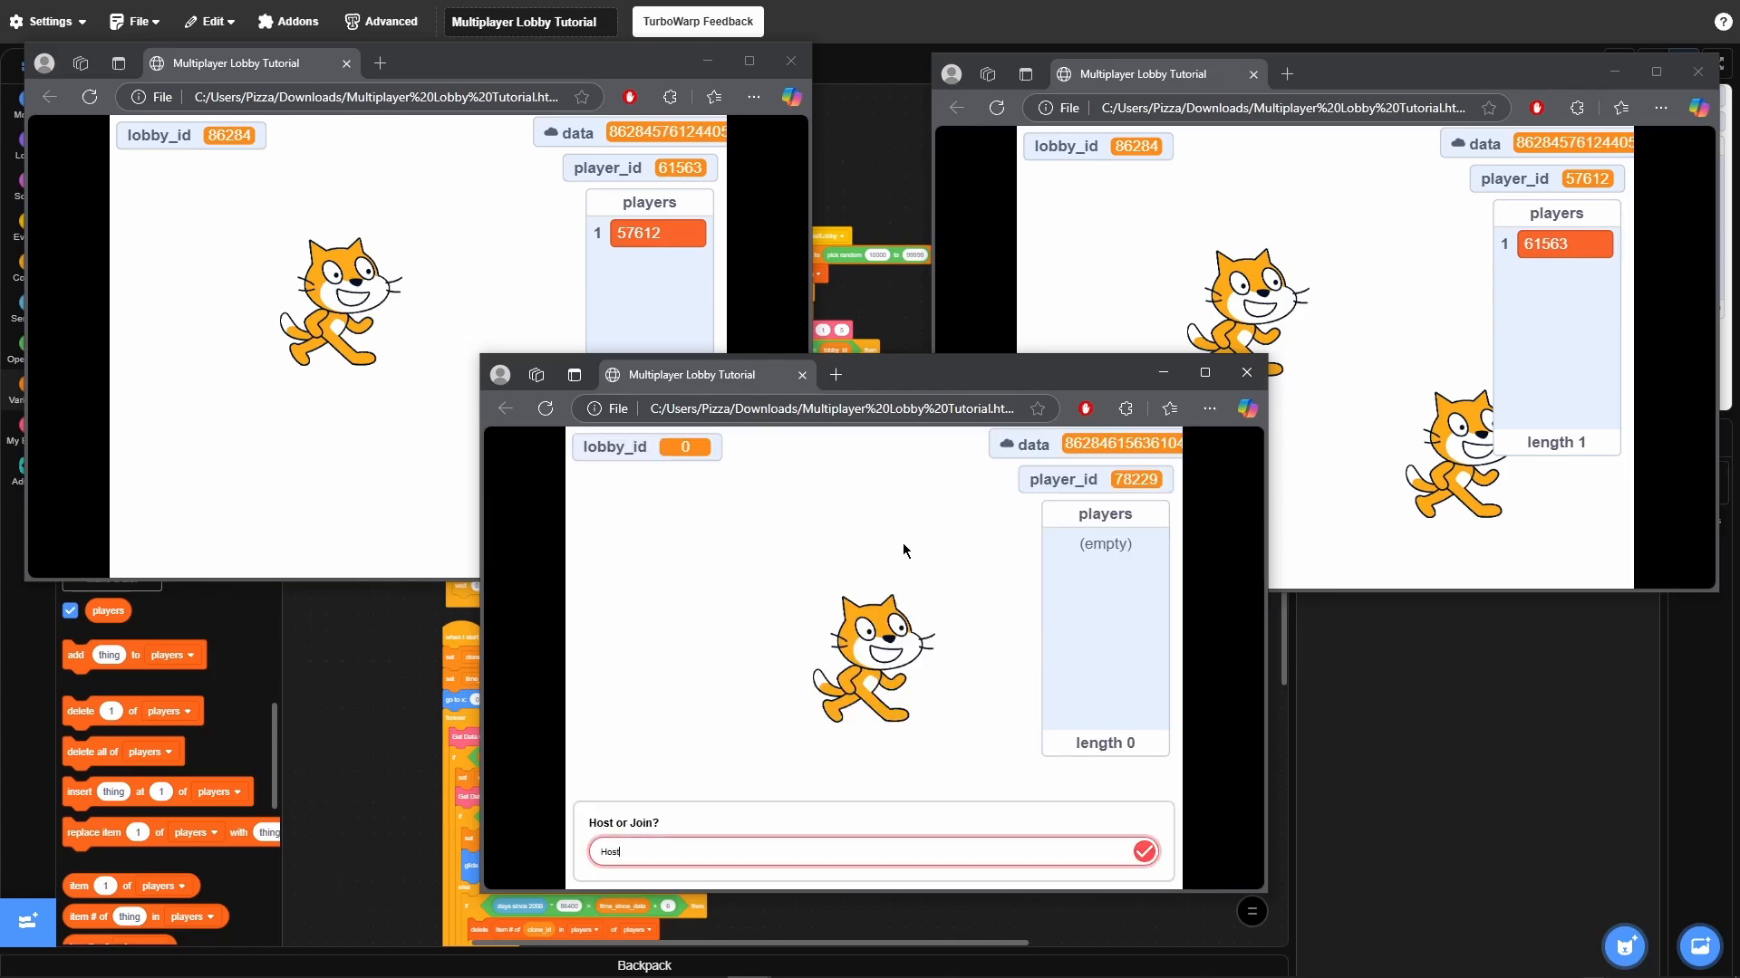
{"action": "left_click", "coordinate": [1144, 852]}
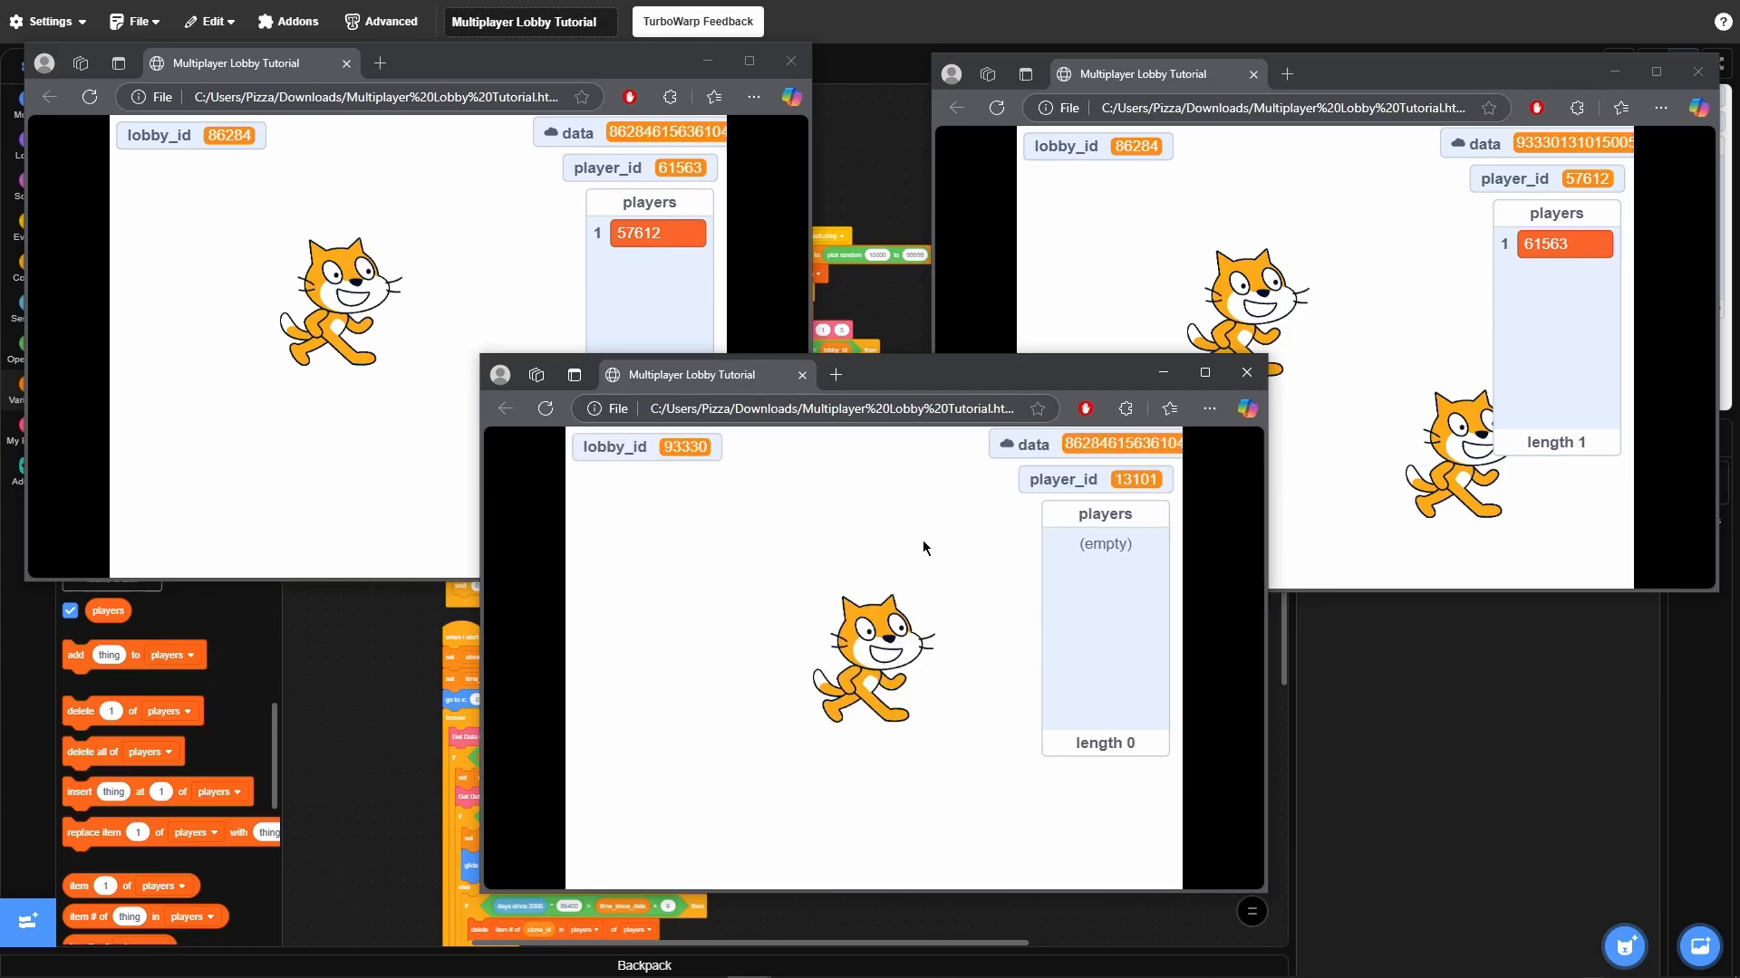